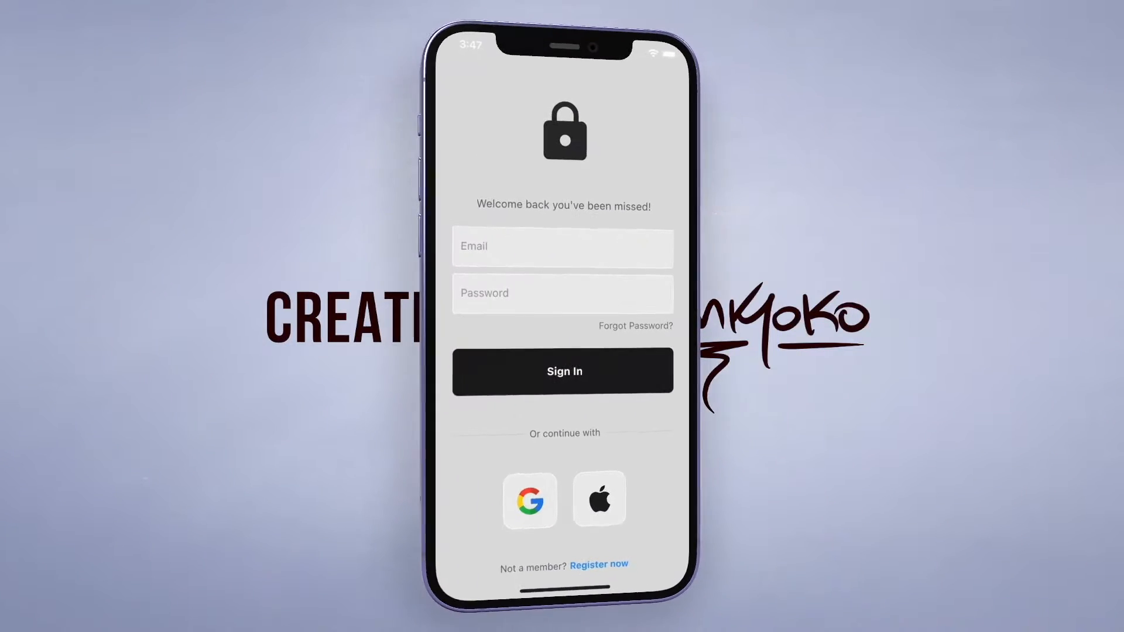
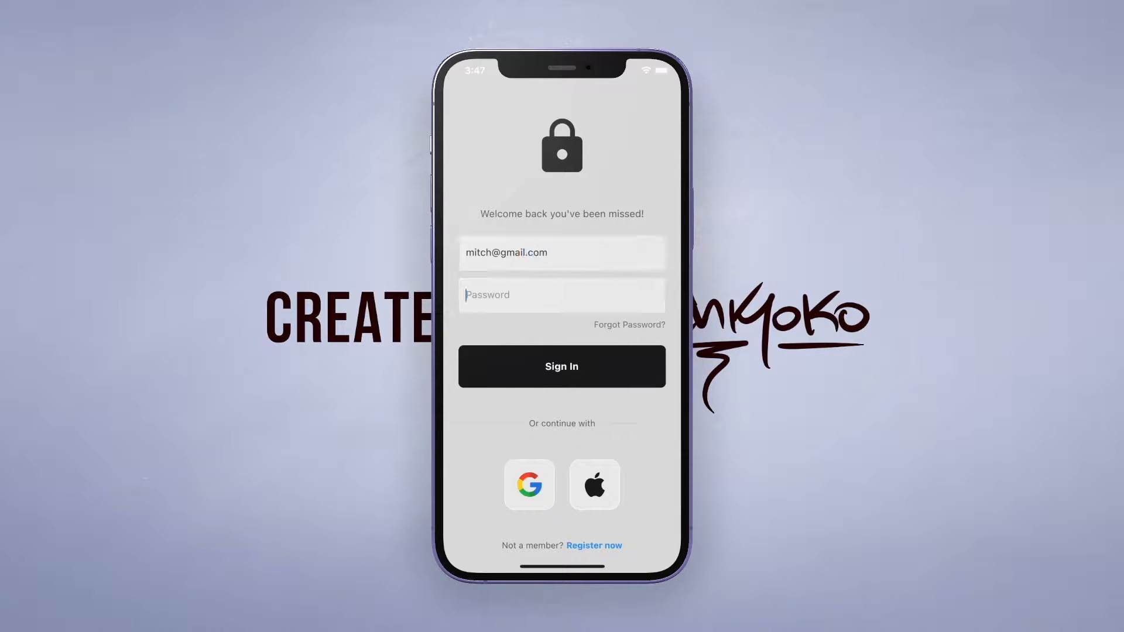
left_click(528, 485)
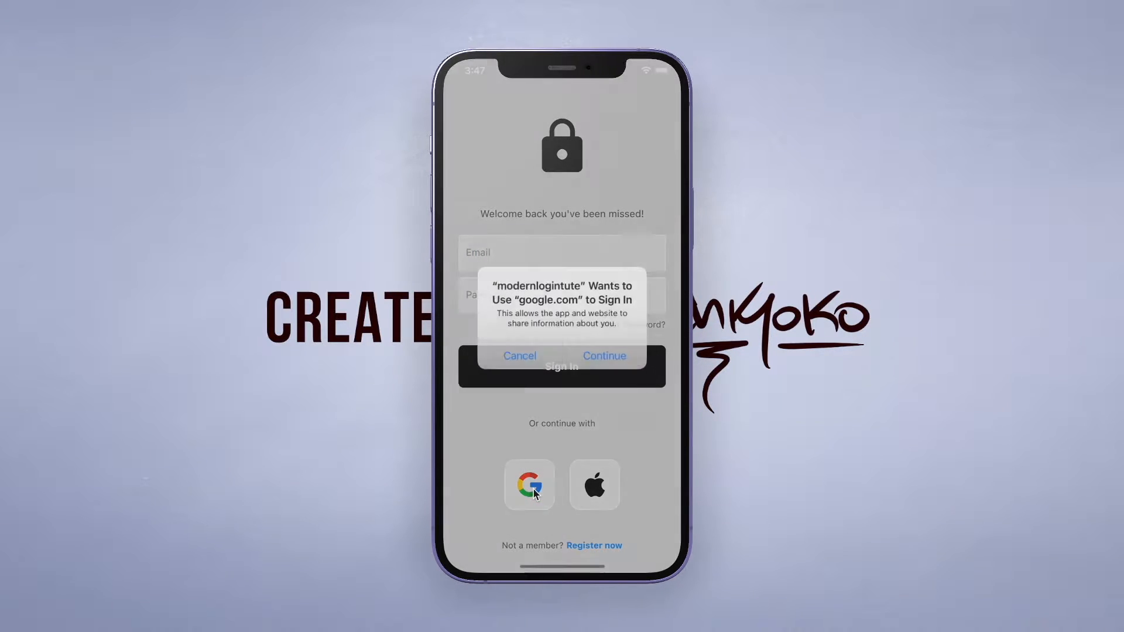
left_click(603, 355)
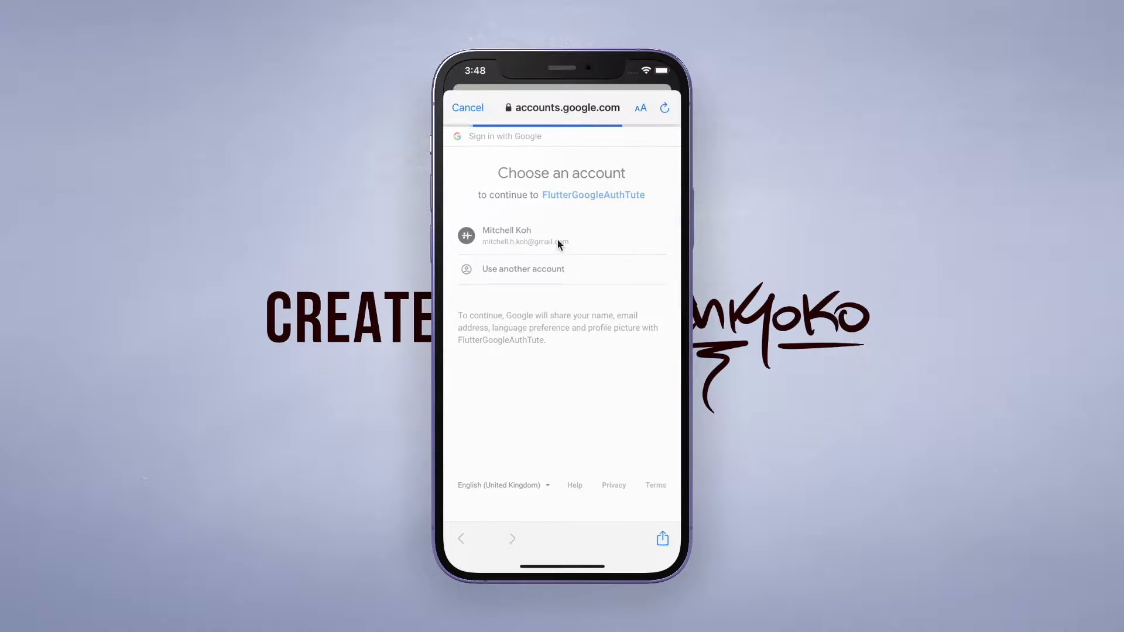
left_click(561, 236)
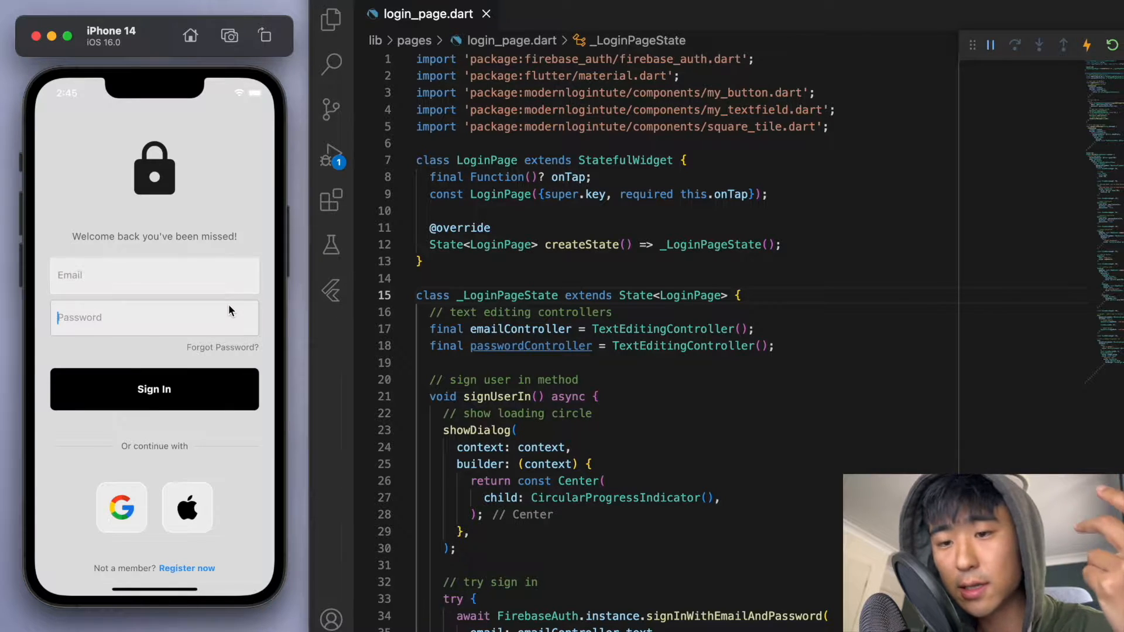
Preview the Register and Login pages, then copy google_sign_in 5.4.2 from pub.dev.
left_click(186, 568)
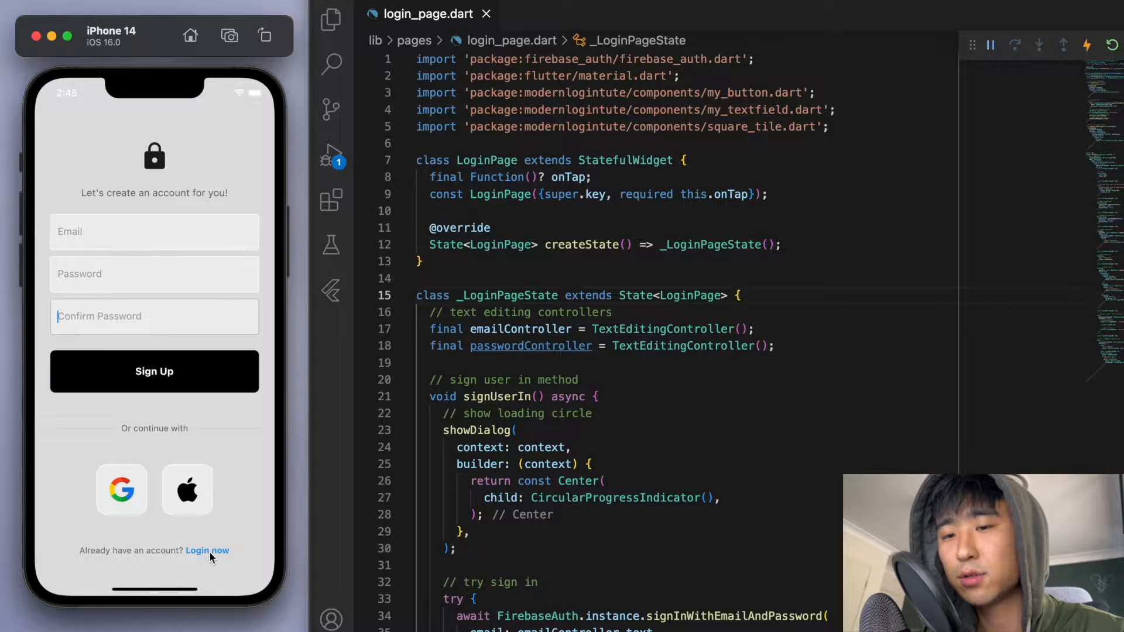
left_click(208, 551)
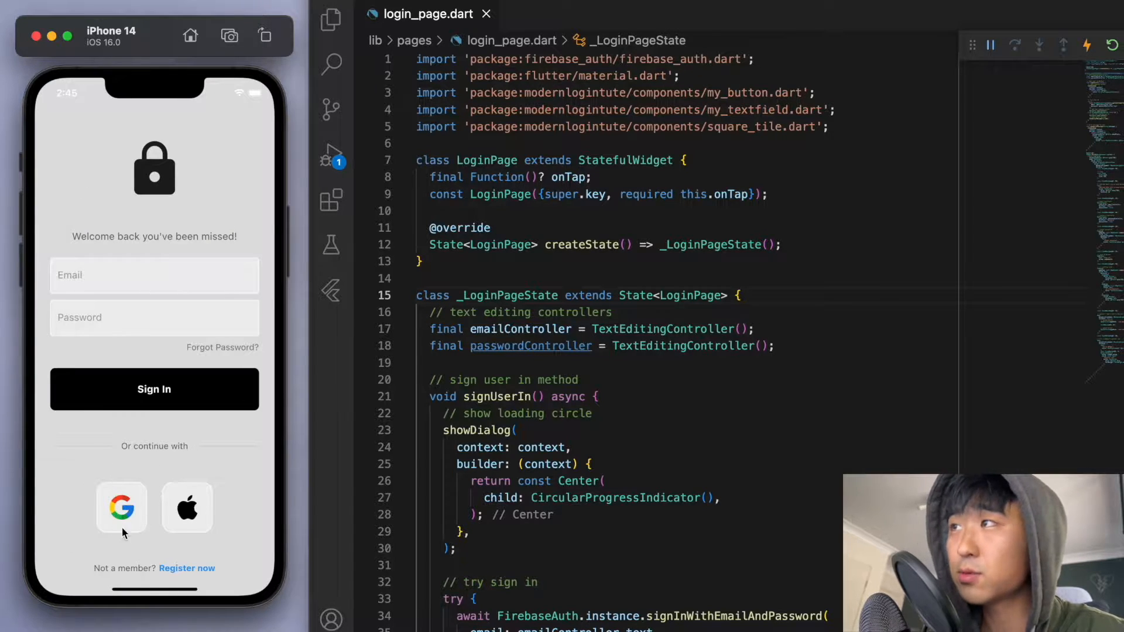
mouse_move(524, 334)
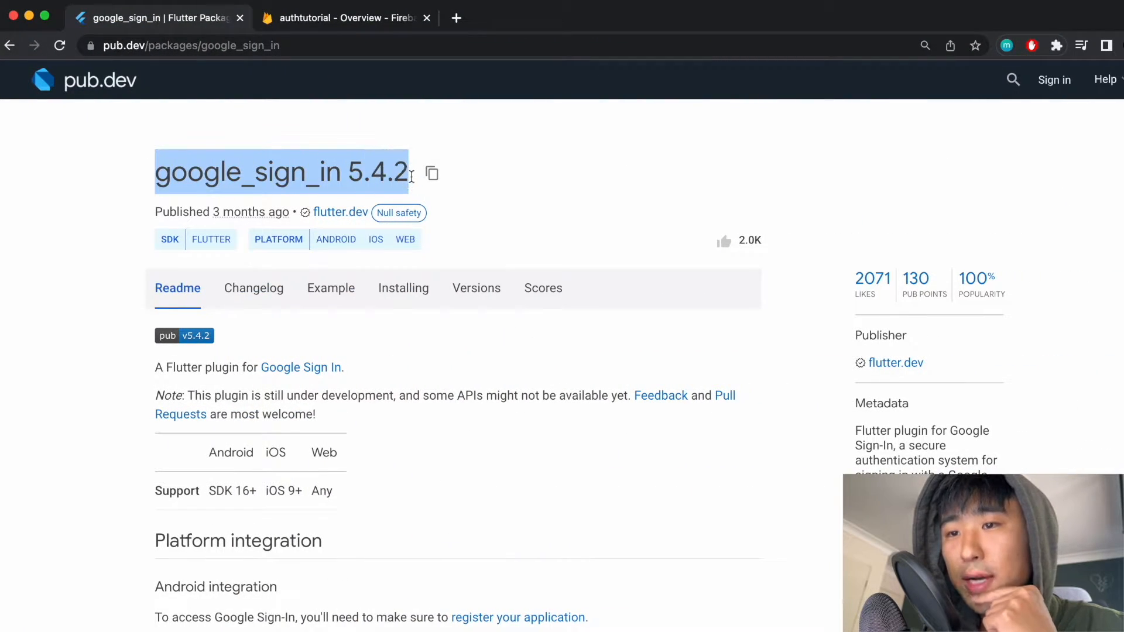
left_click(431, 174)
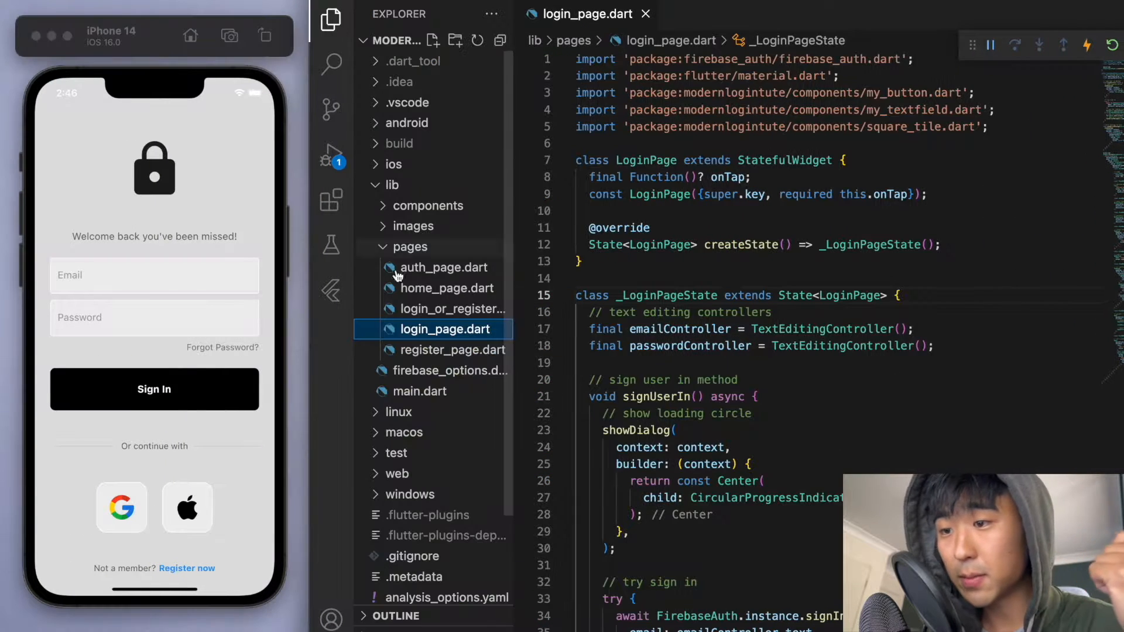
Add 'google_sign_in: ^5.4.2' to the dependencies in pubspec.yaml.
left_click(393, 185)
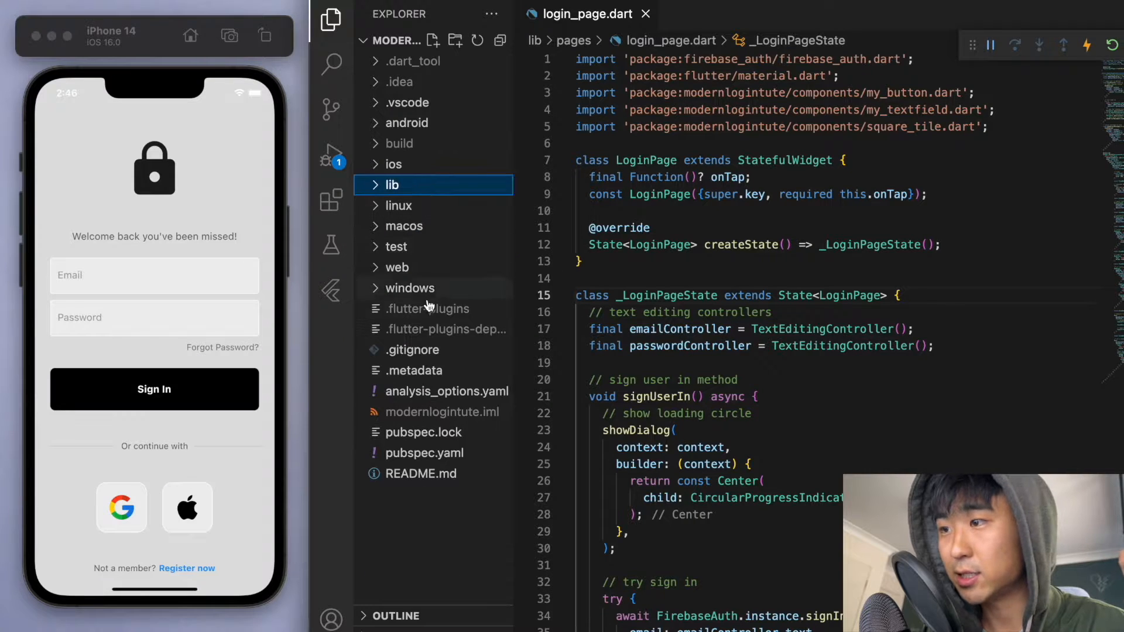
left_click(425, 452)
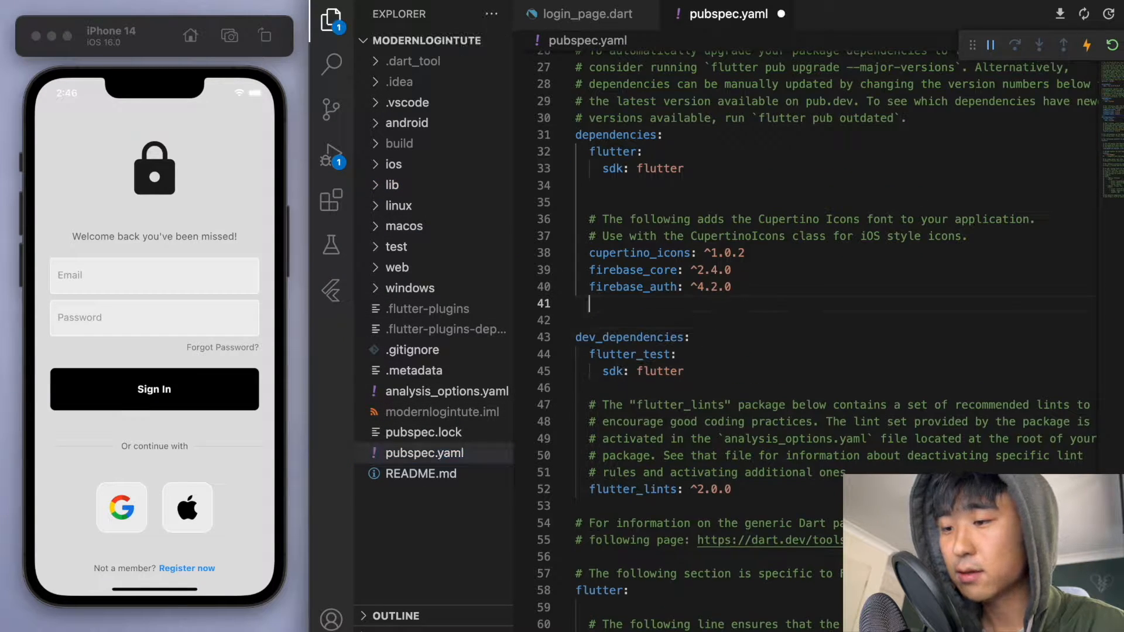
type("google_sign_in: ^5.4.2")
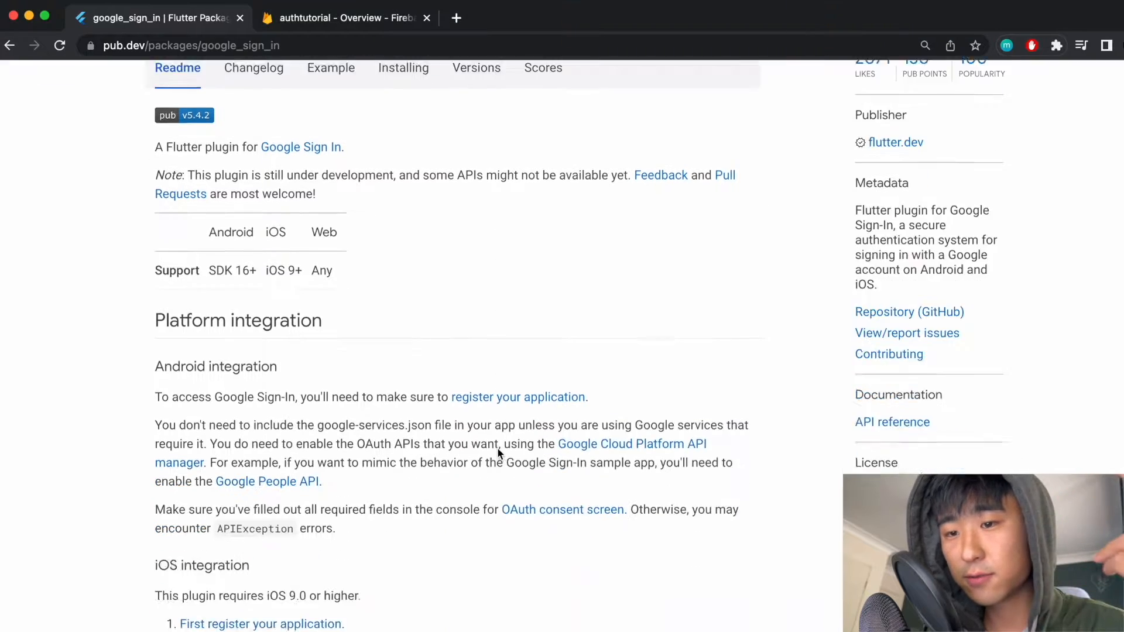
scroll("down", 3)
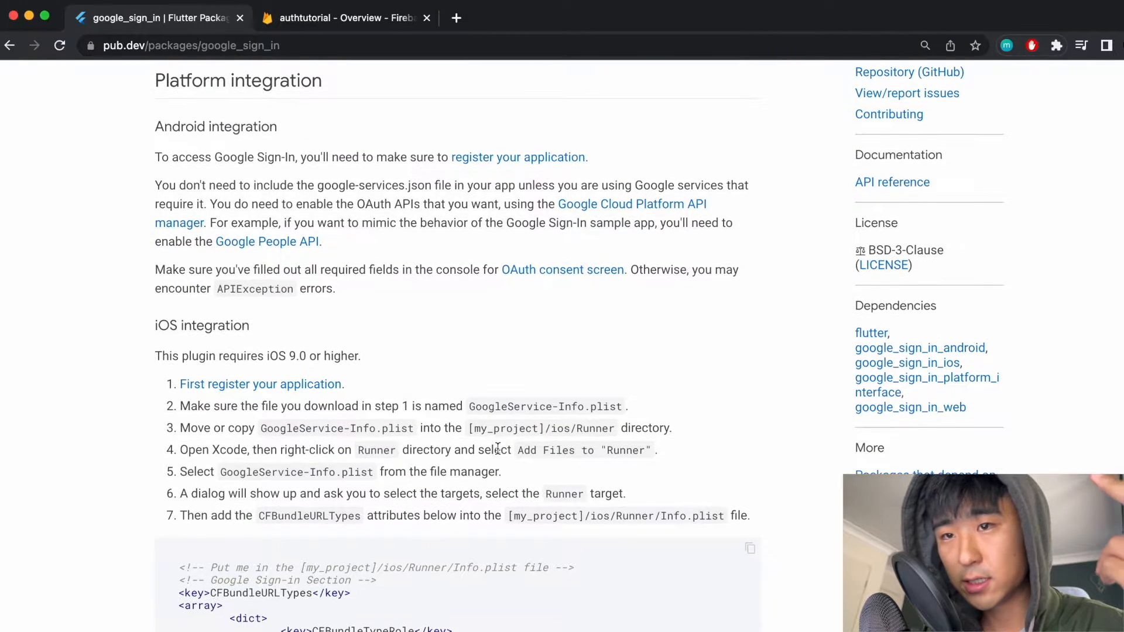
mouse_move(479, 157)
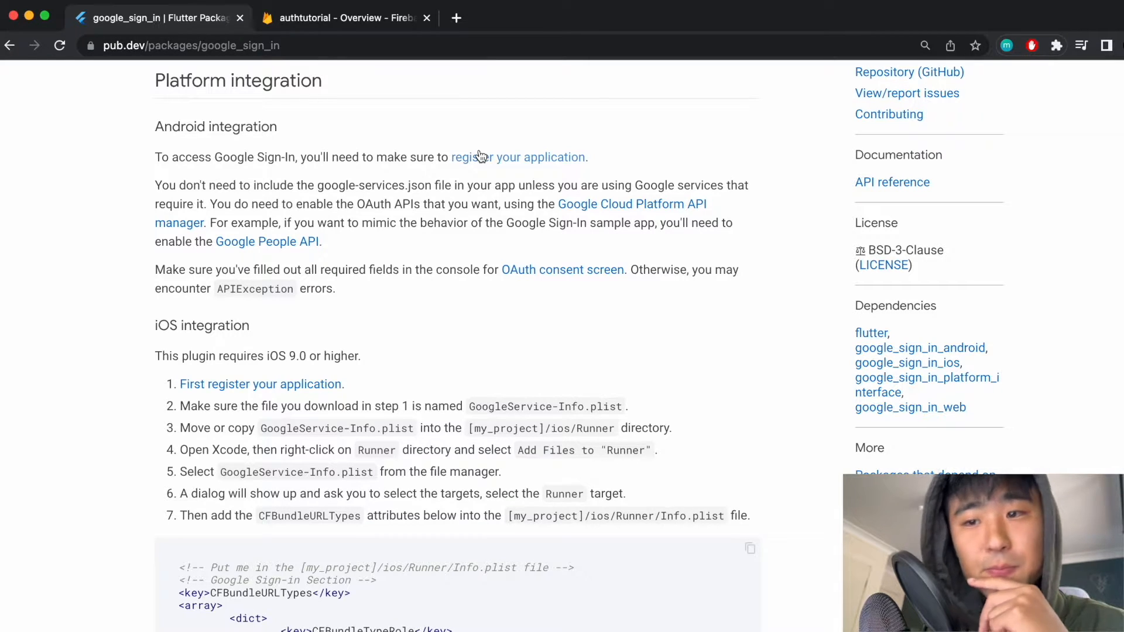
mouse_move(313, 395)
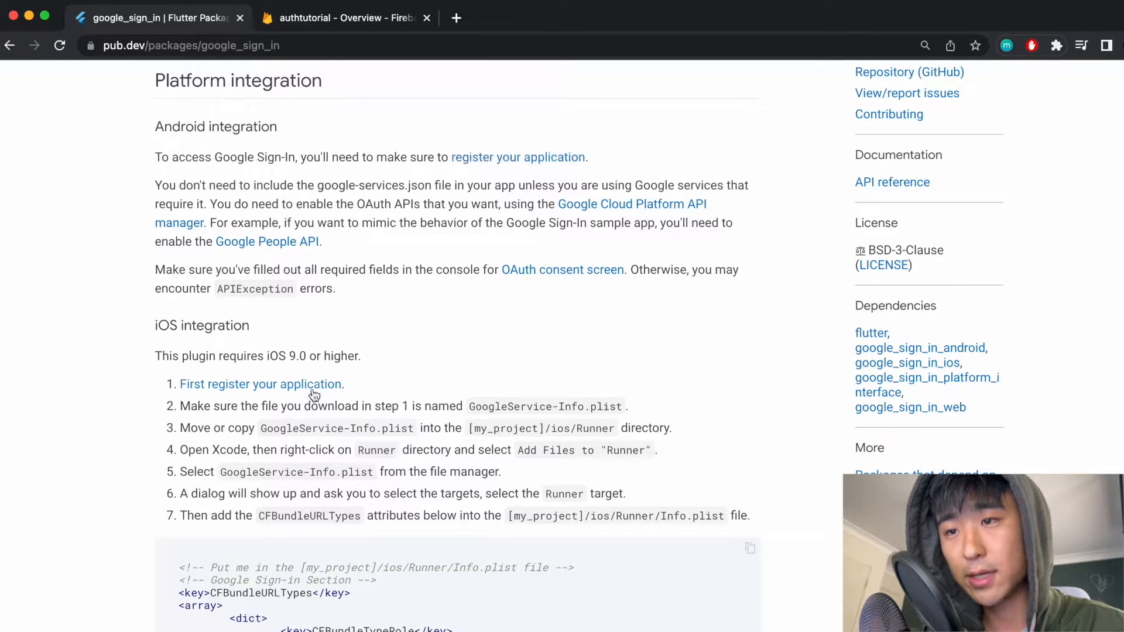
Open the authtutorial project's Authentication product and view its sign-in providers.
left_click(344, 17)
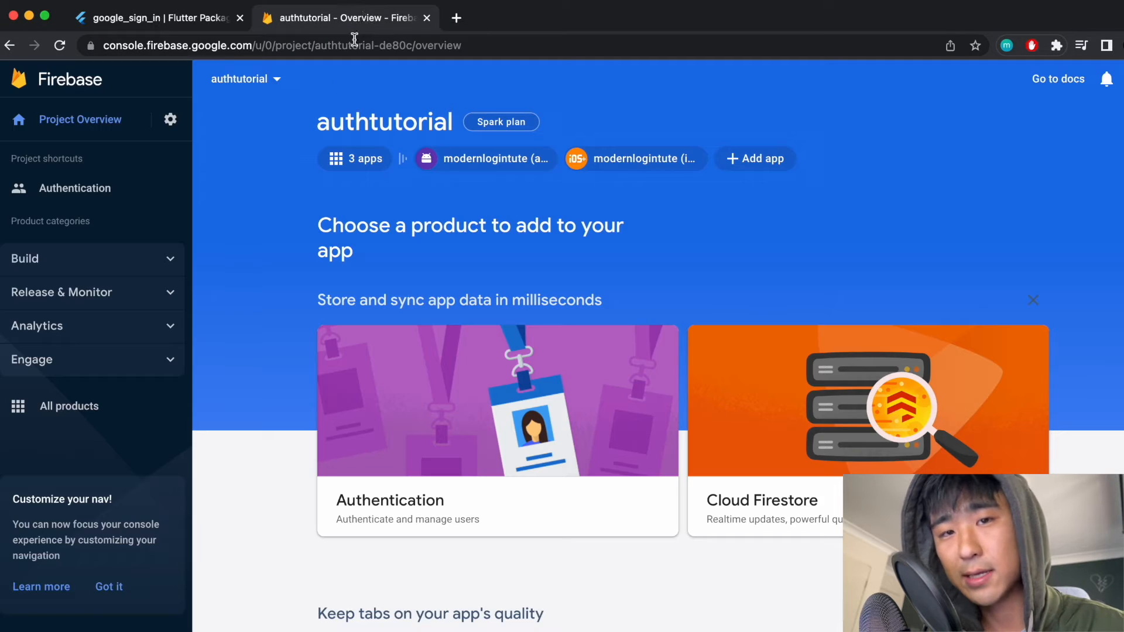
double_click(384, 122)
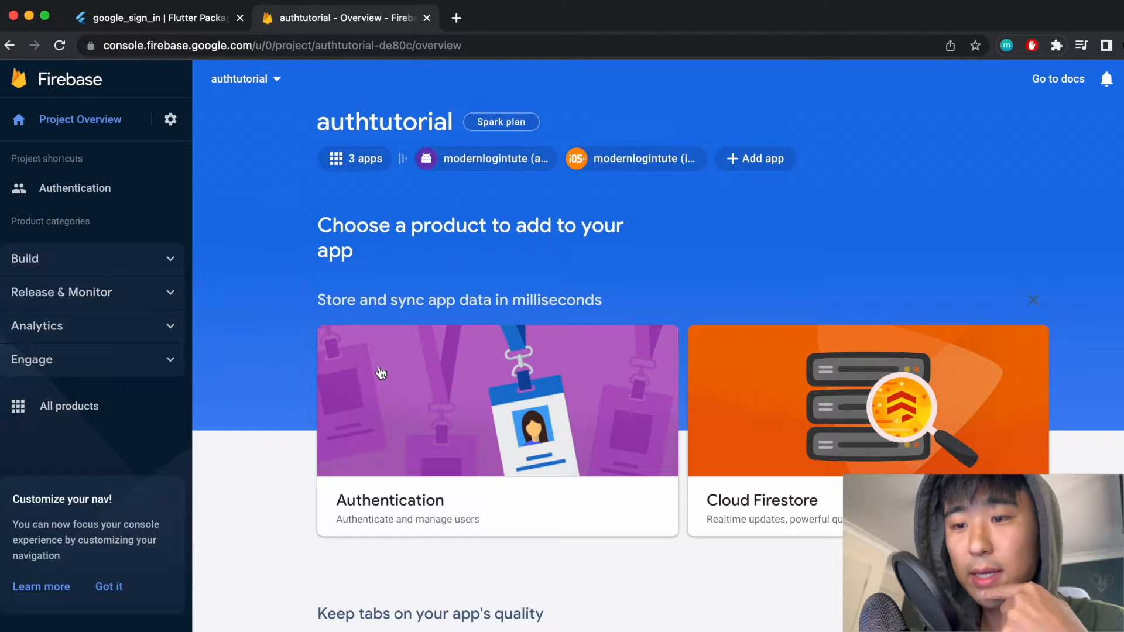
left_click(75, 188)
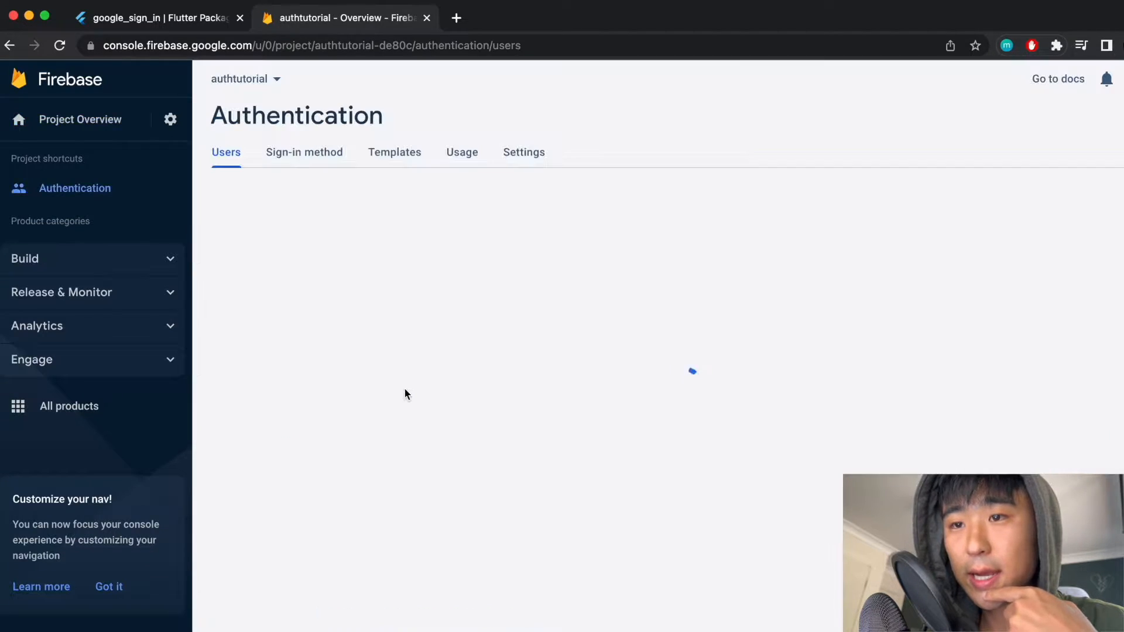
left_click(303, 152)
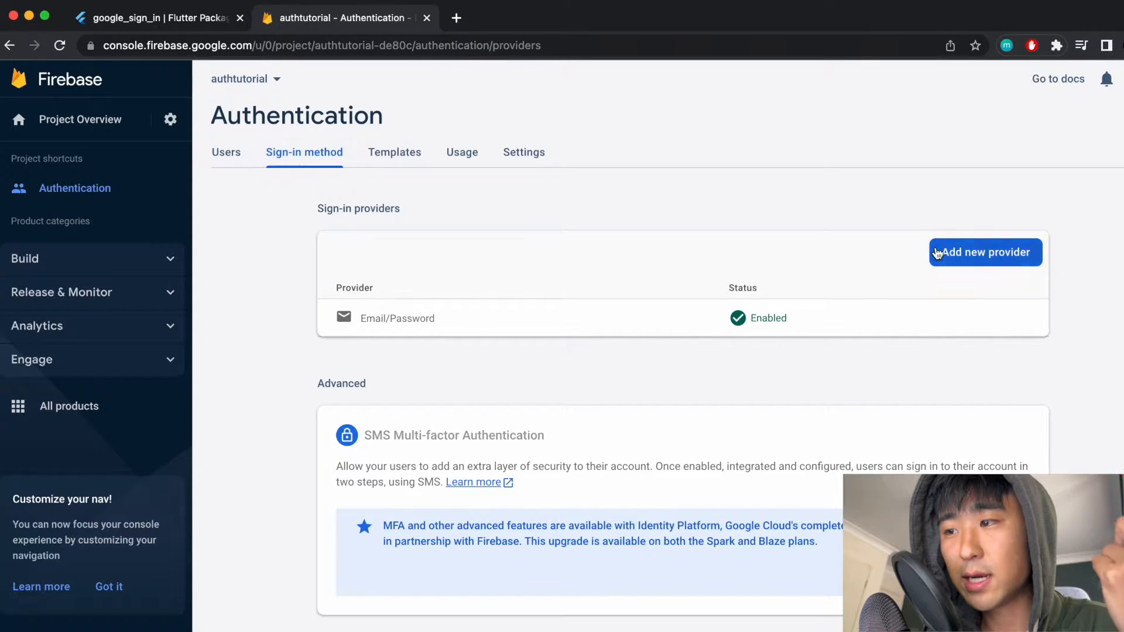
Add and enable the Google provider with public-facing name FlutterGoogleAuthTute, then save.
left_click(985, 251)
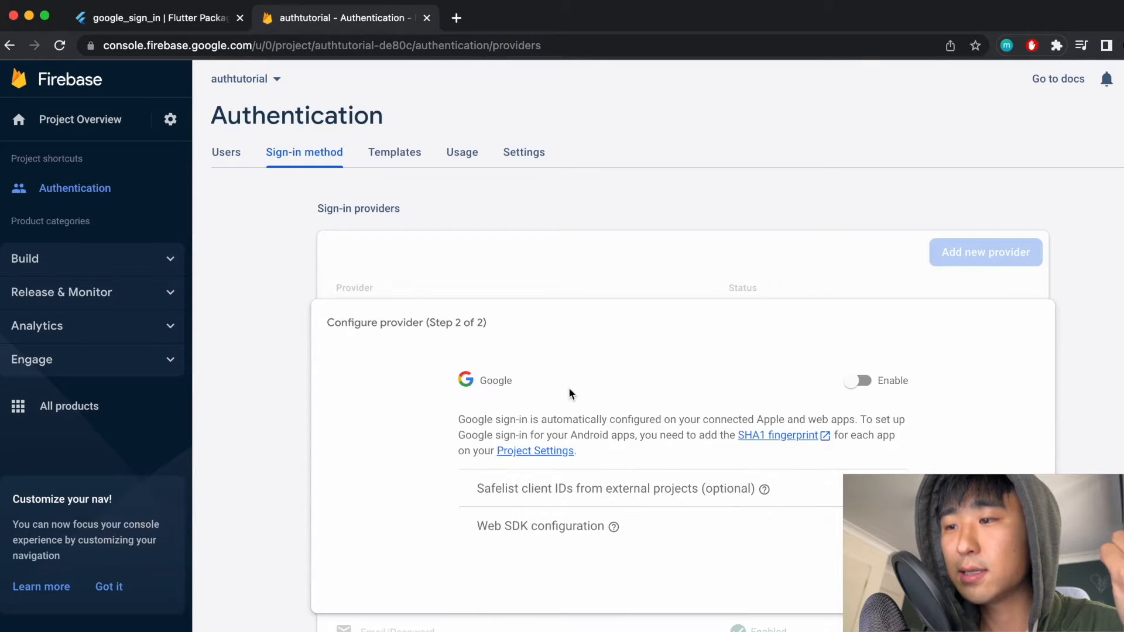
left_click(857, 381)
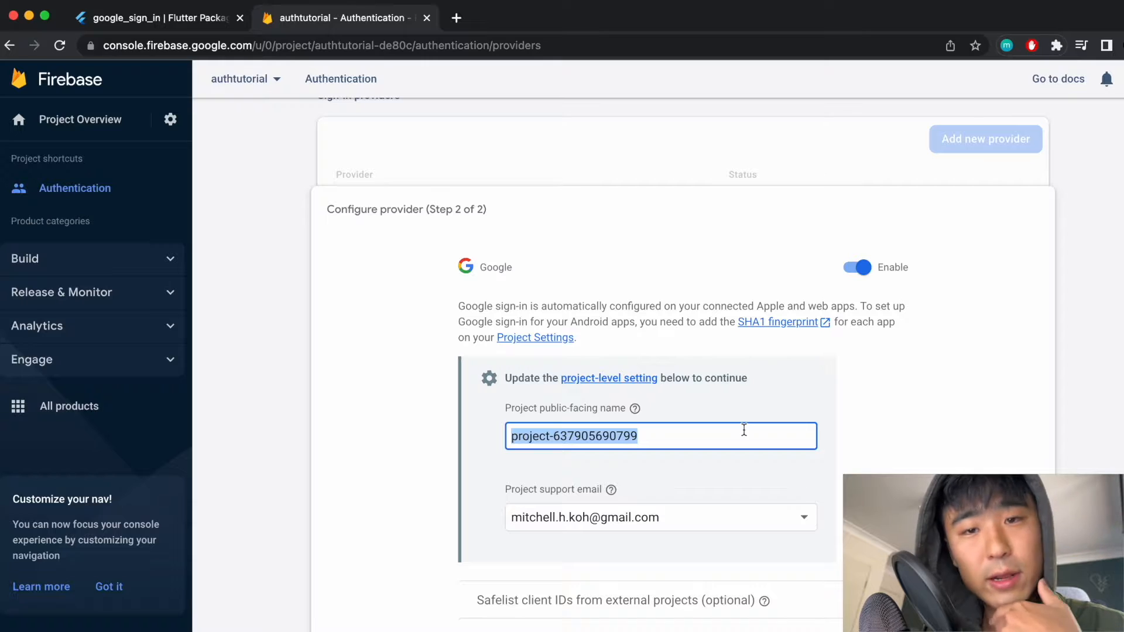
type("flu")
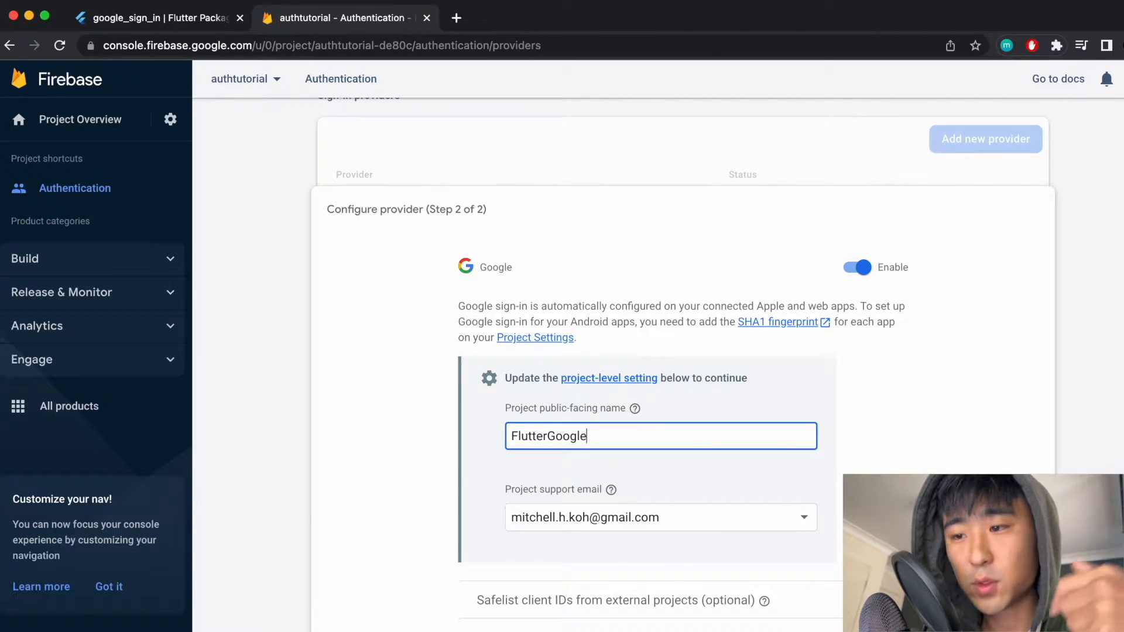
type("AuthTu")
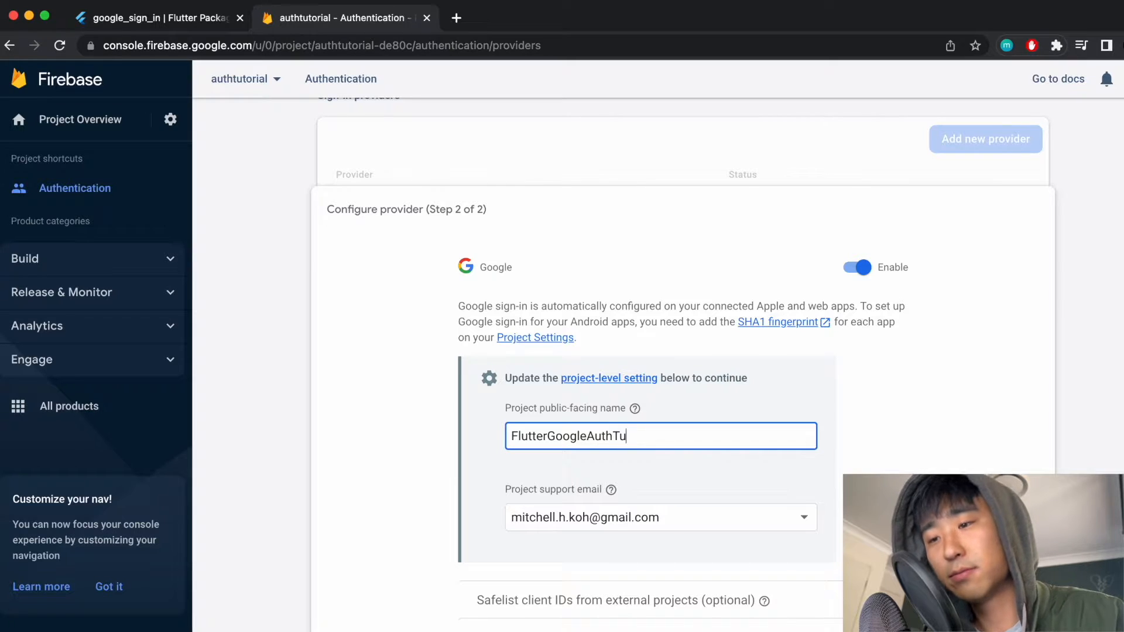
type("te")
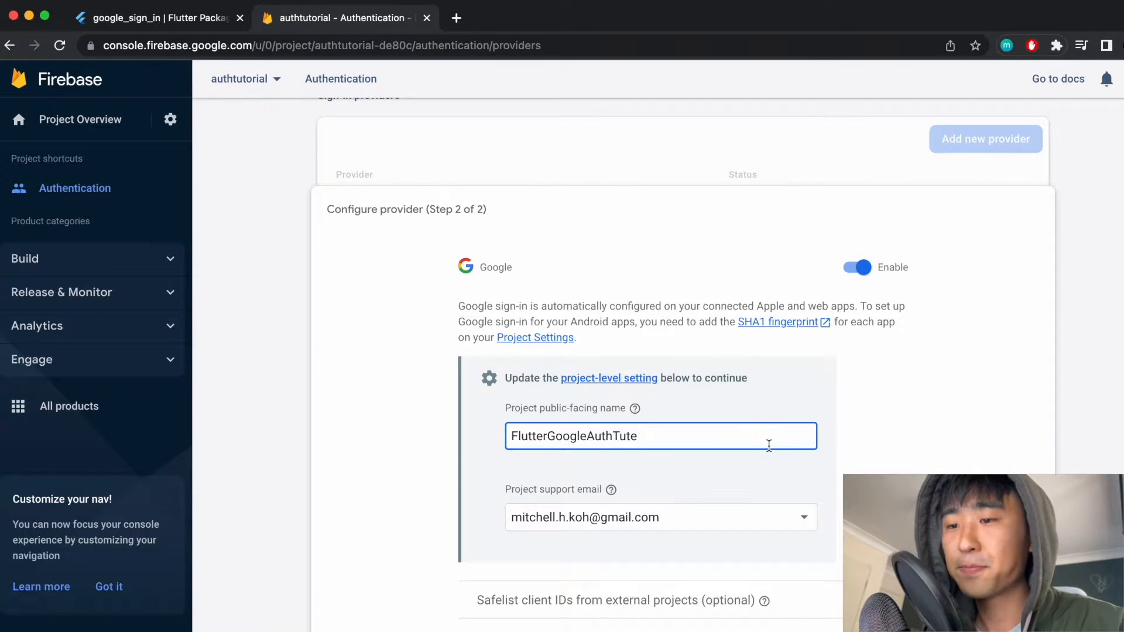
mouse_move(691, 361)
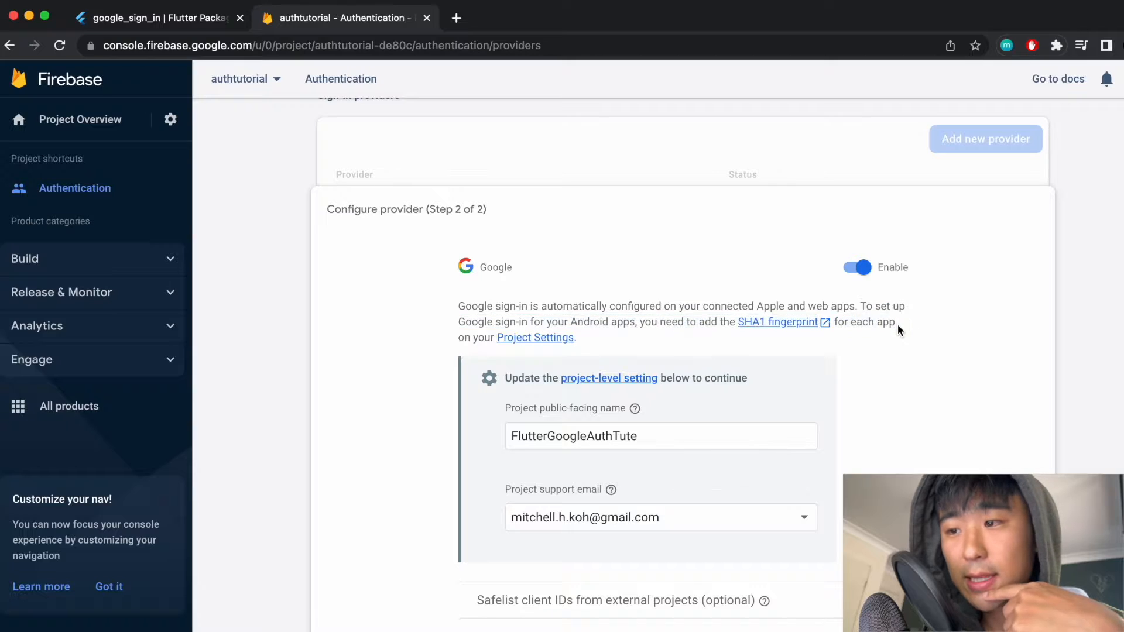
scroll("down", 3)
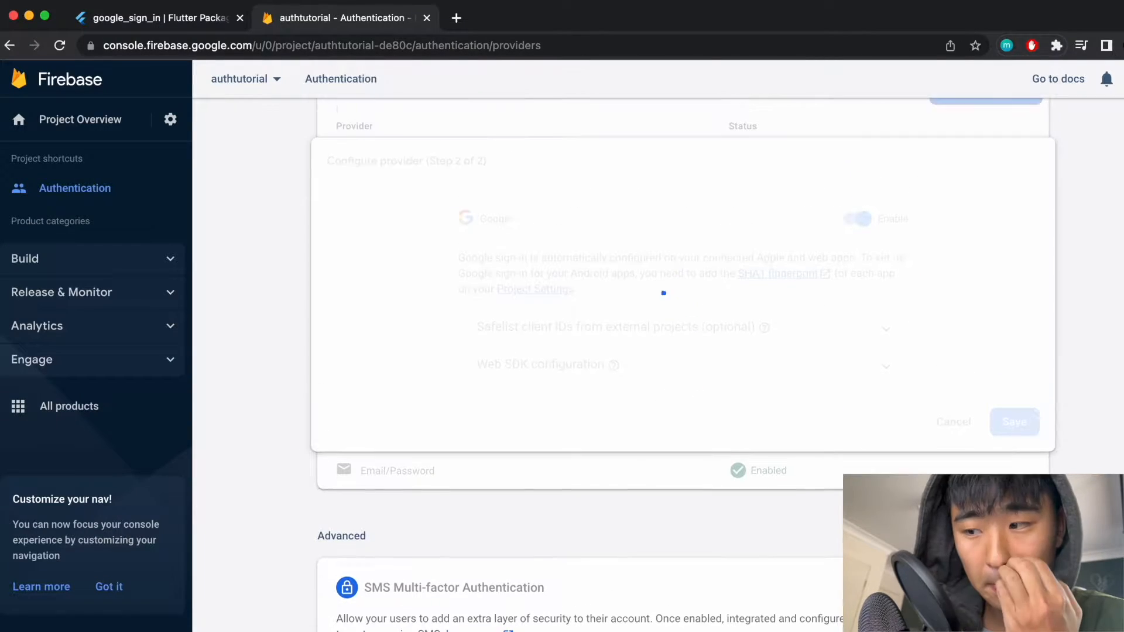
left_click(1014, 422)
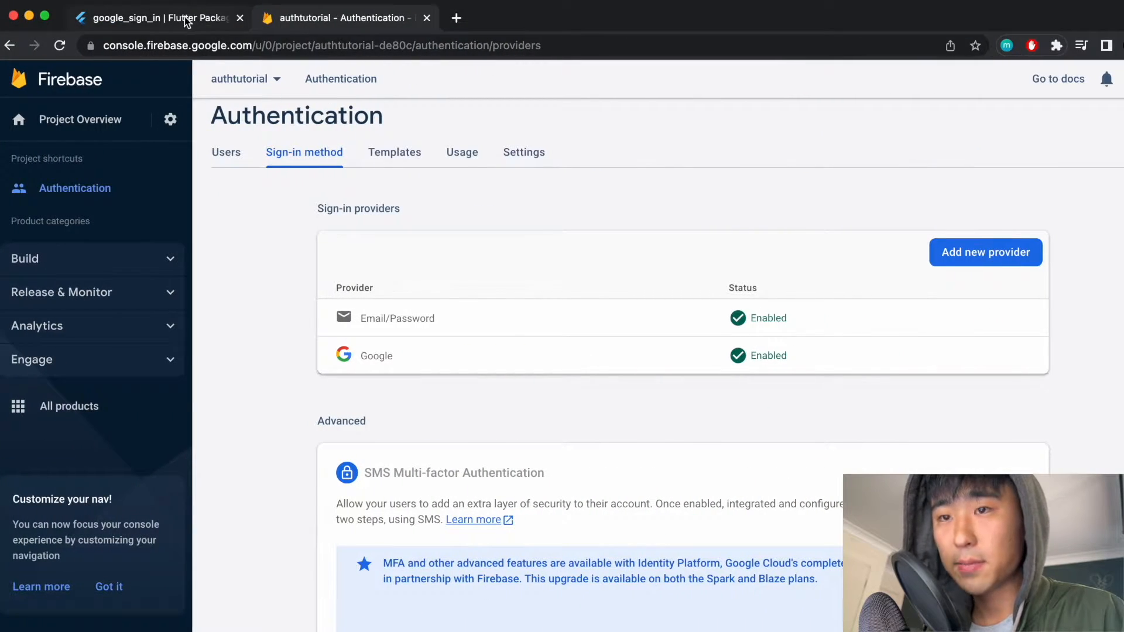
Review pub.dev's iOS integration steps 2–6 and copy the CFBundleURLTypes XML block.
left_click(151, 17)
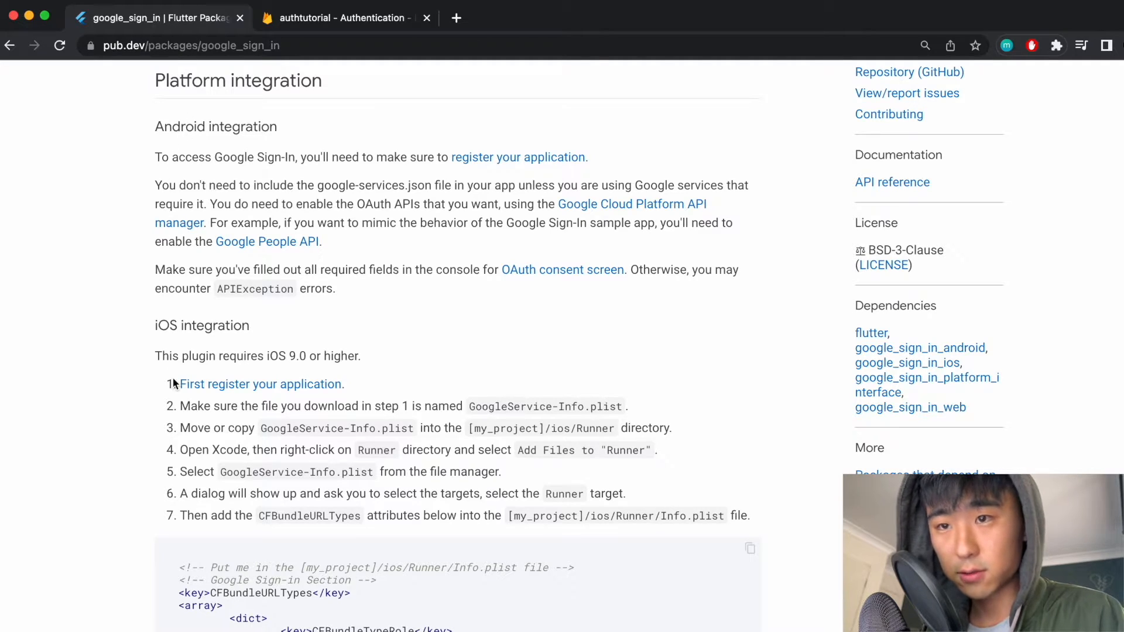
scroll("down", 3)
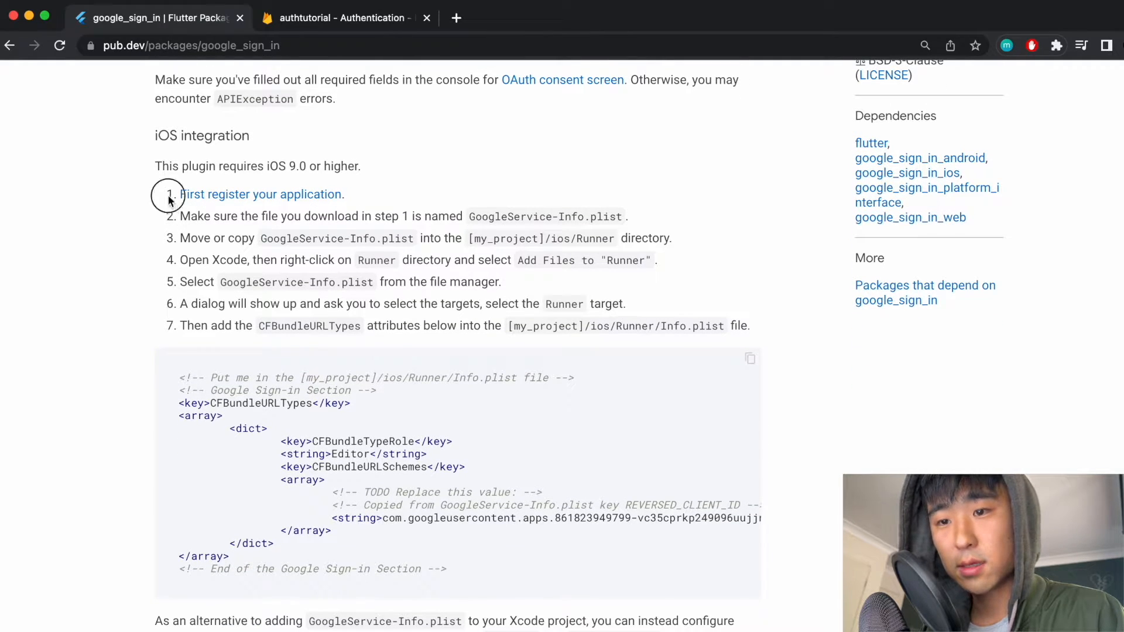
double_click(261, 195)
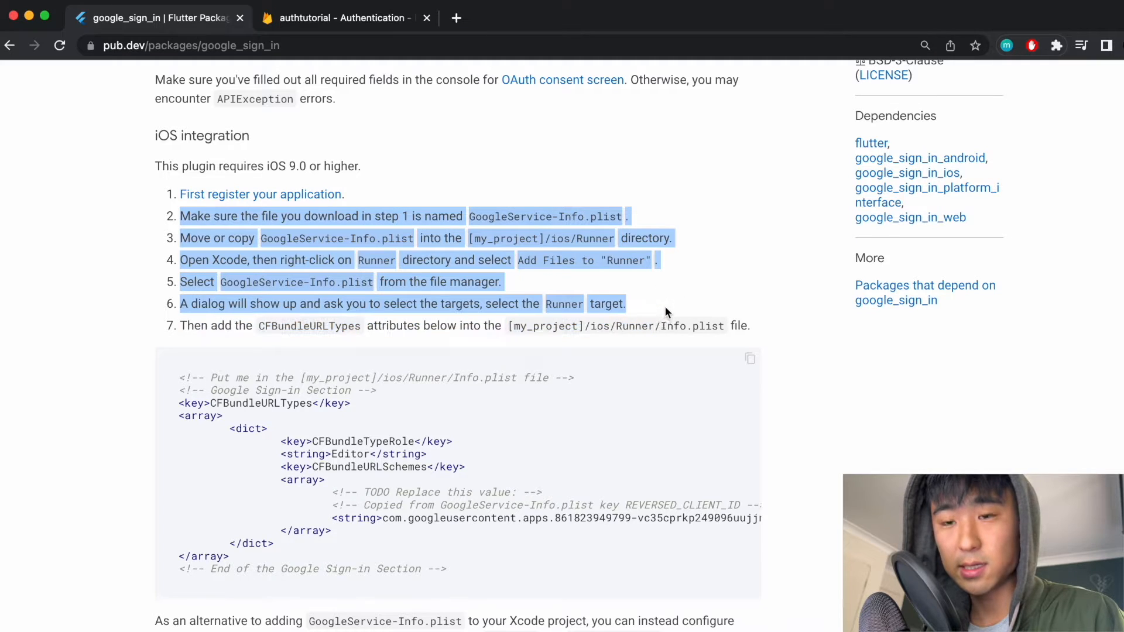
mouse_move(681, 293)
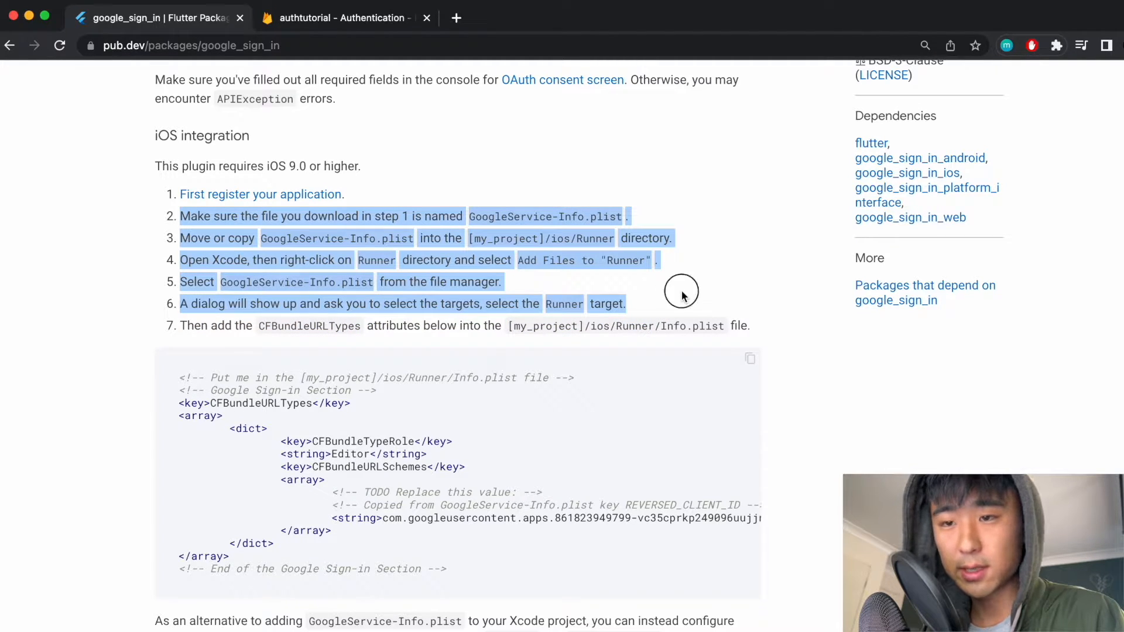
scroll("down", 3)
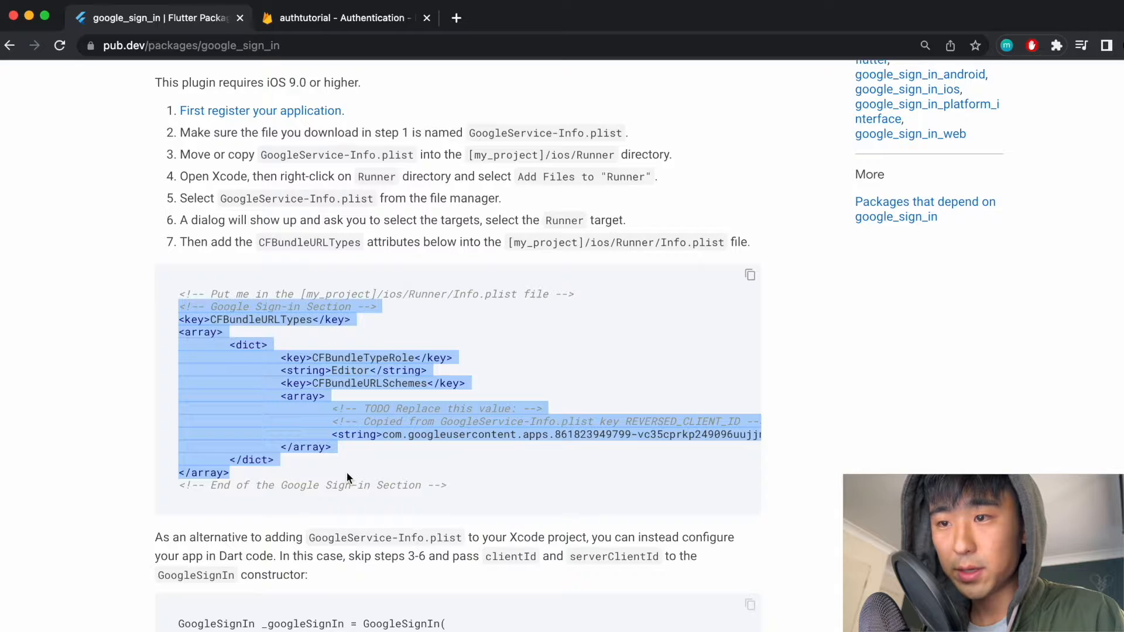
left_click(597, 243)
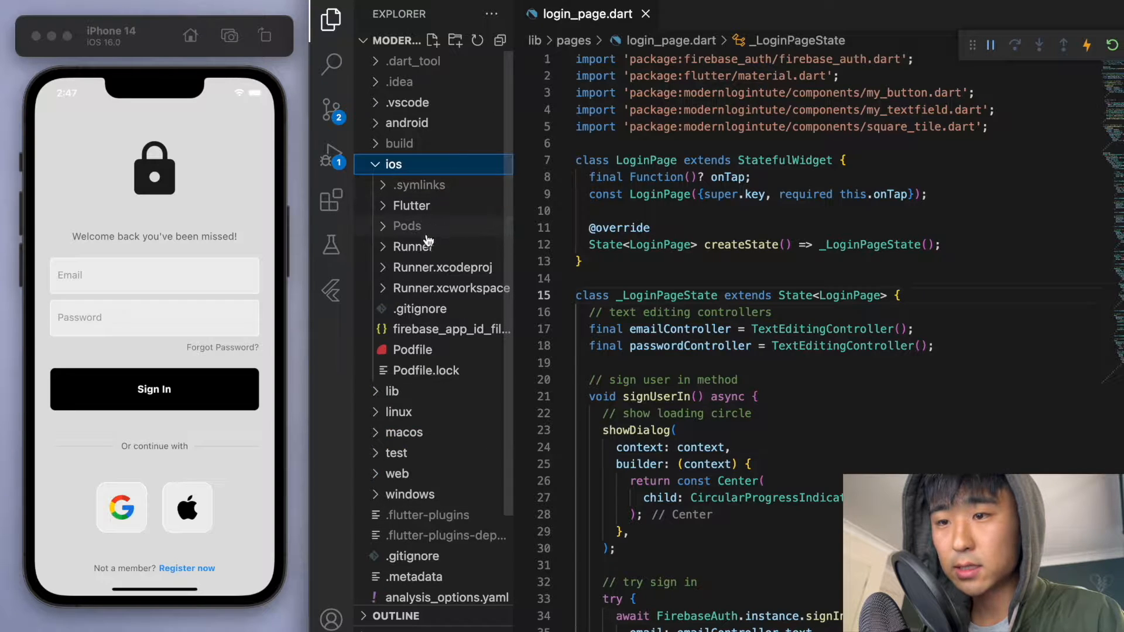
Paste the XML into Info.plist using GoogleService-Info.plist's reversed client ID, then close both plists.
left_click(422, 390)
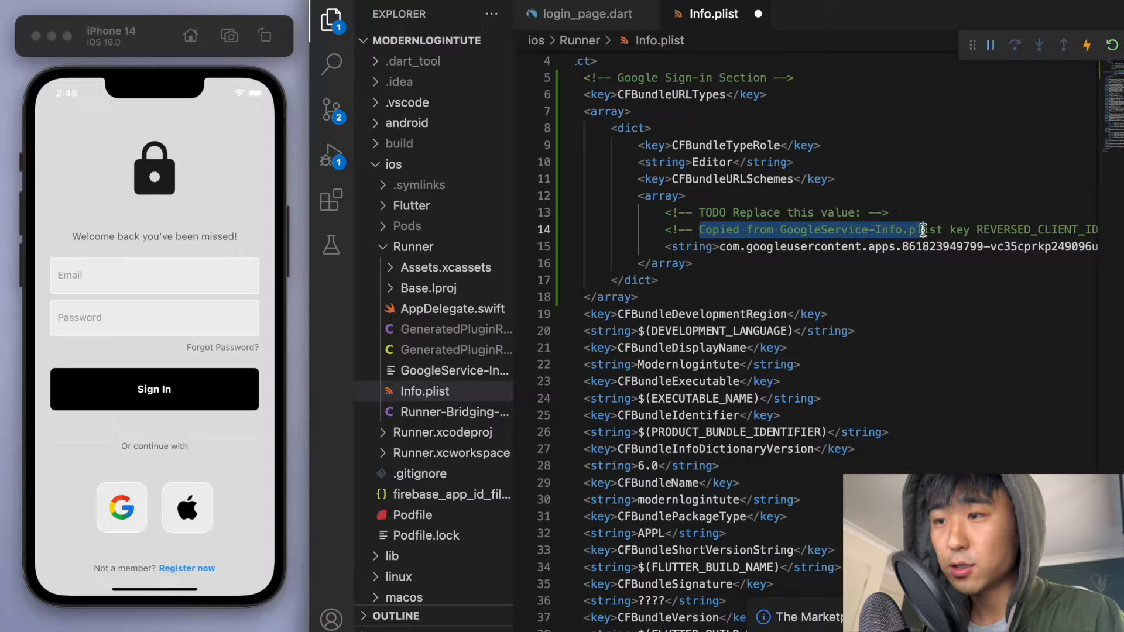
scroll("right", 3)
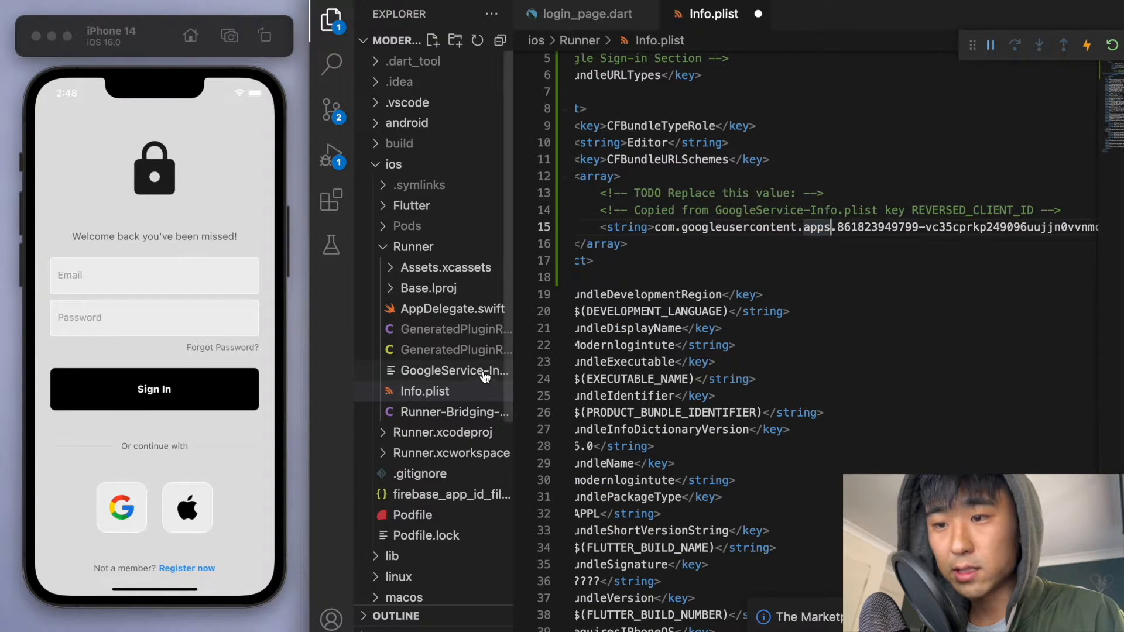
left_click(451, 371)
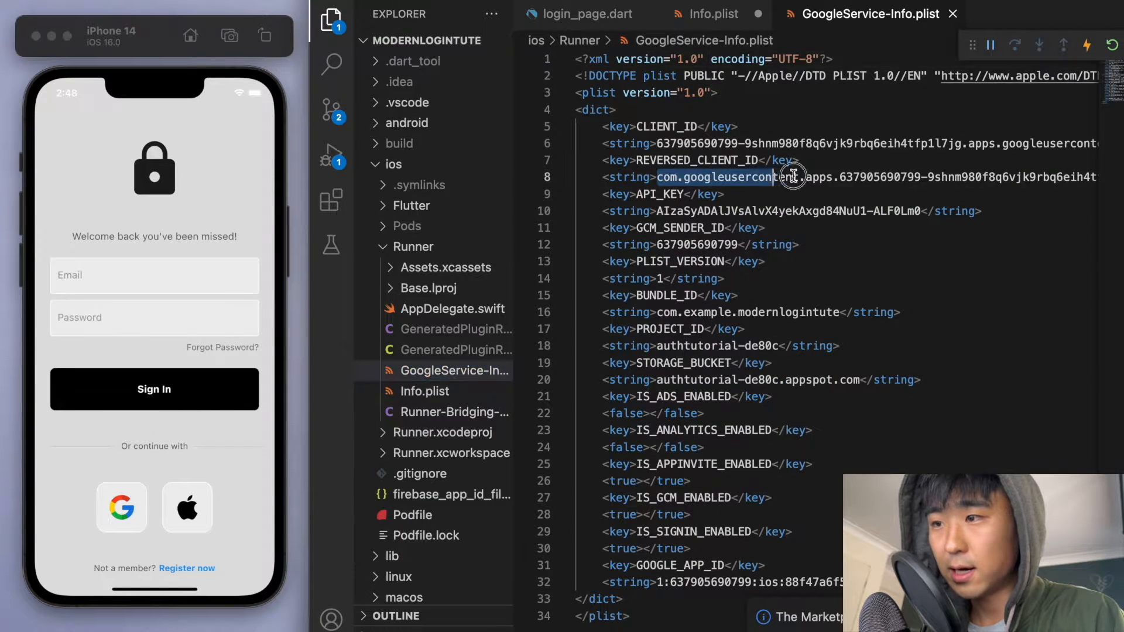
scroll("right", 3)
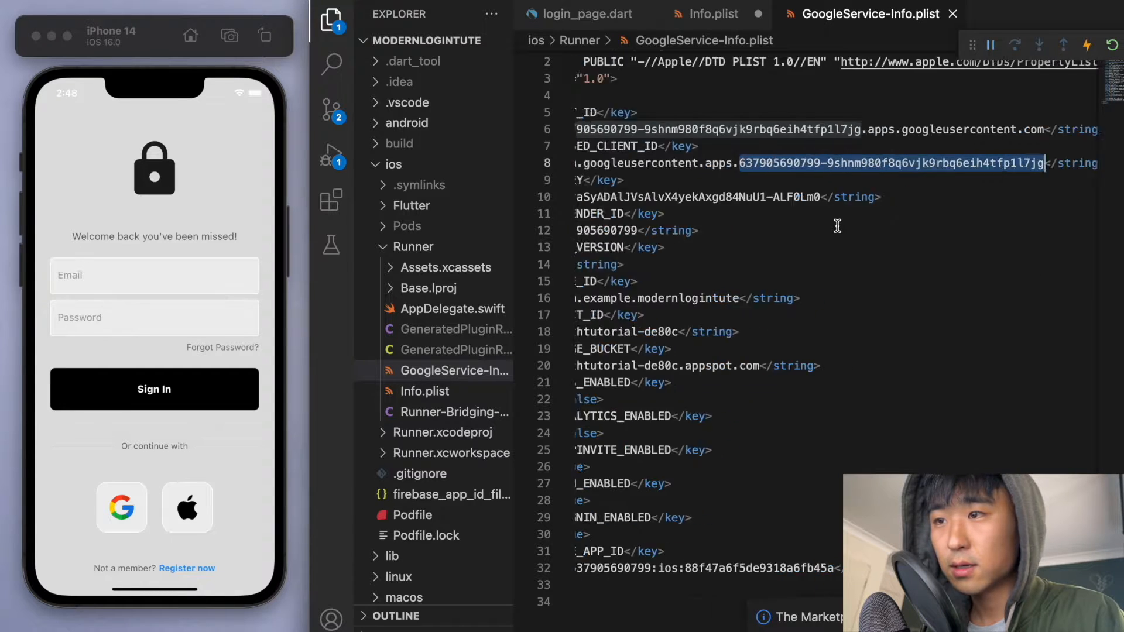
left_click(712, 13)
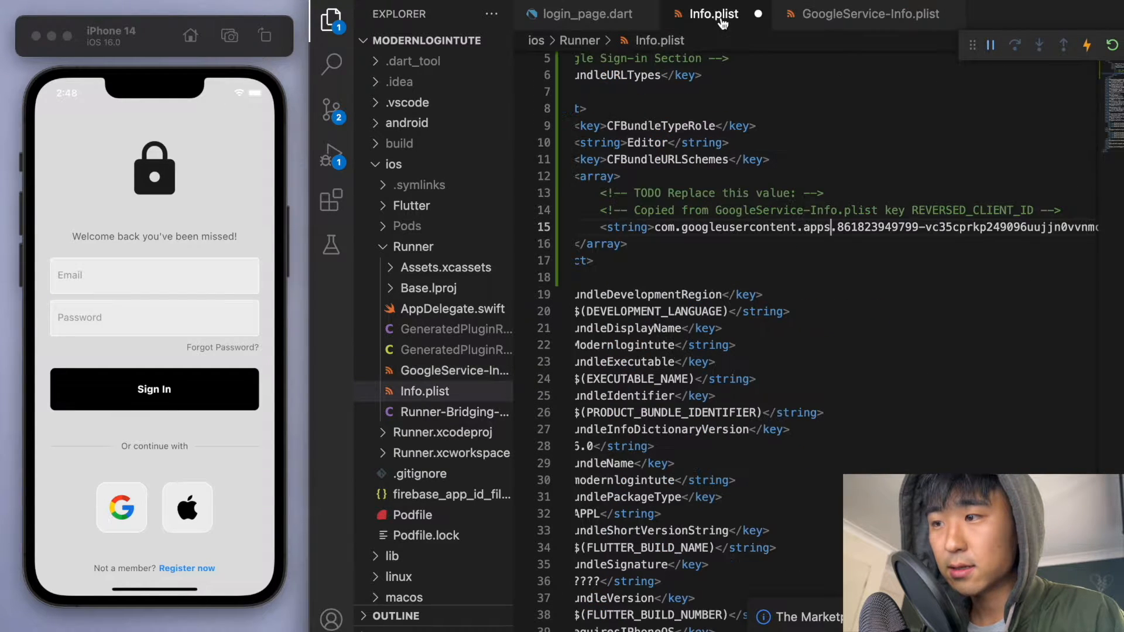
scroll("right", 3)
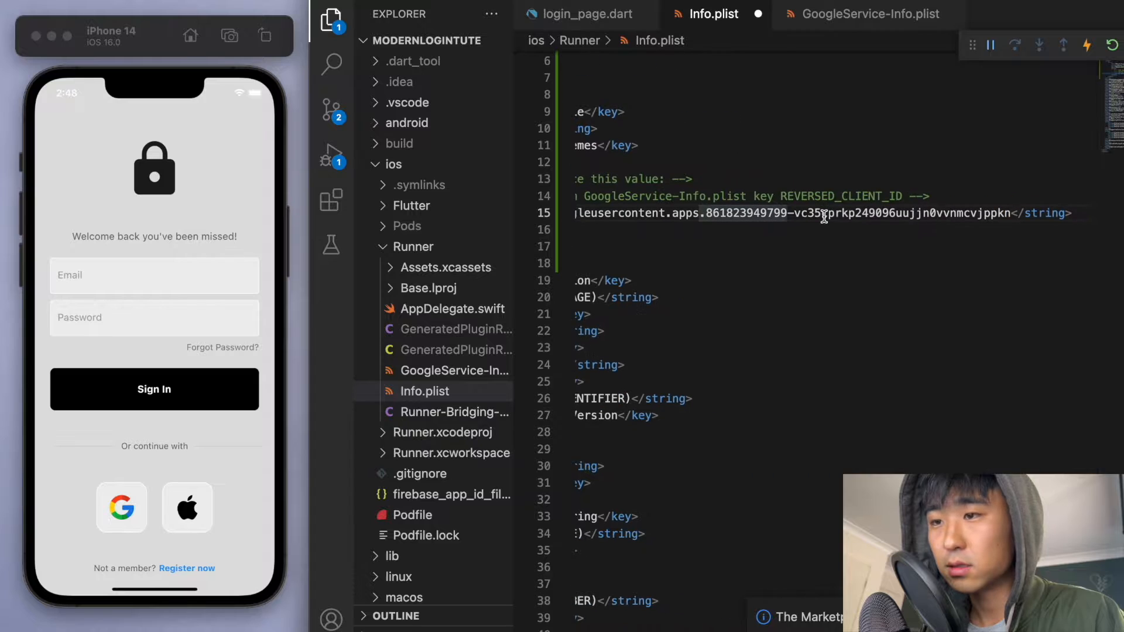
type("637905690799-9shnm980f8q6vjk9rbq6eih4tfp1l7jg")
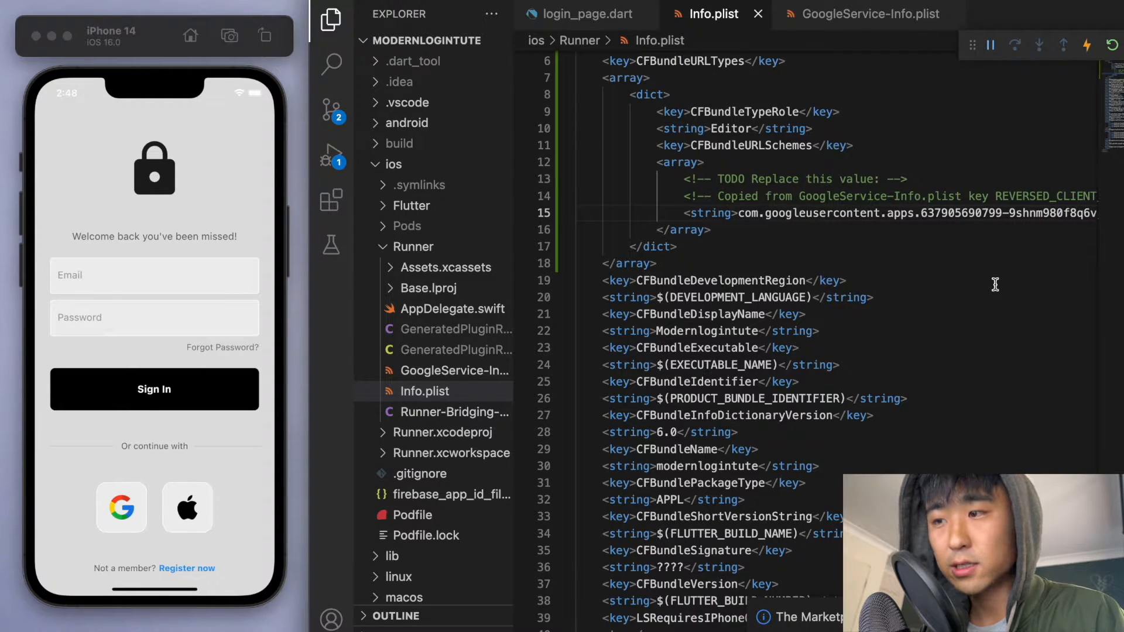
left_click(582, 13)
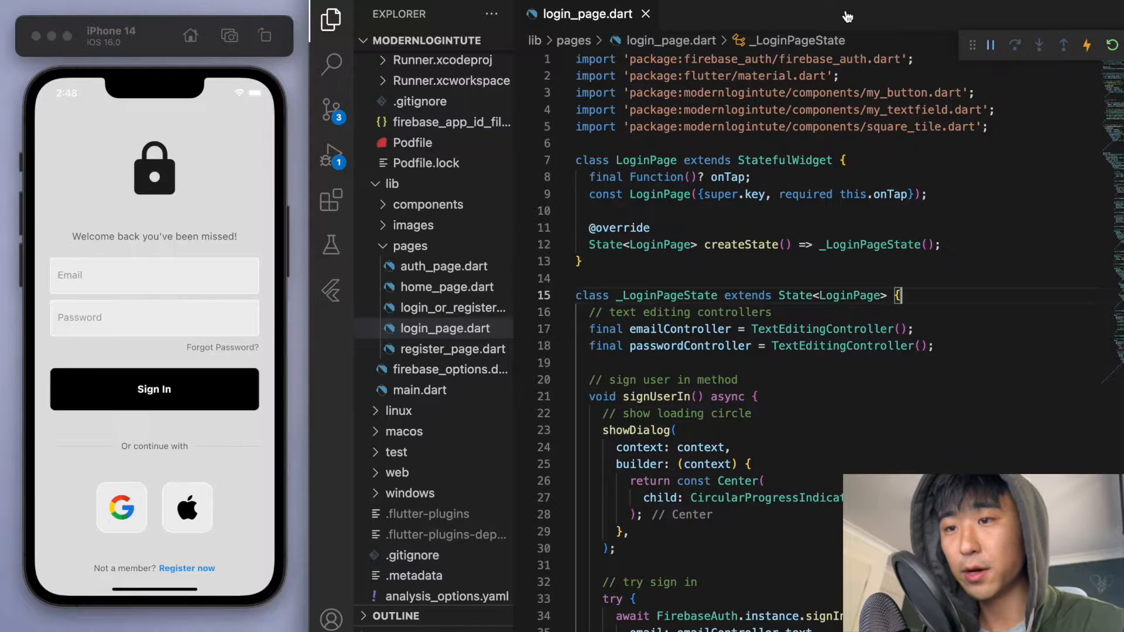
Create lib/services/auth_service.dart and open it in the editor.
left_click(393, 79)
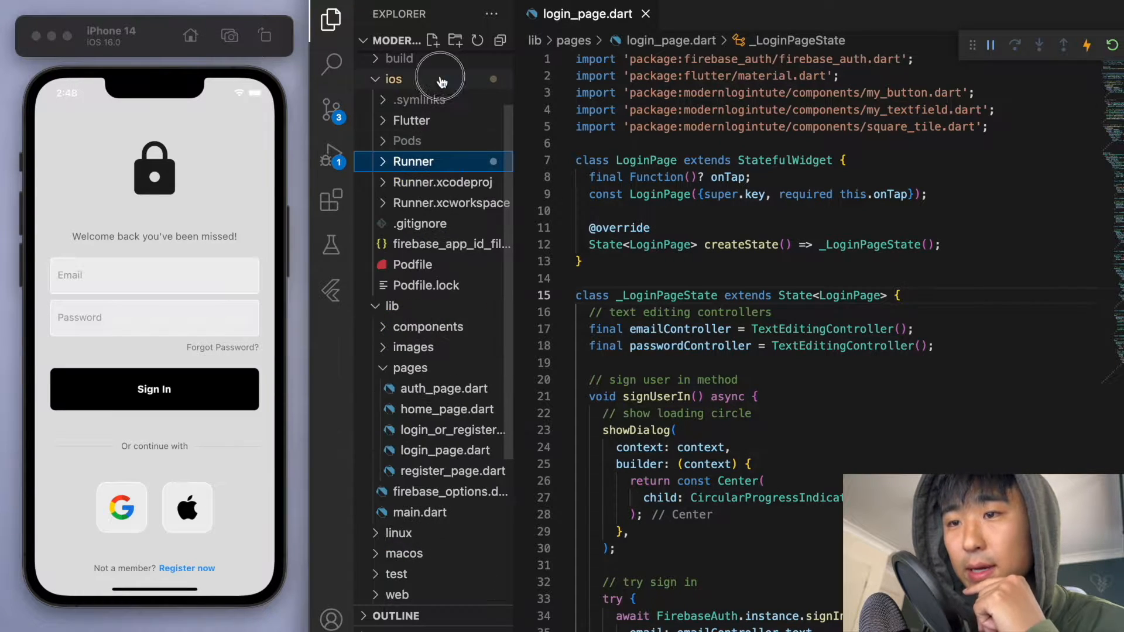
right_click(393, 182)
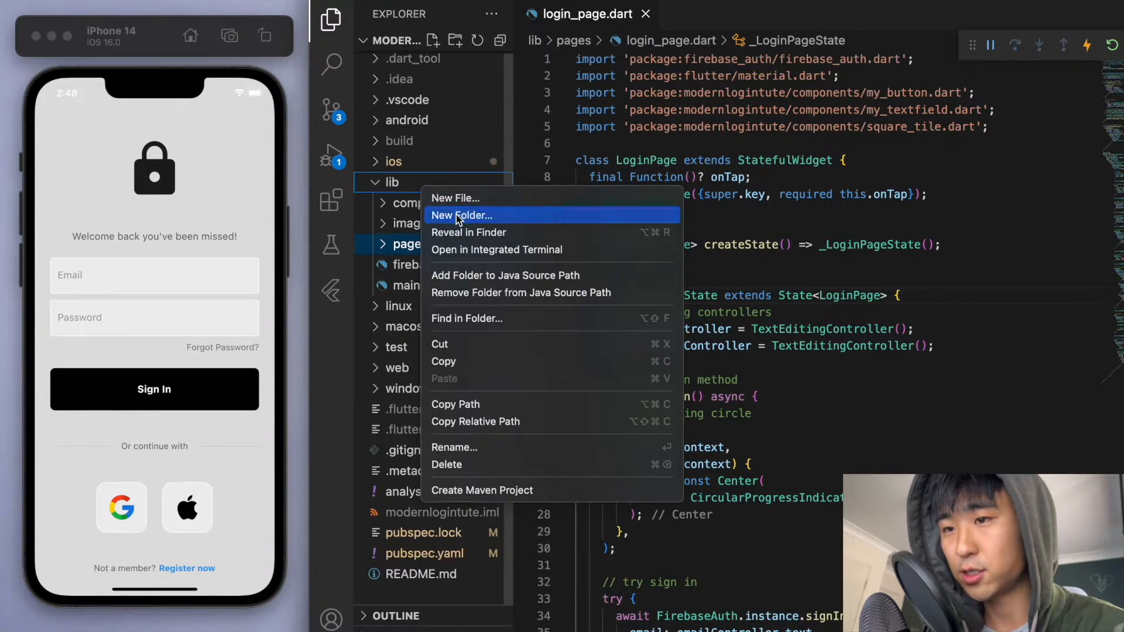
left_click(461, 215)
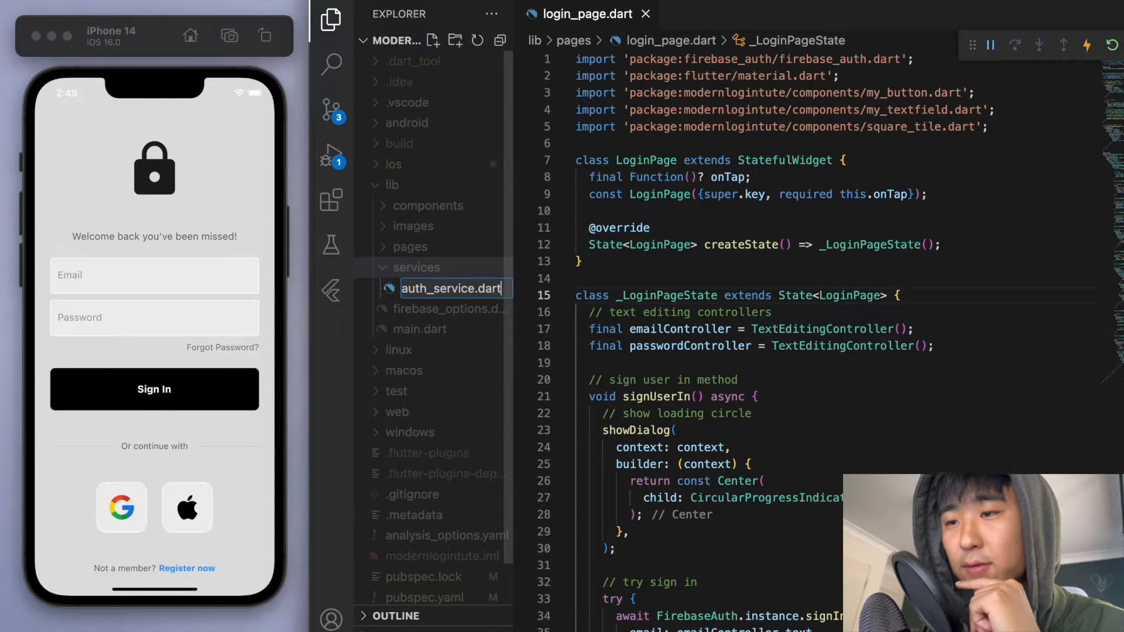
left_click(451, 289)
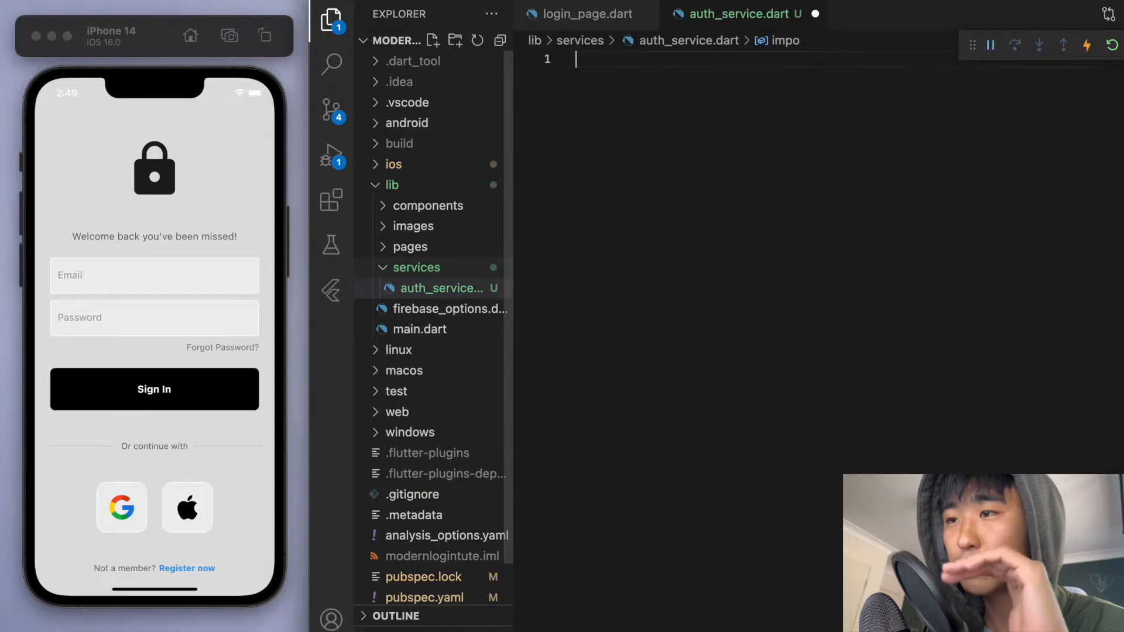
Write an AuthService class with async signInWithGoogle and four step comments, hiding the sidebar.
type("class AuthService {")
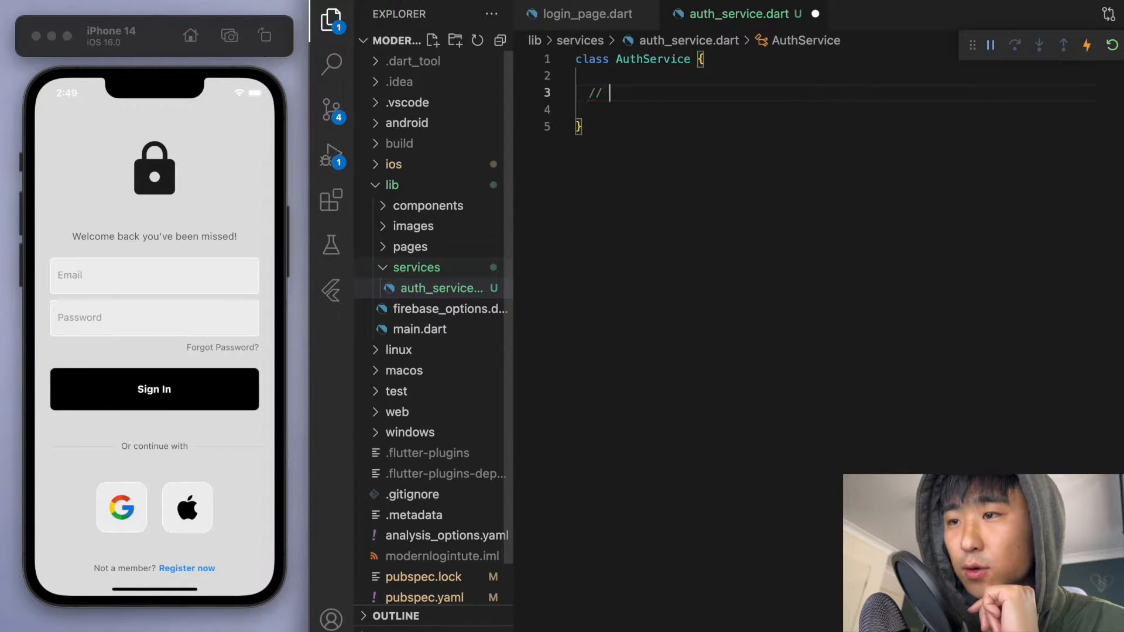
type("Google Sign In")
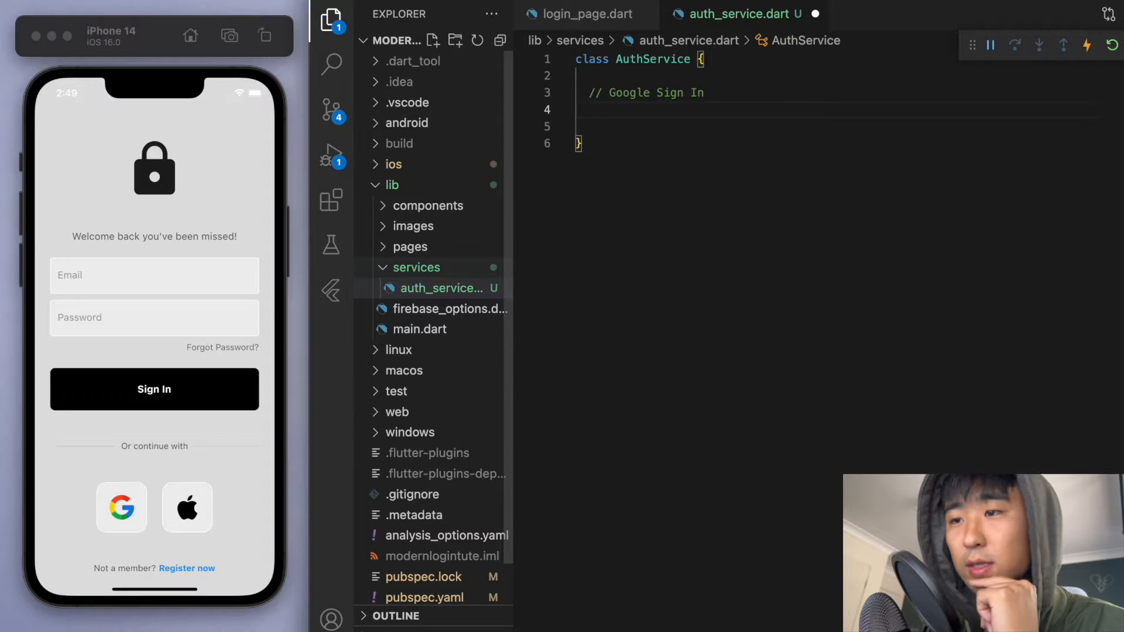
type("signInWithGo")
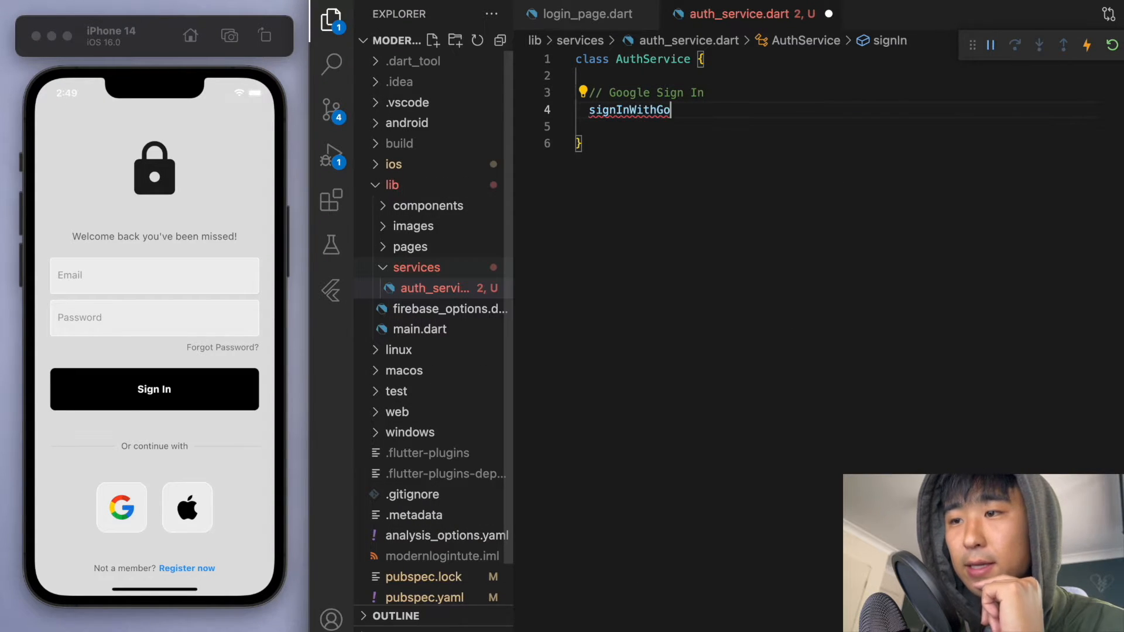
type("ogle() async {")
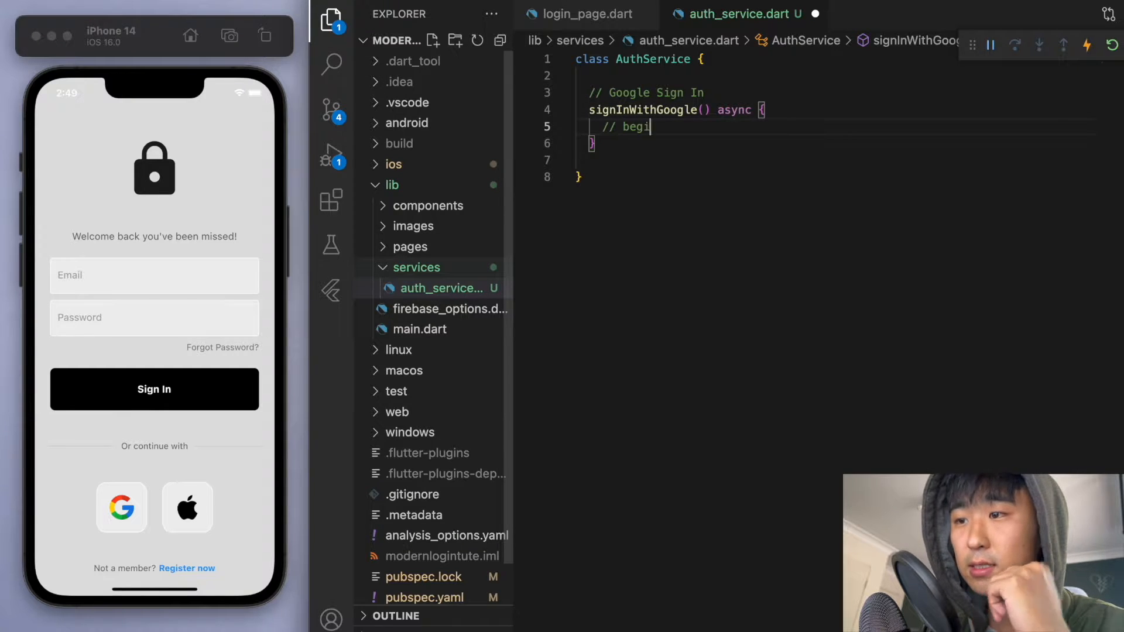
type("n interactive sign in")
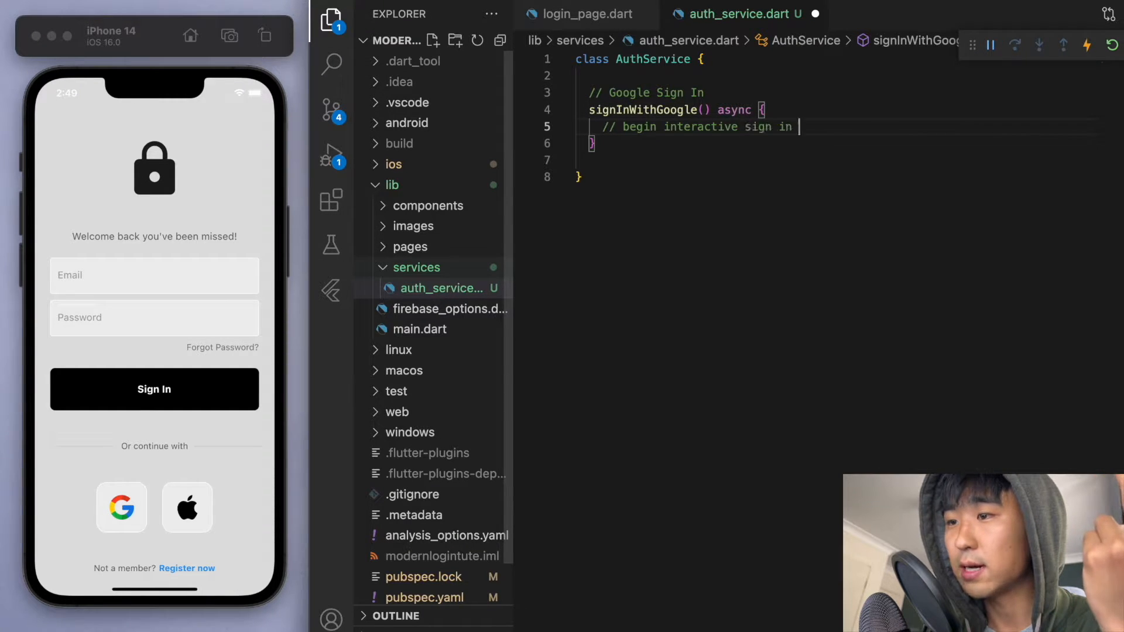
type("process")
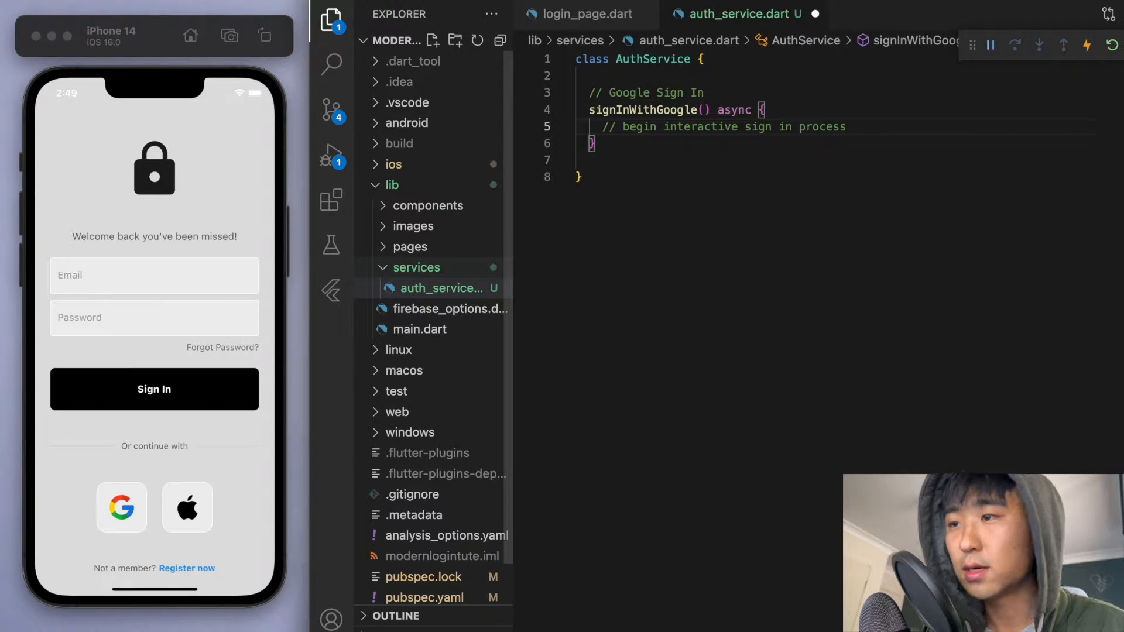
type("// obtaiin auth details from request")
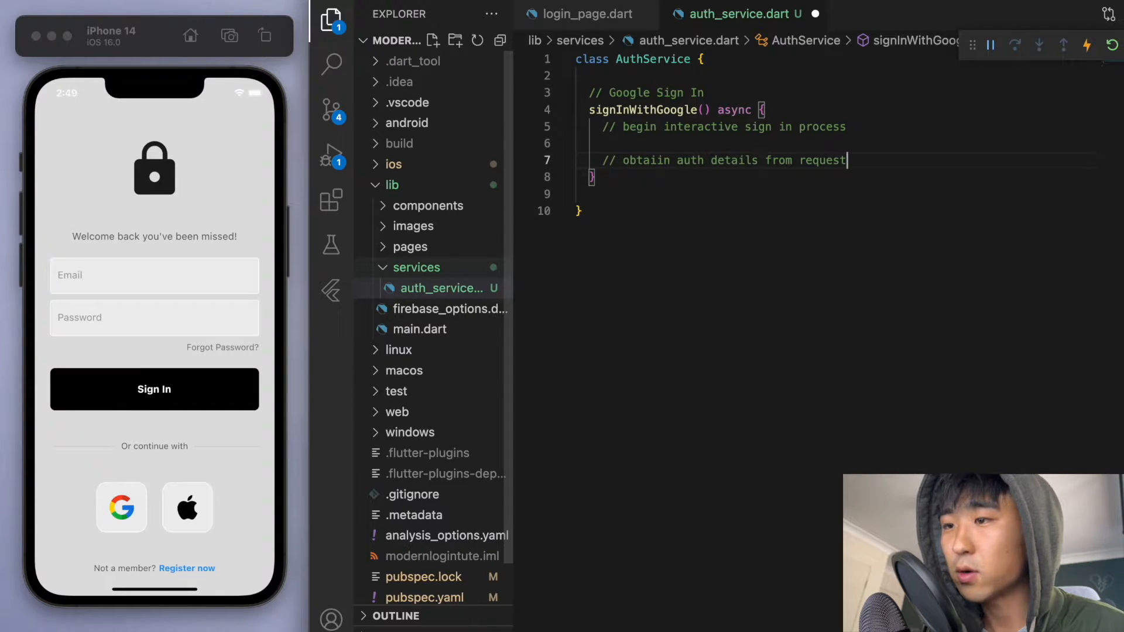
type("// create a new credential for user")
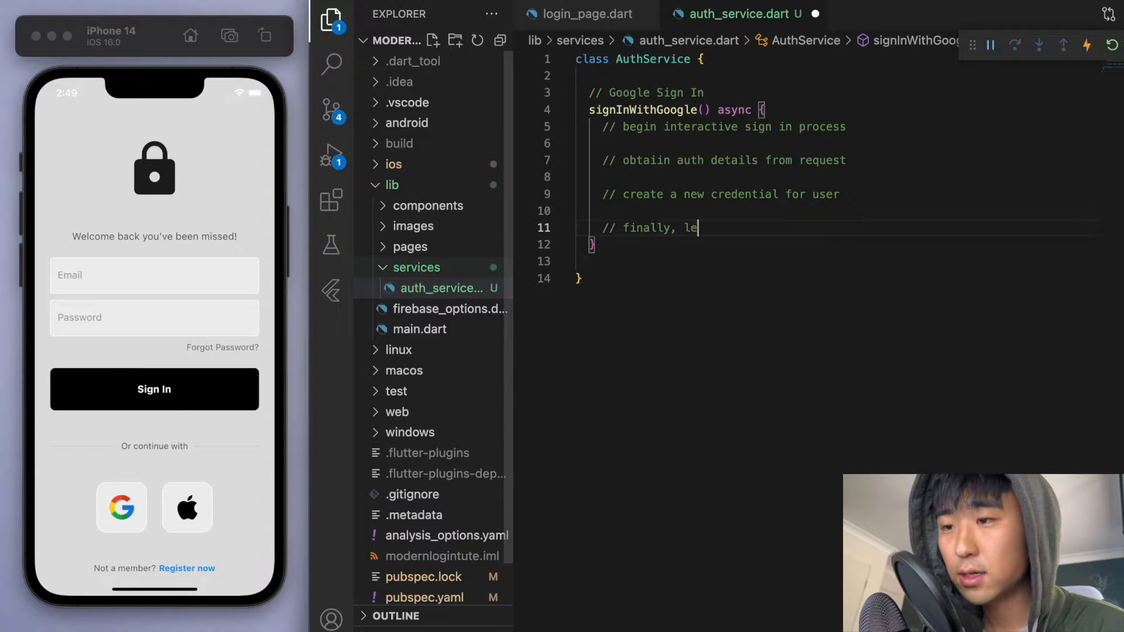
type("ts sign in")
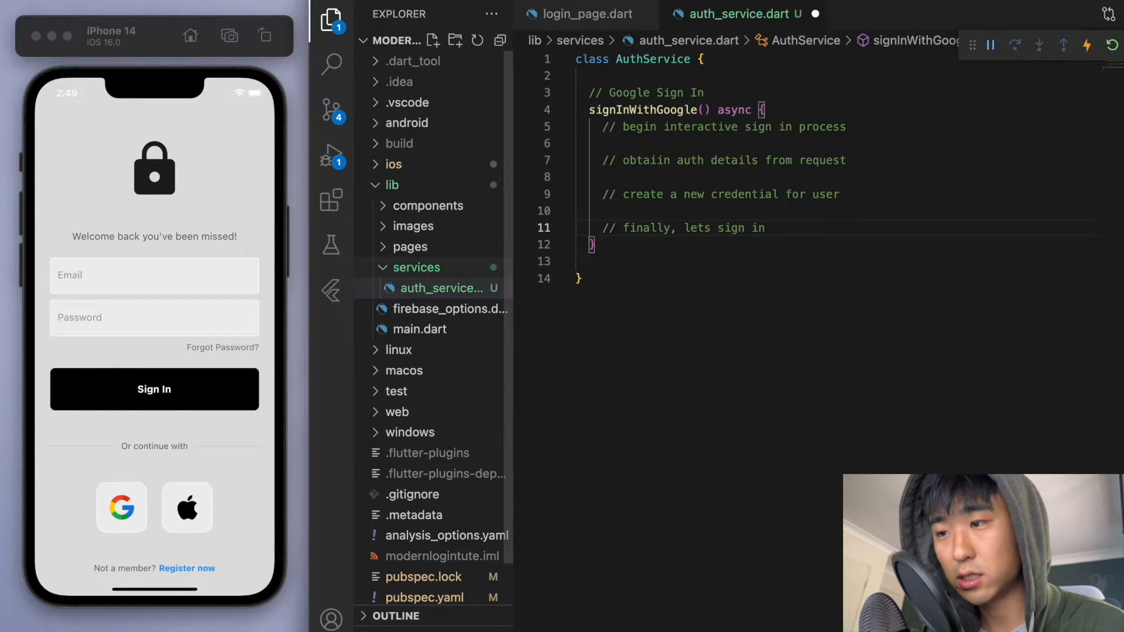
left_click(330, 20)
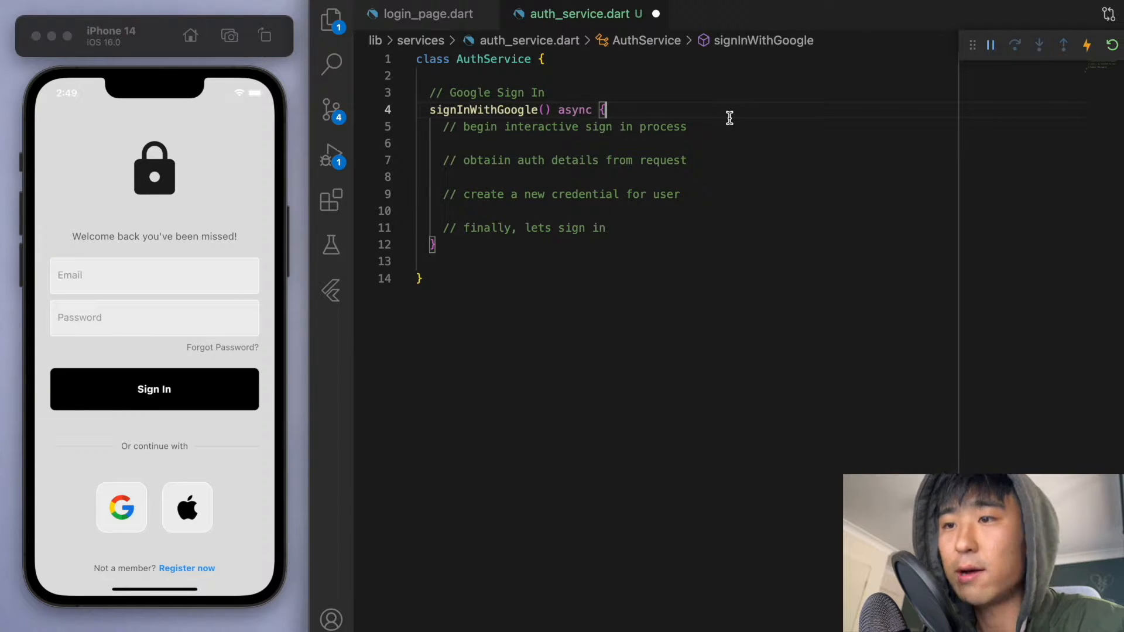
Store gUser from GoogleSignIn().signIn() and gAuth from gUser!.authentication, then begin the credential line.
type("final GoogleSignInAccount? gUser = await GoogleSignIn().signIn();")
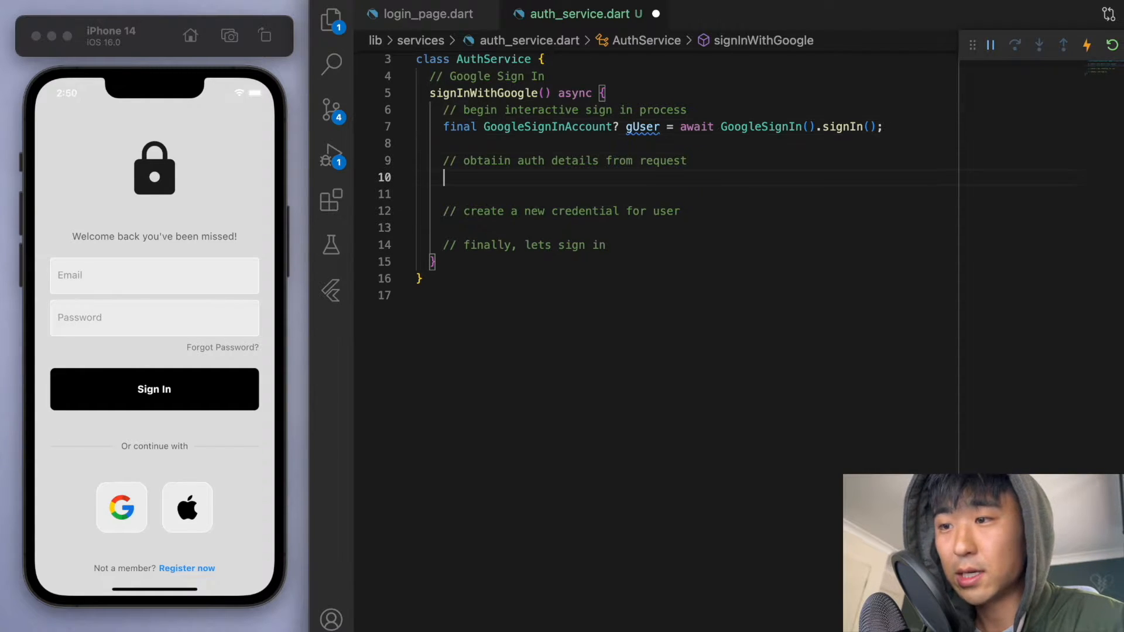
type("final GoogleSignIN")
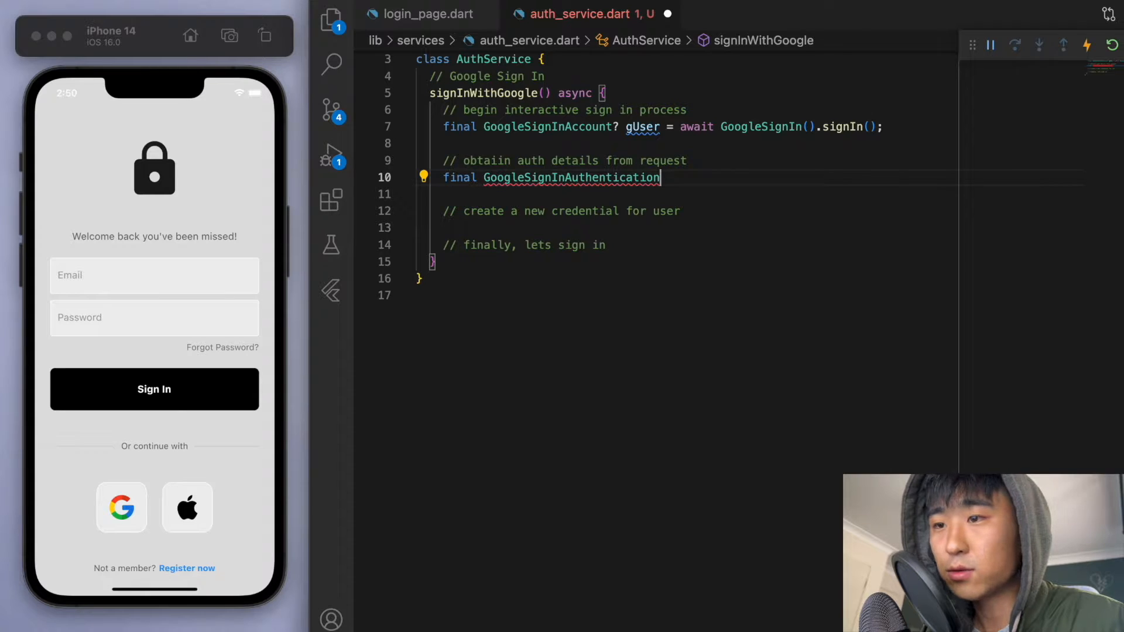
type("g")
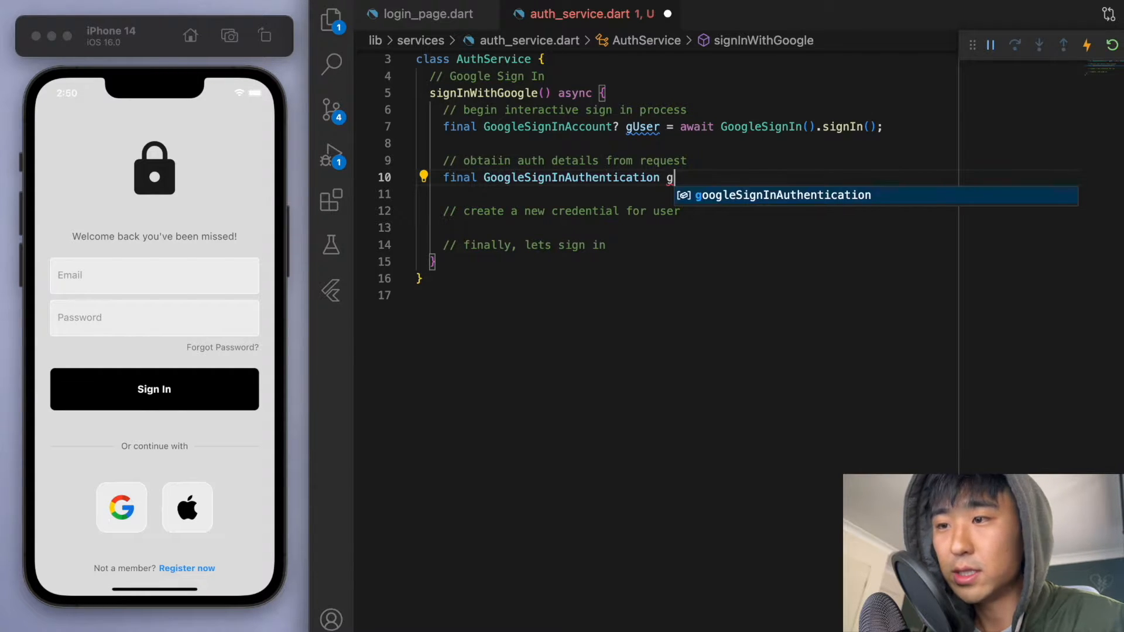
type("Auth = await gUser!.authentication;")
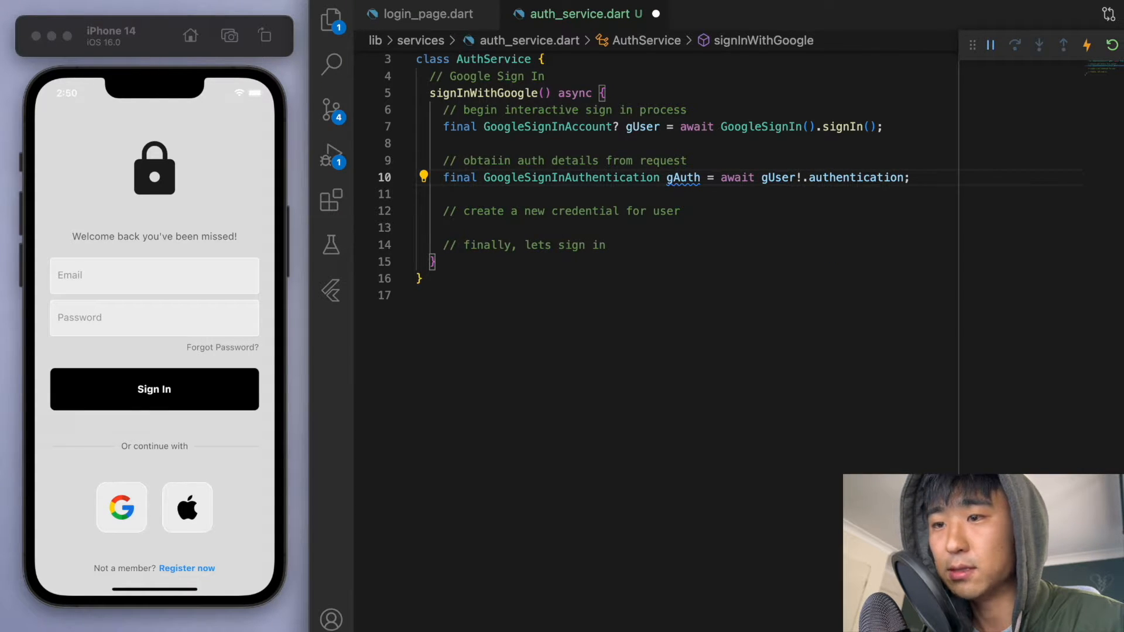
type("final credential =")
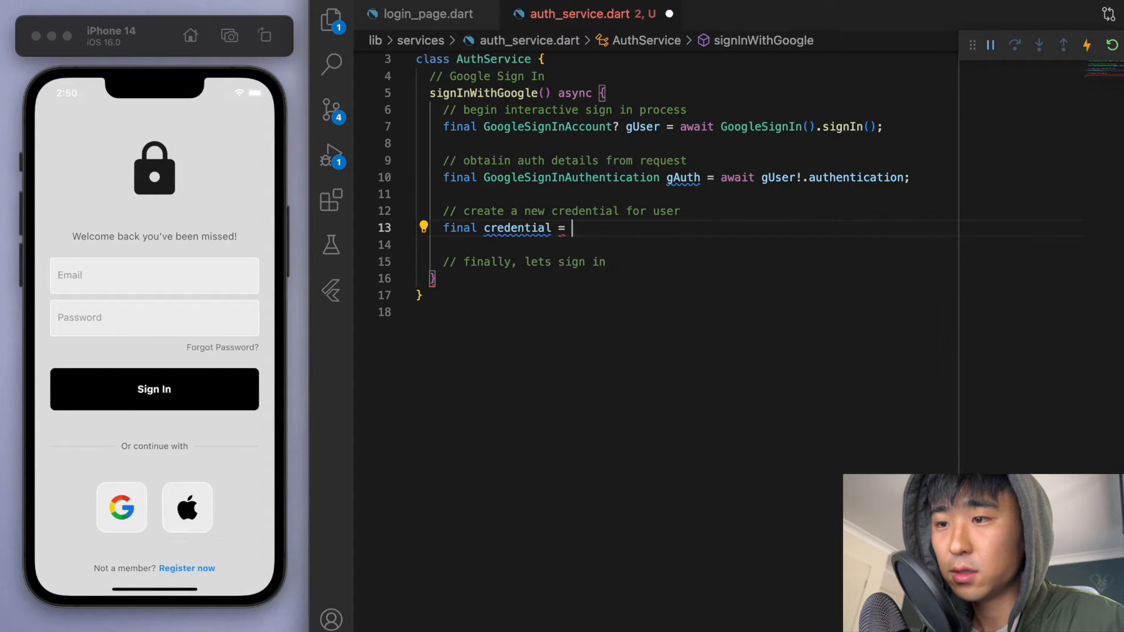
Build GoogleAuthProvider.credential from gAuth's accessToken and idToken and return FirebaseAuth signInWithCredential's result.
type("GoogleAuthProvider()")
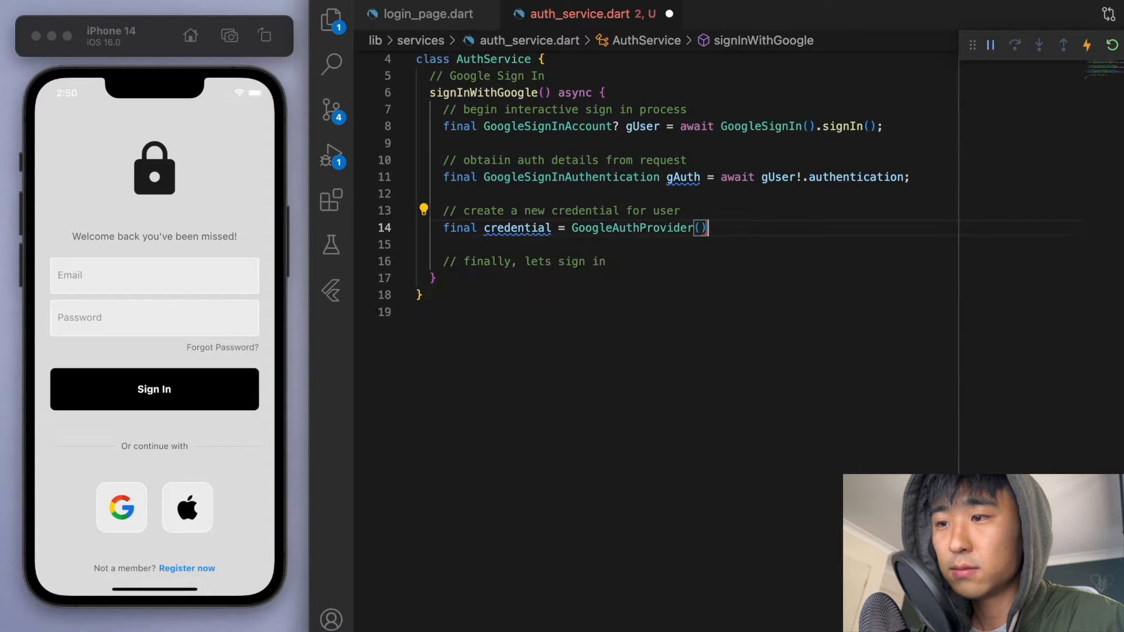
type(".credential")
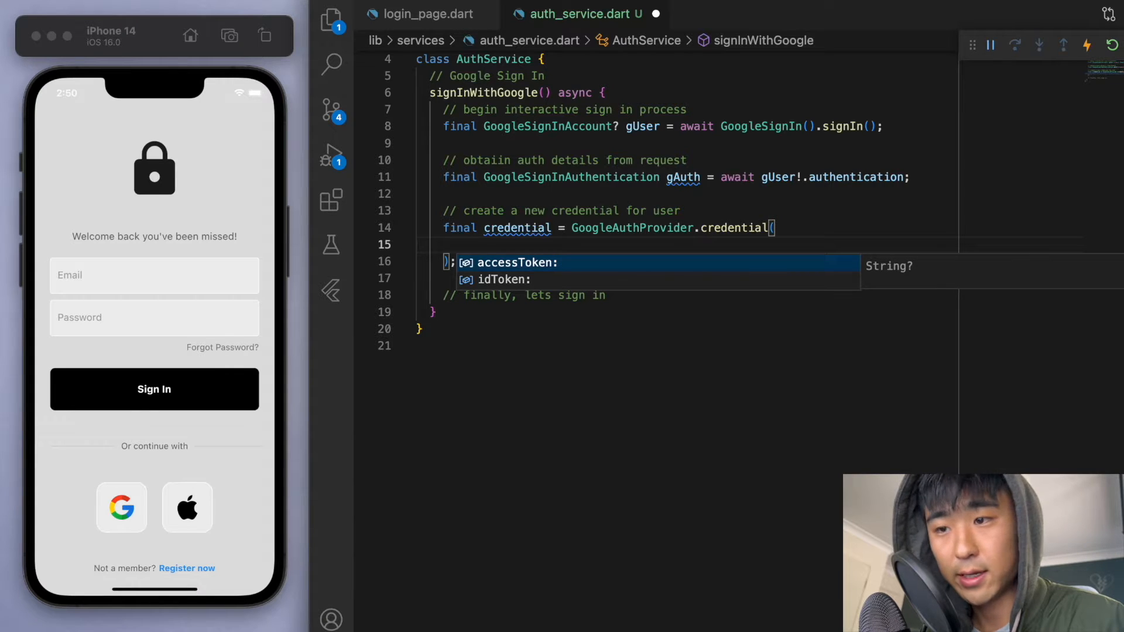
type("accessToken: gAuth.accessToken,")
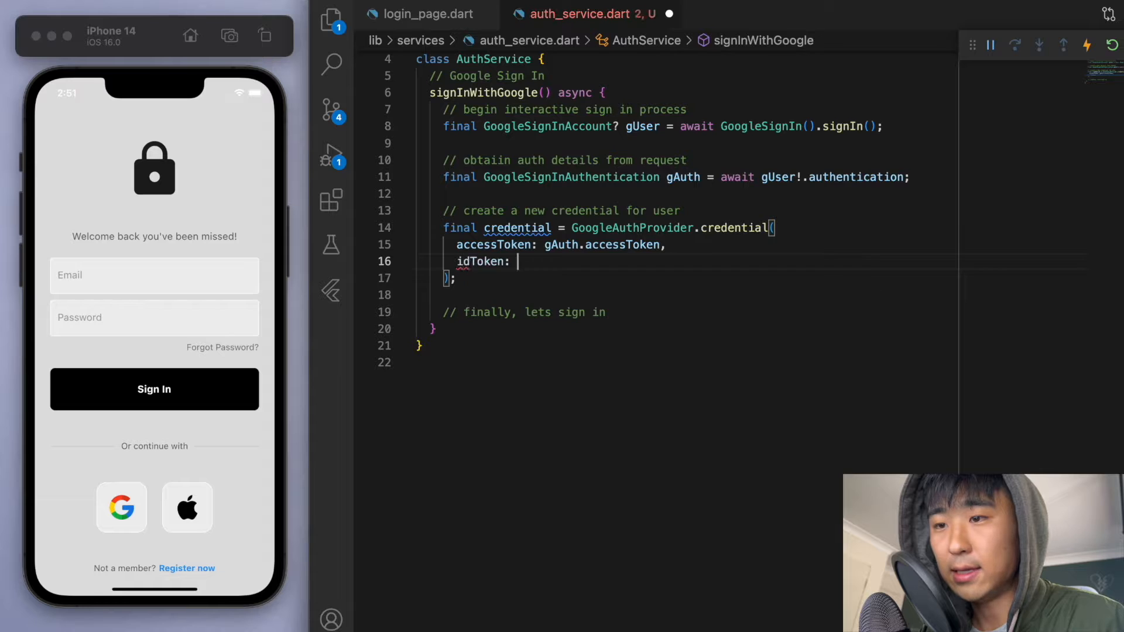
type("gAuth.idToken,")
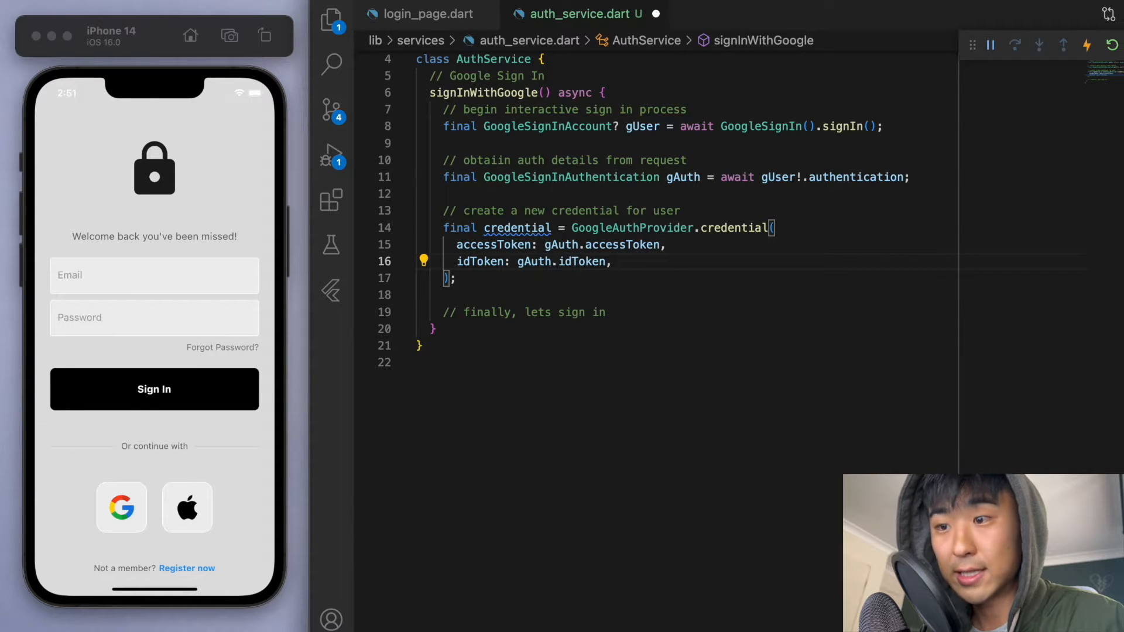
key("Return")
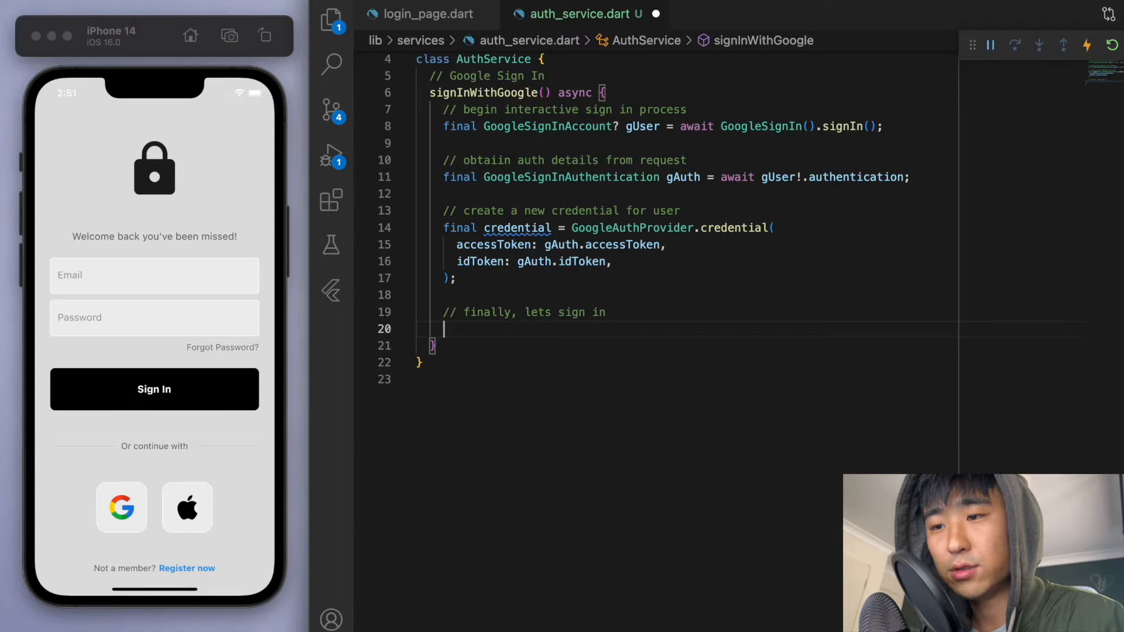
type("re")
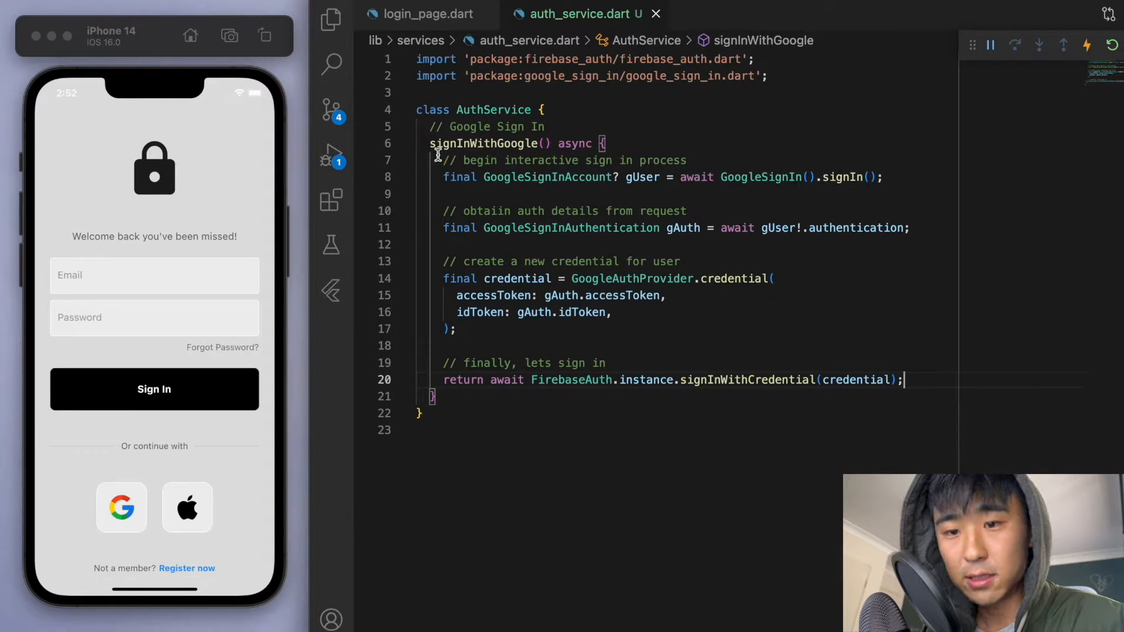
left_click(424, 14)
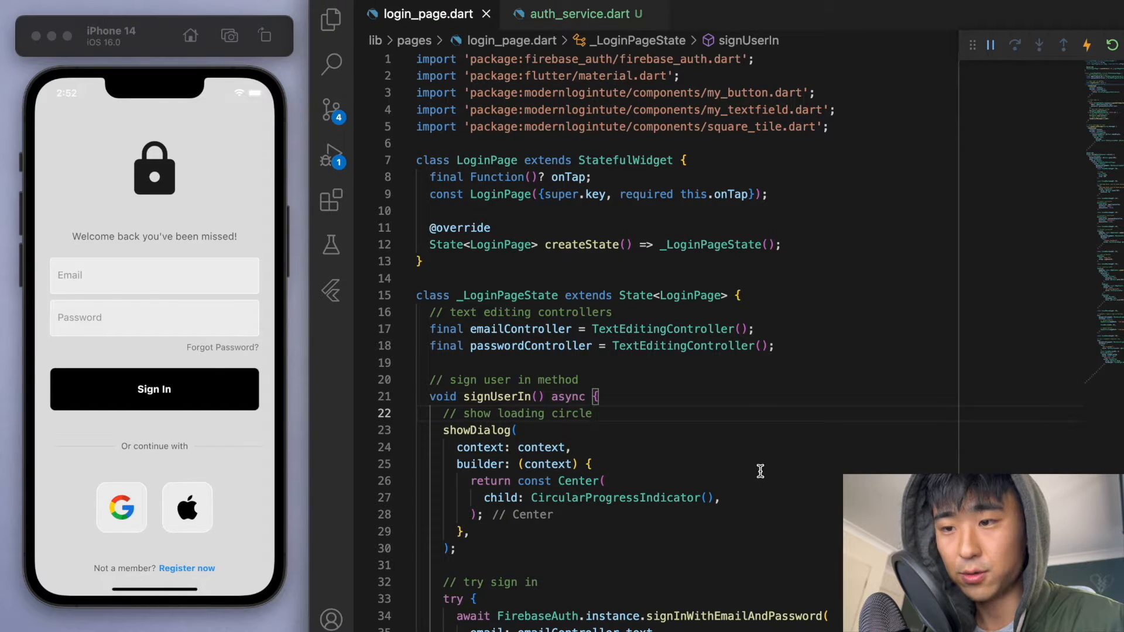
Scroll login_page.dart to the Google and Apple SquareTile row and show the Explorer file tree.
scroll("down", 3)
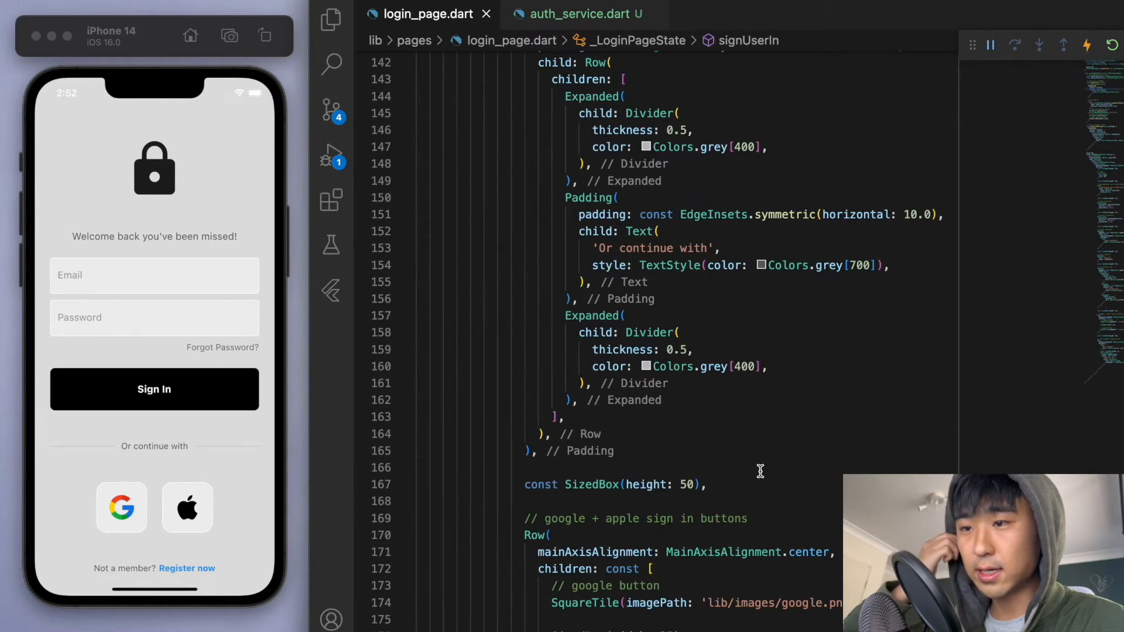
scroll("down", 3)
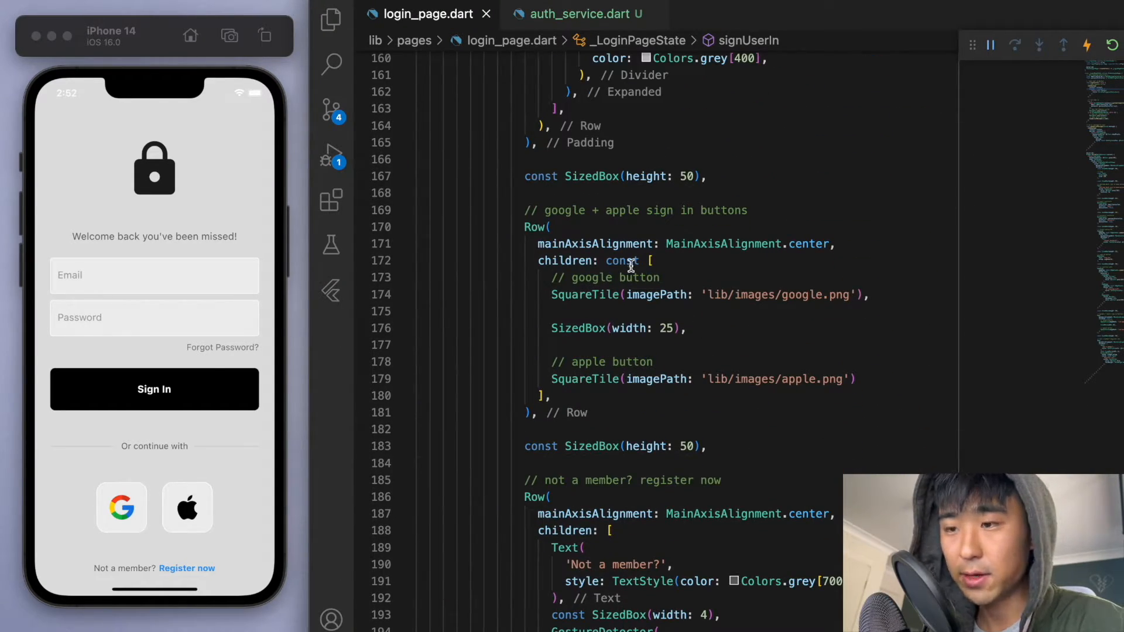
left_click(559, 295)
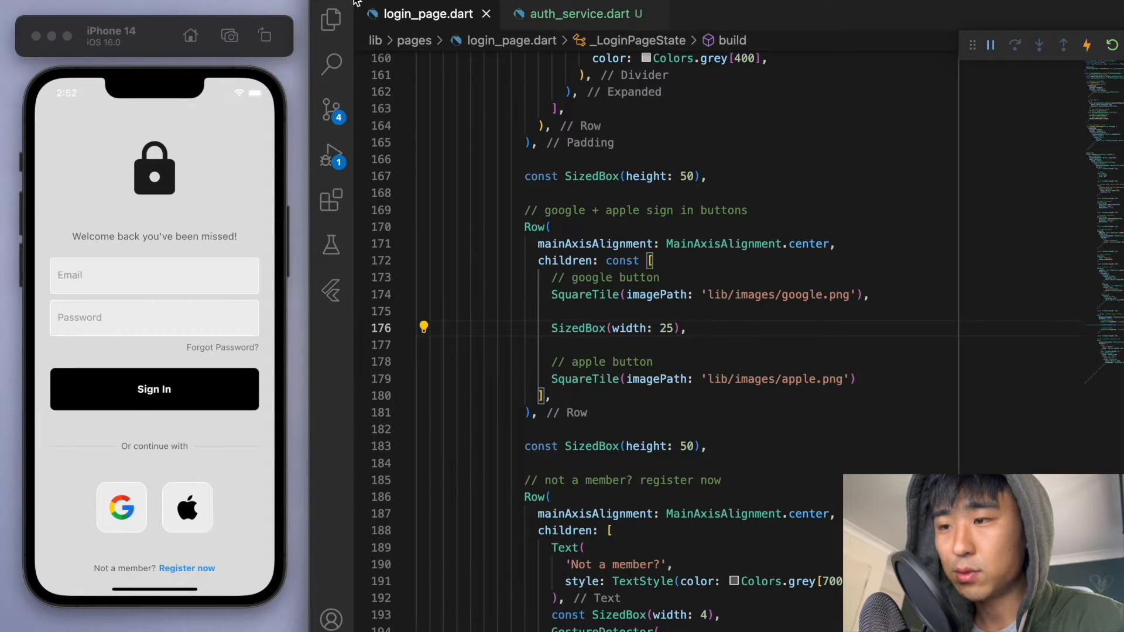
left_click(331, 20)
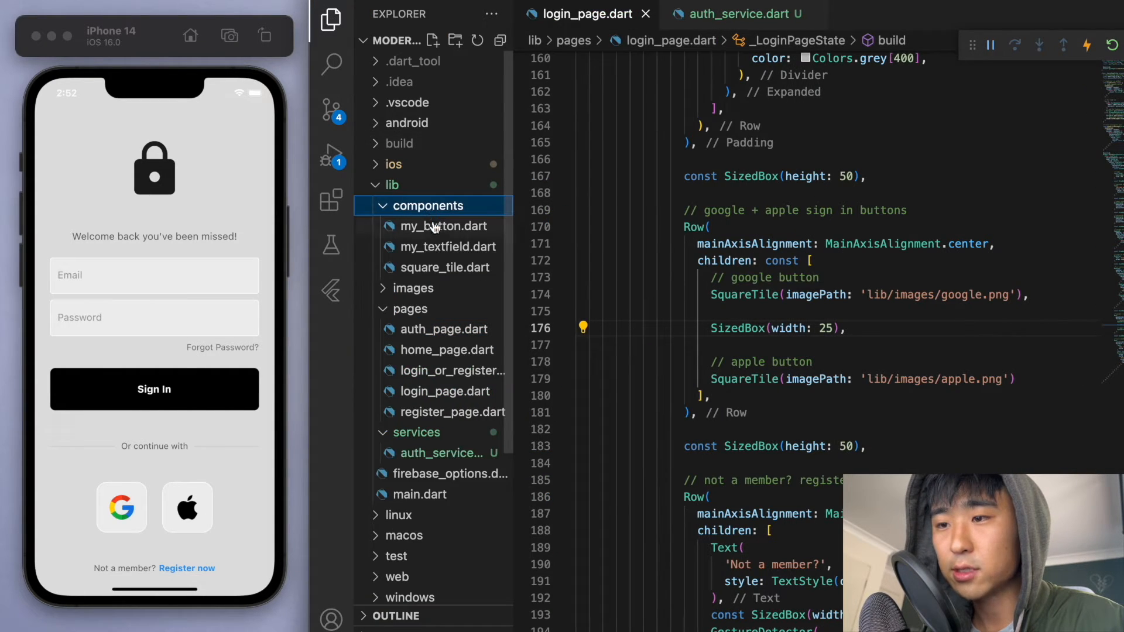
In square_tile.dart, declare 'final Function()? onTap;' and add 'required this.onTap,' to the constructor.
left_click(443, 267)
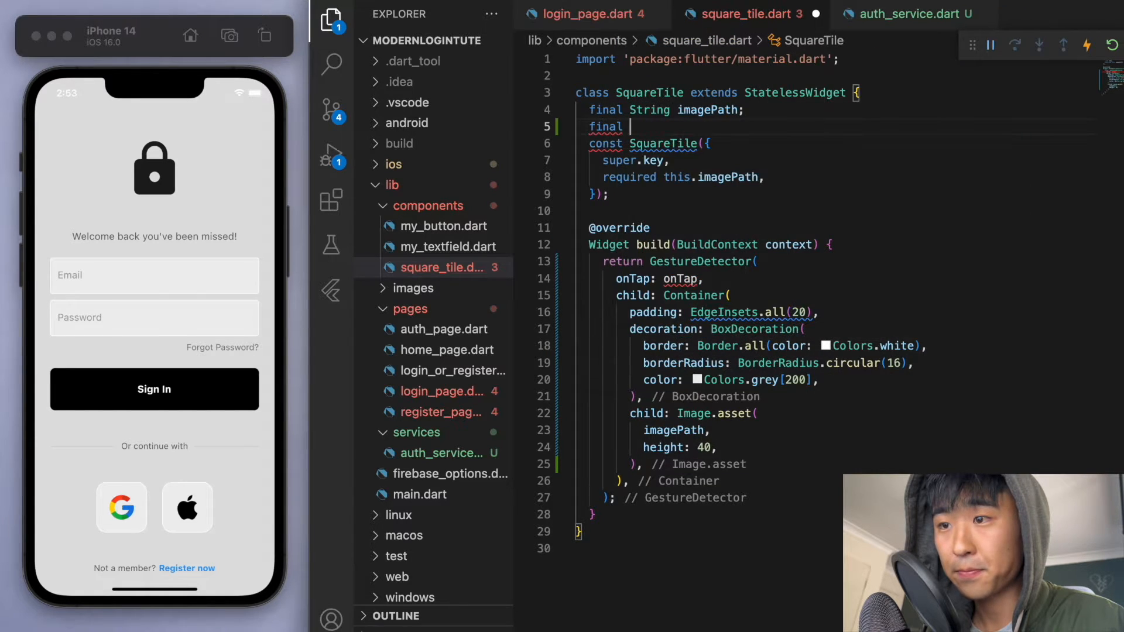
type("Function()? onTap;")
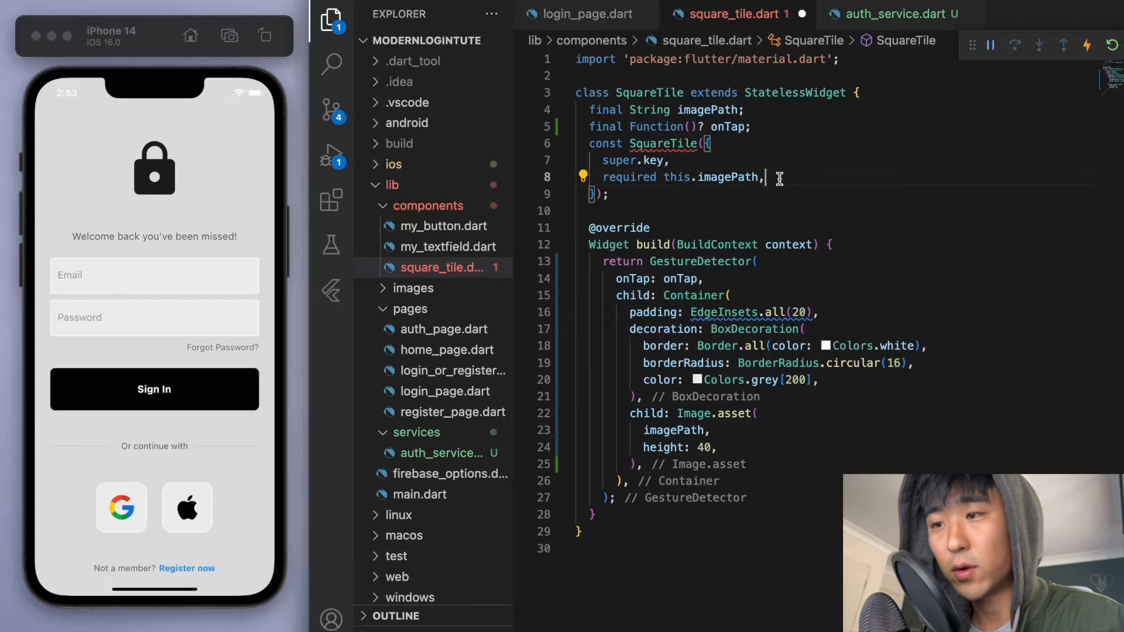
type("required this.onTap,")
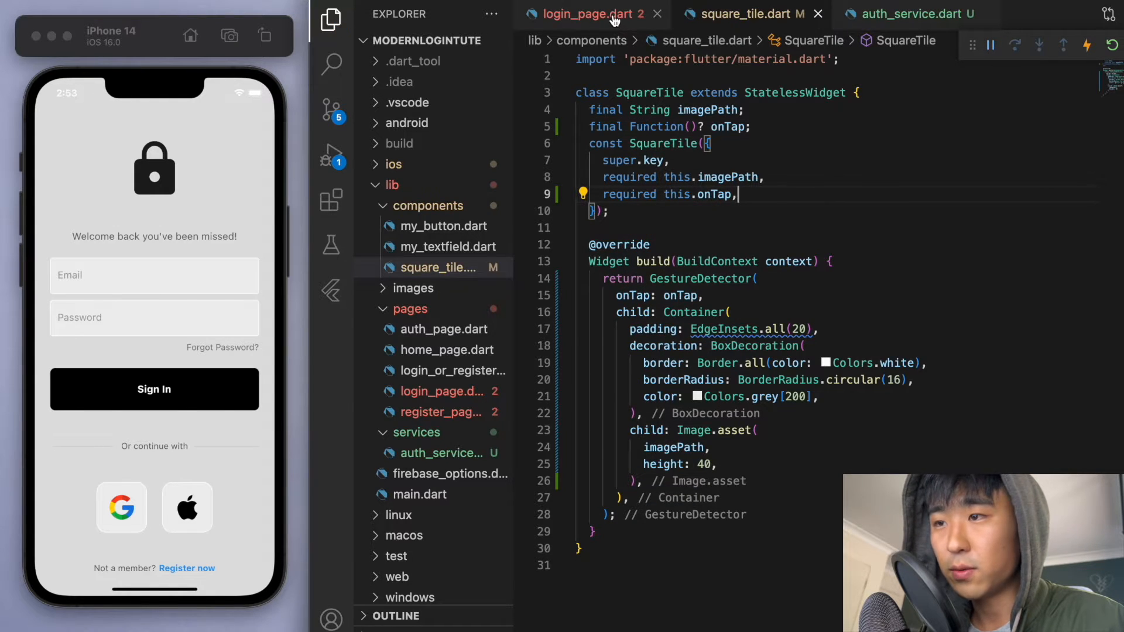
Give the login page's Google tile onTap AuthService().signInWithGoogle() and the Apple tile an empty handler.
left_click(588, 14)
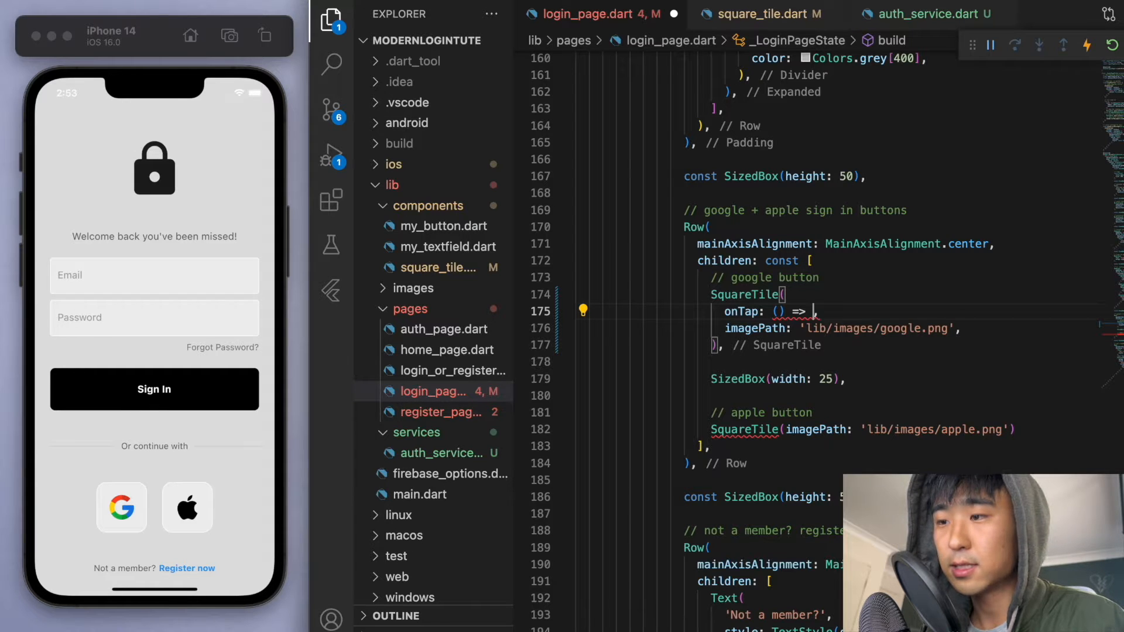
type("AuthService().signInWithGoogle(")
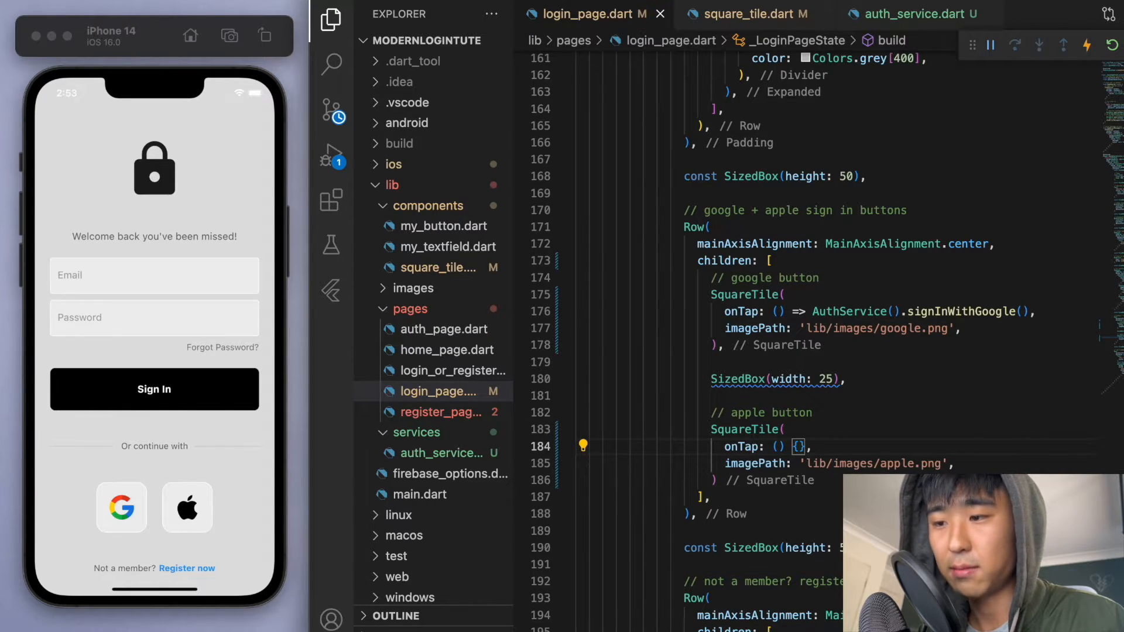
left_click(442, 412)
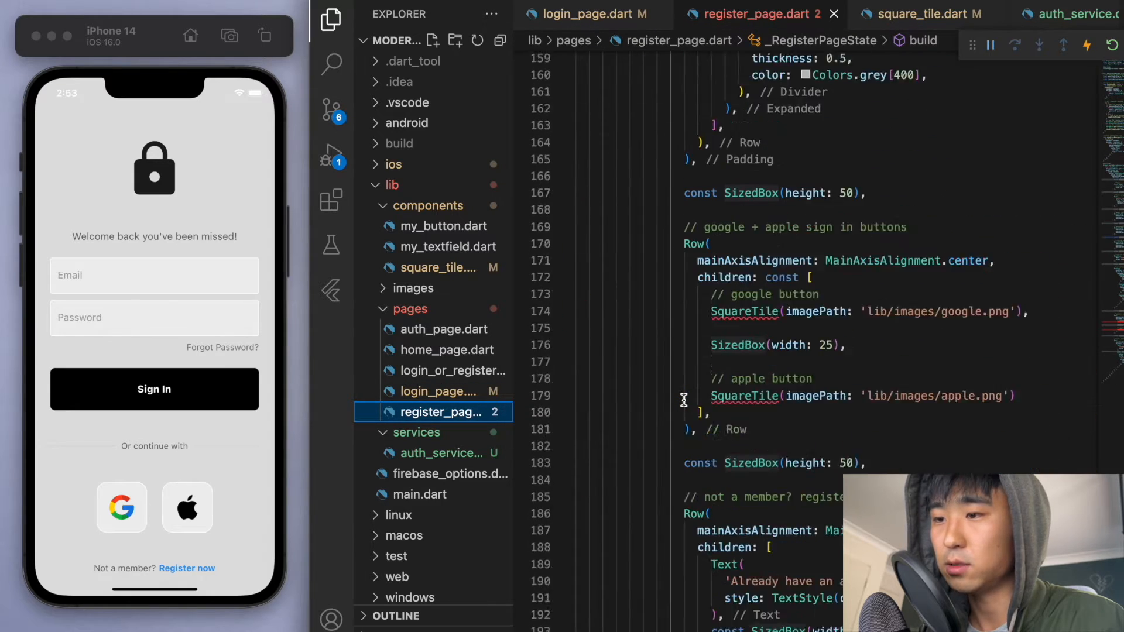
Add onTap: () => AuthService().signInWithGoogle() to the register page's Google SquareTile.
type("ont")
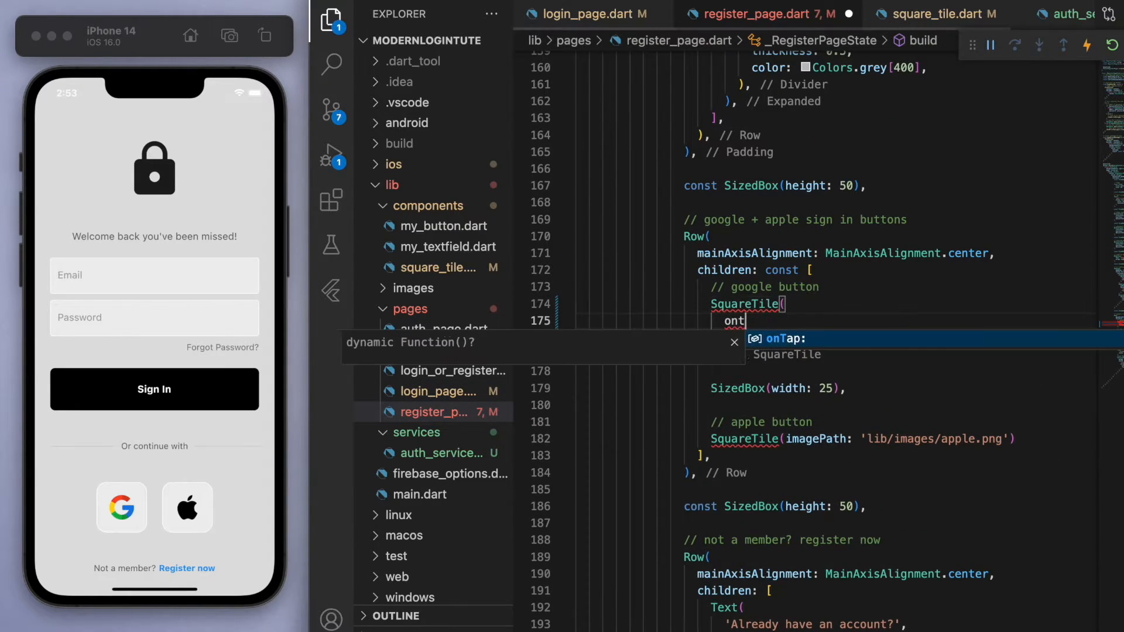
type("onTap: () => AuthService().signInWithGoogle(),")
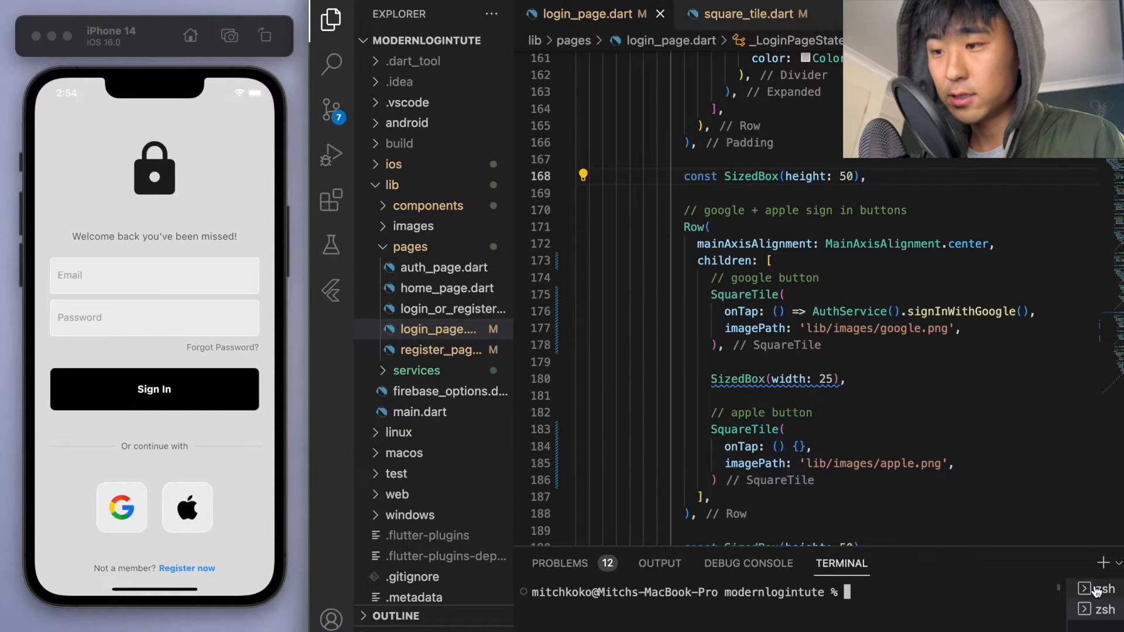
Run 'flutter run' on iPhone 14 and copy the CocoaPods out-of-date specs error to search it.
type("flutter r")
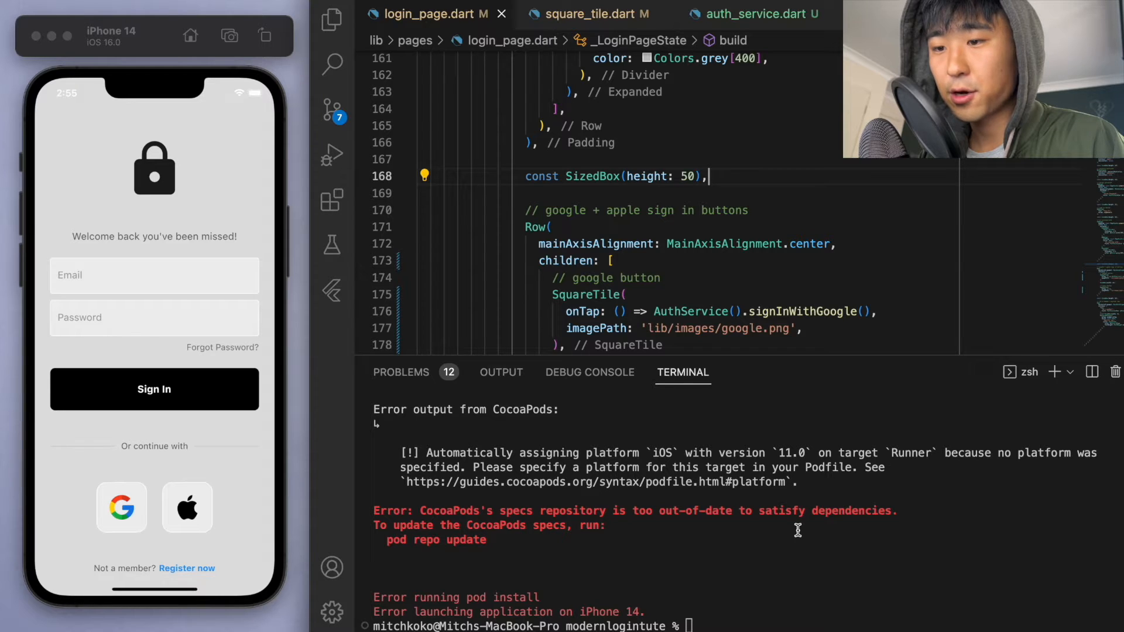
mouse_move(712, 546)
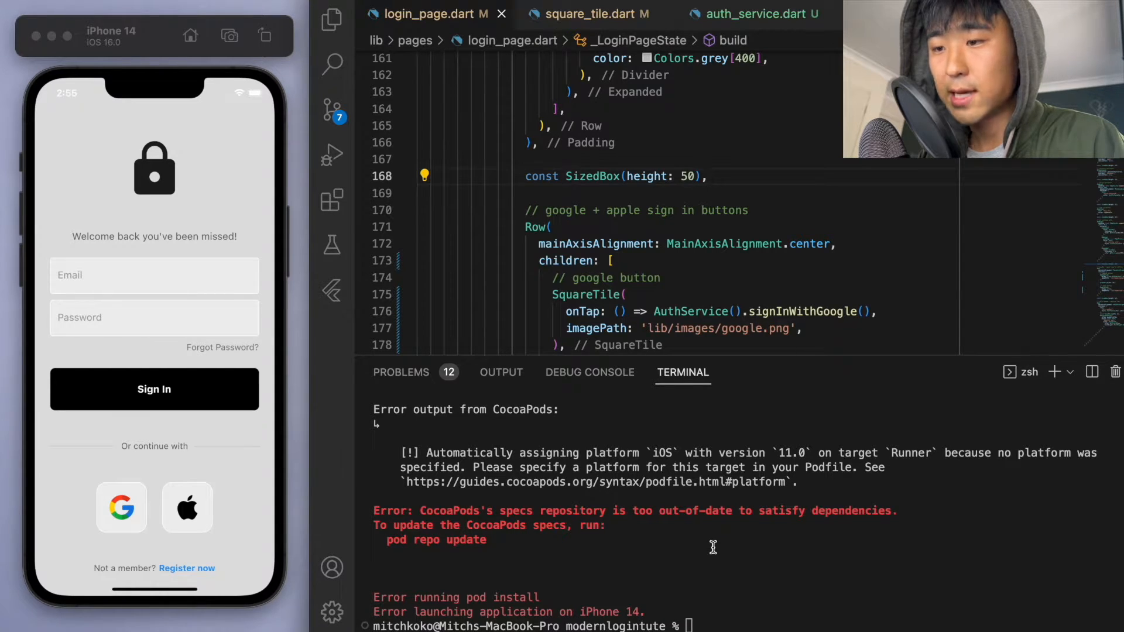
double_click(436, 540)
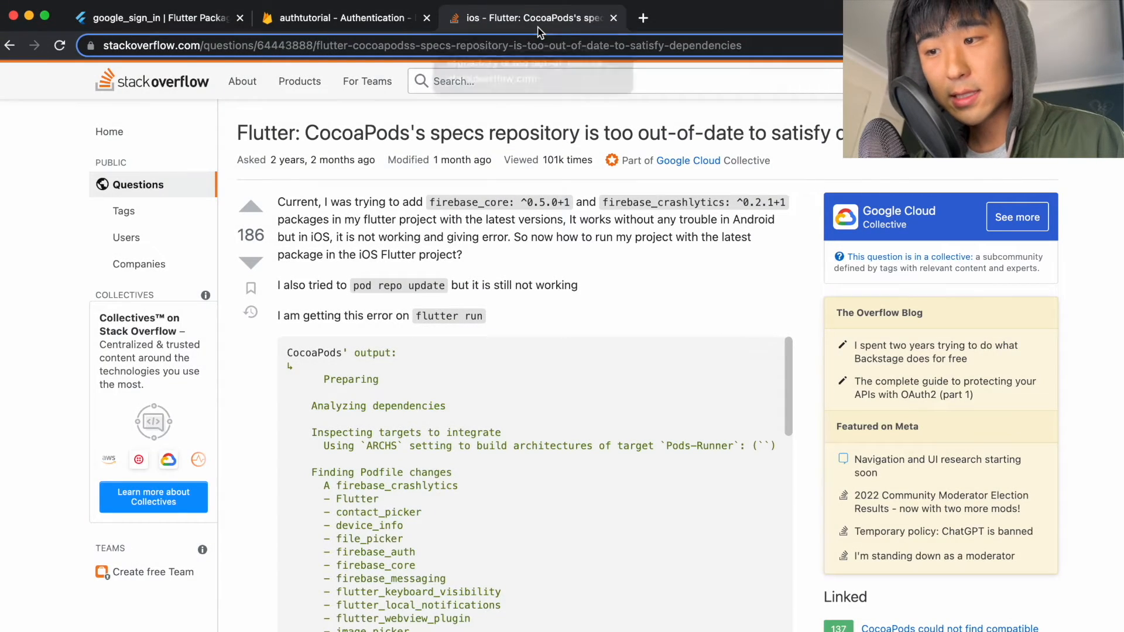
Read the Stack Overflow answers and highlight the Intel and M1 chip pod install instructions.
left_click(60, 45)
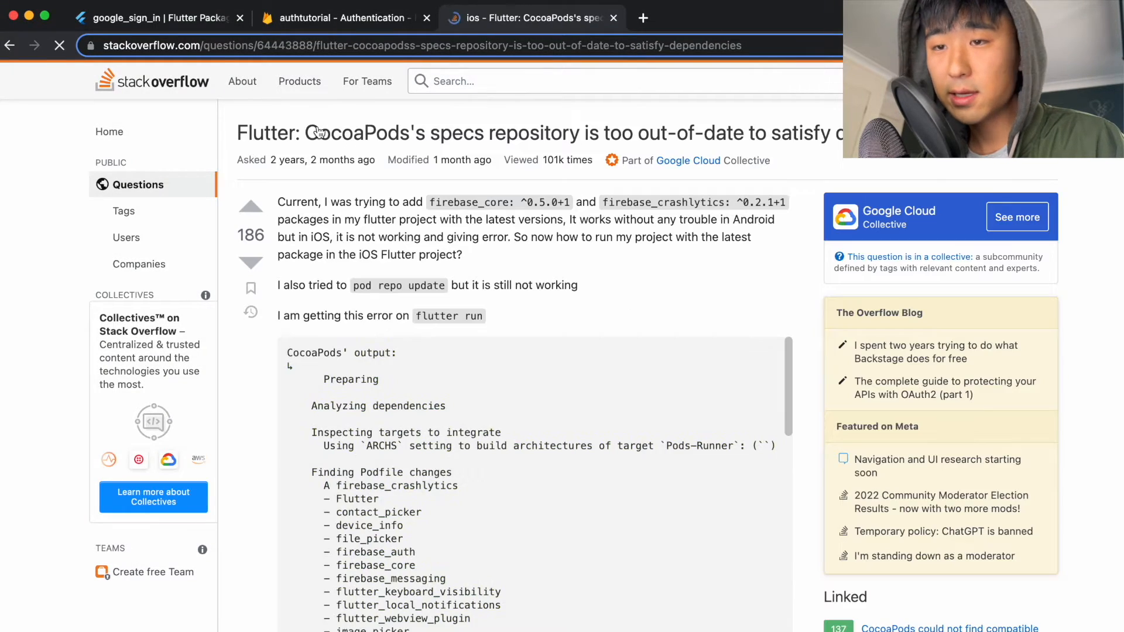
scroll("down", 3)
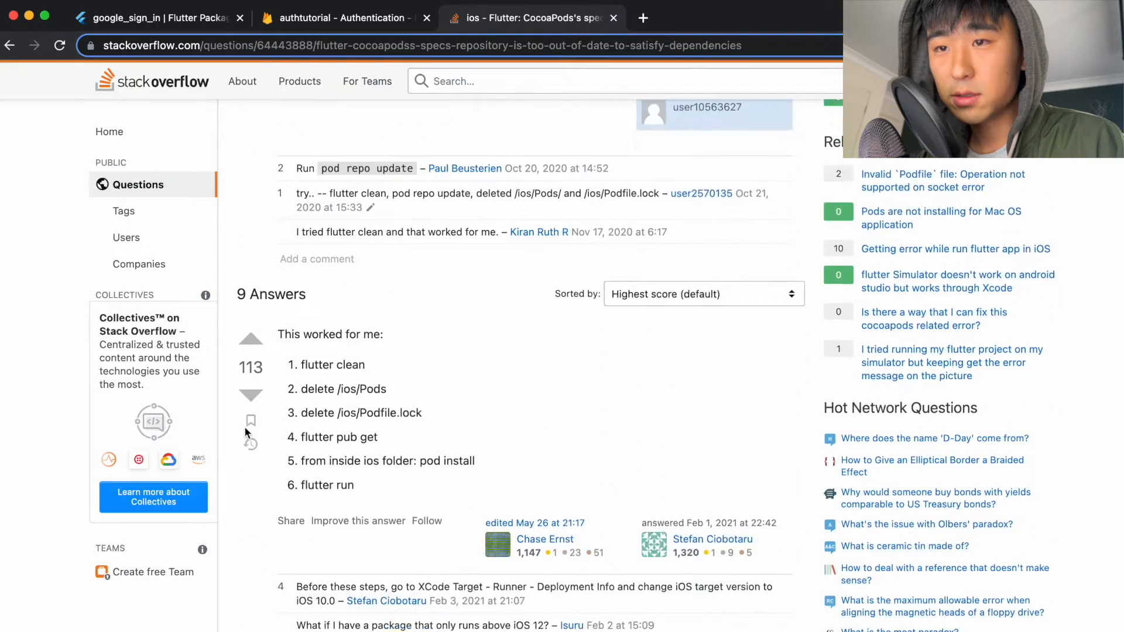
scroll("down", 3)
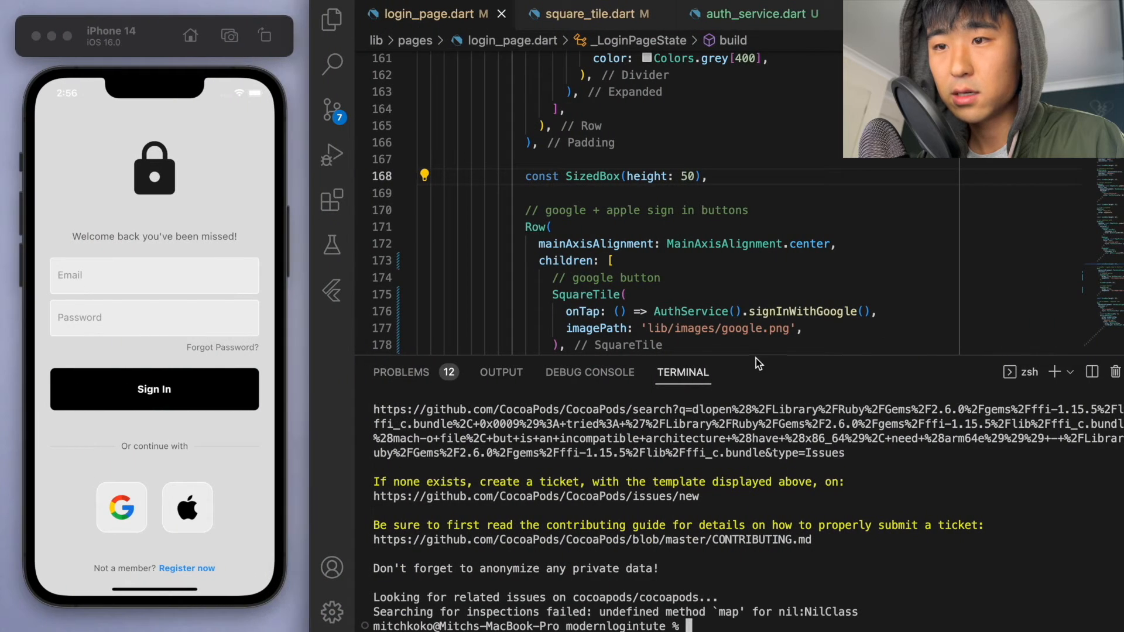
left_click(332, 20)
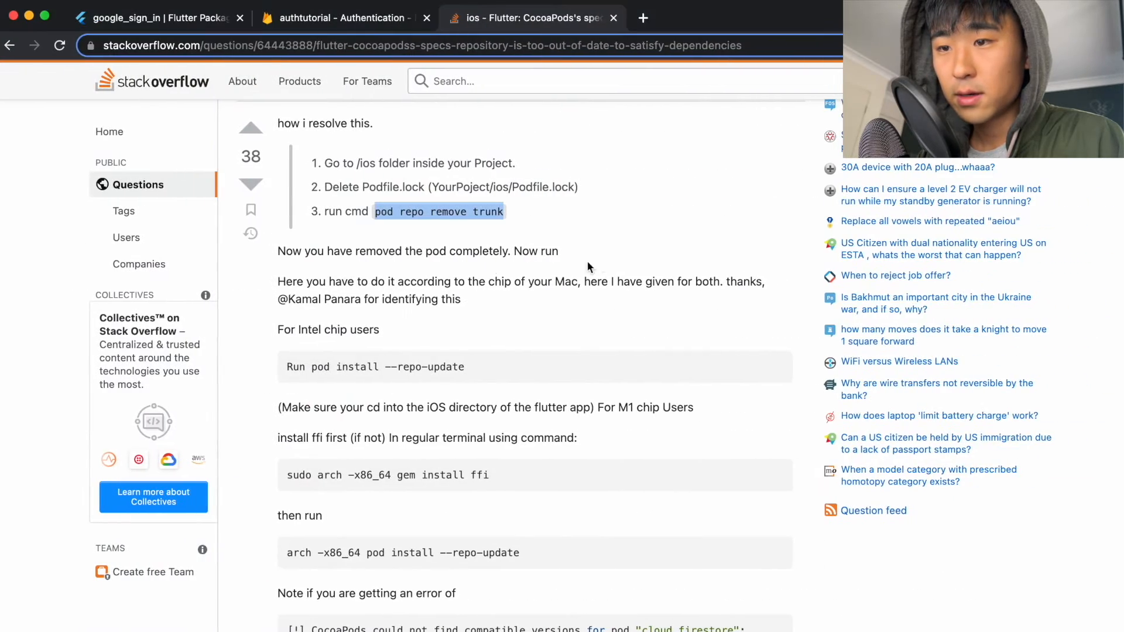
scroll("down", 3)
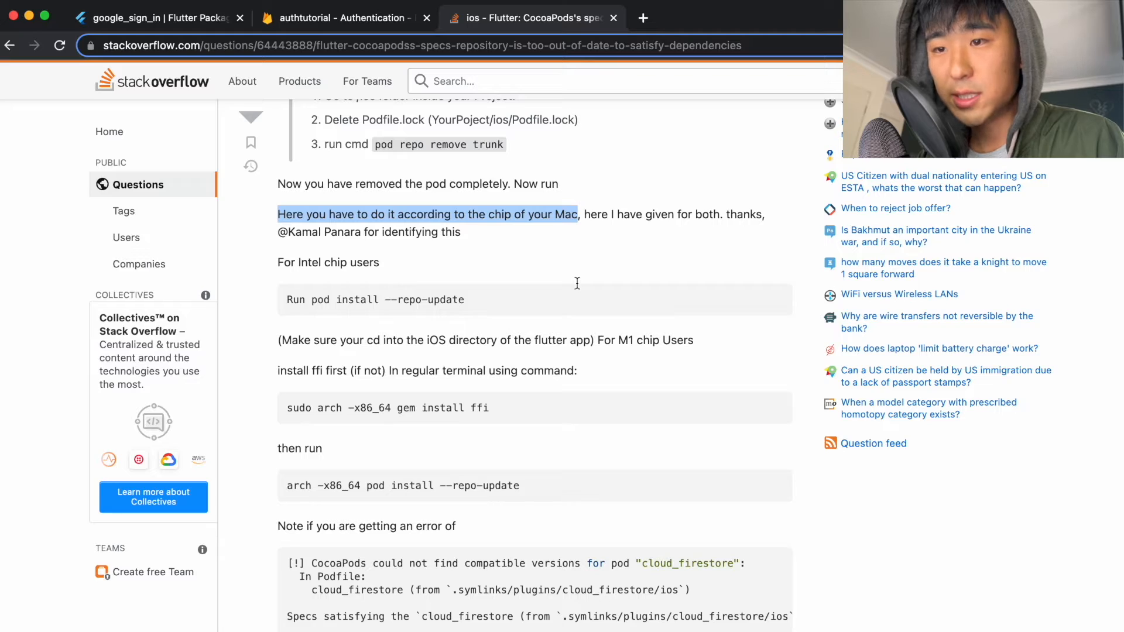
scroll("up", 3)
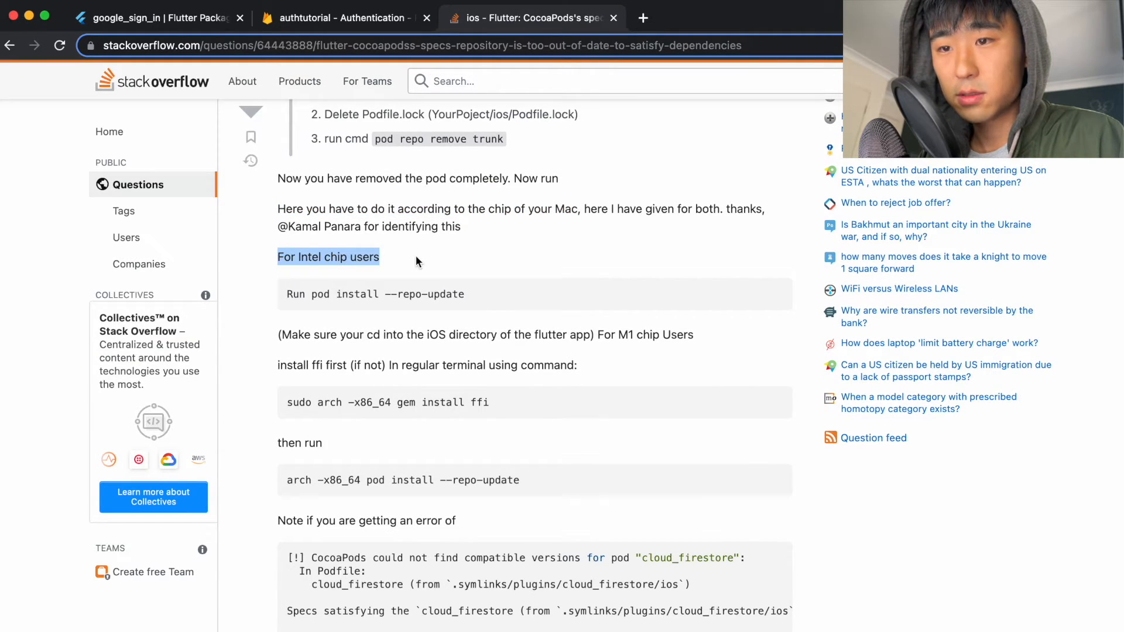
double_click(649, 335)
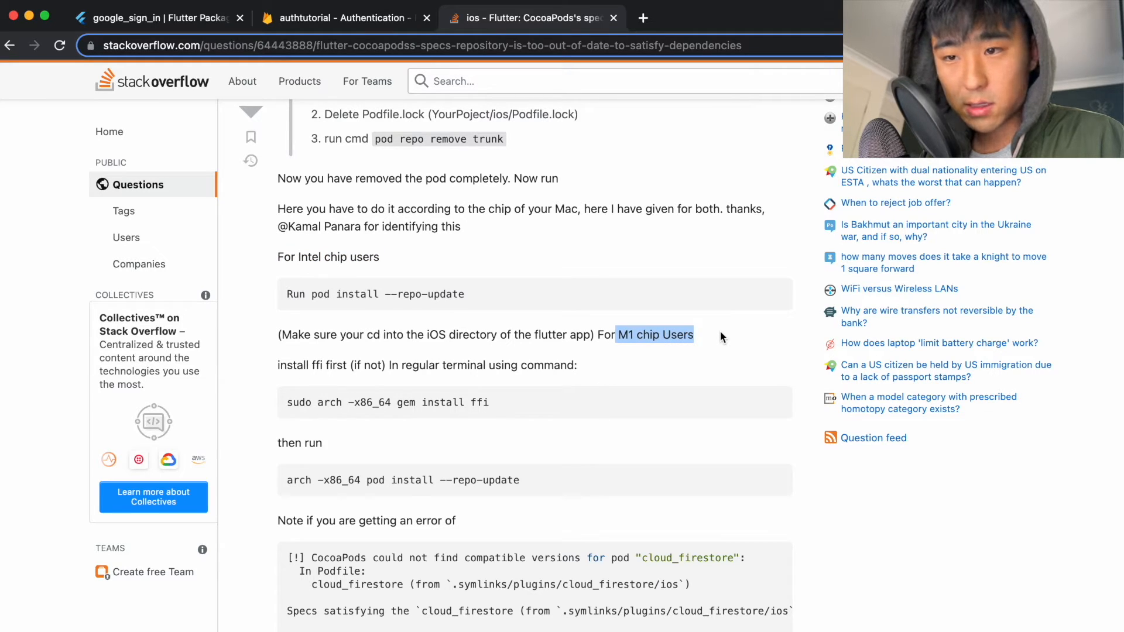
scroll("down", 3)
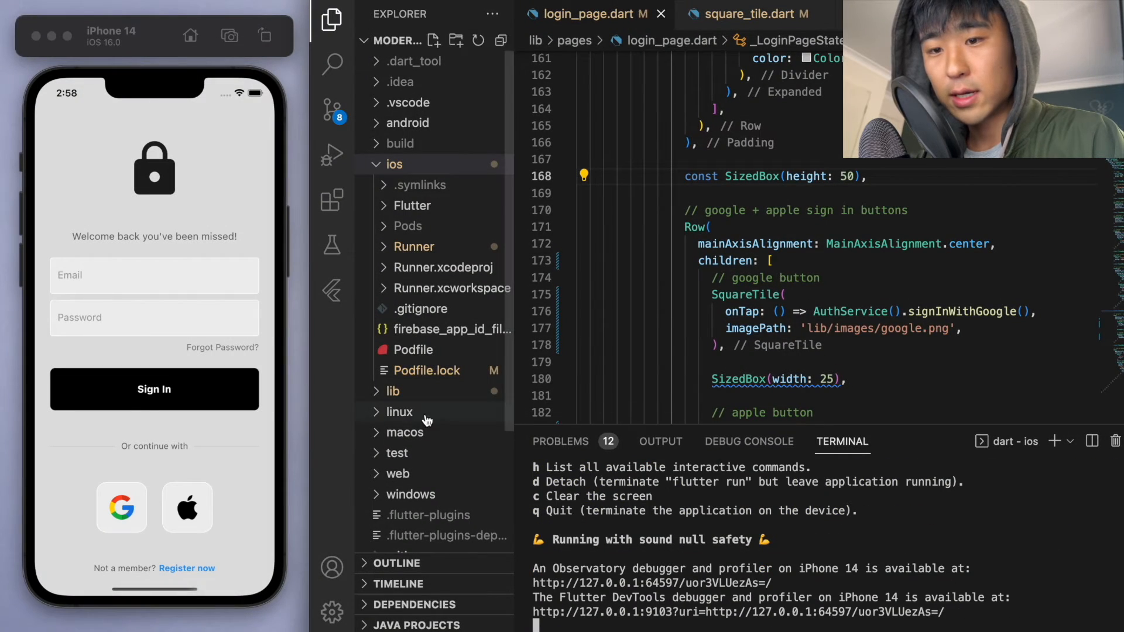
Sign in through the Google tile, allowing google.com and choosing the listed Google account.
left_click(121, 508)
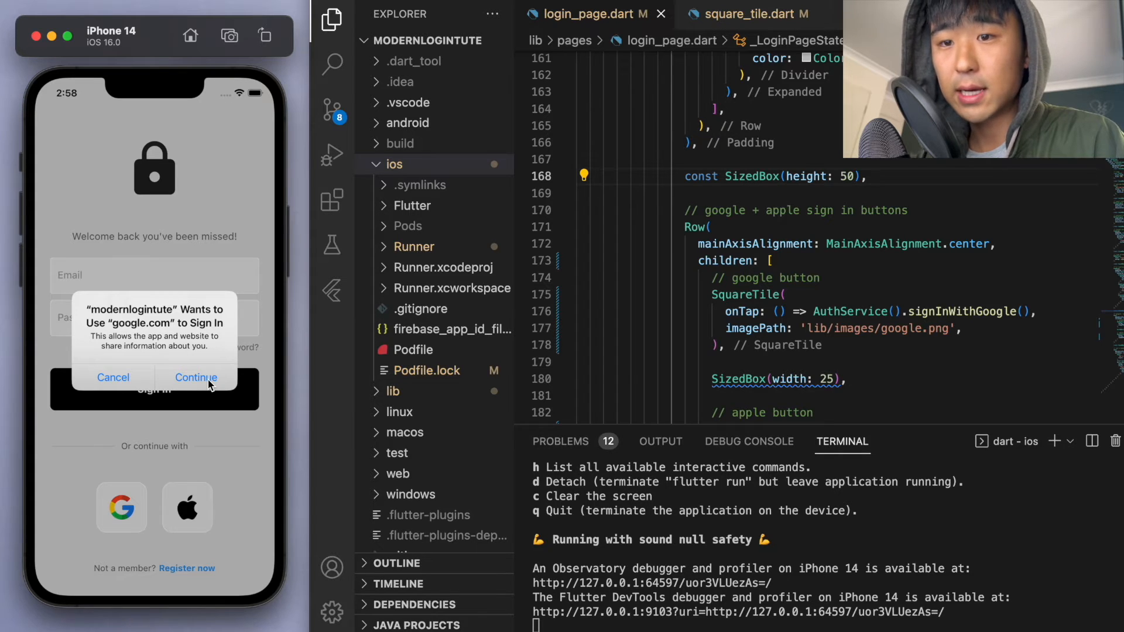
left_click(196, 378)
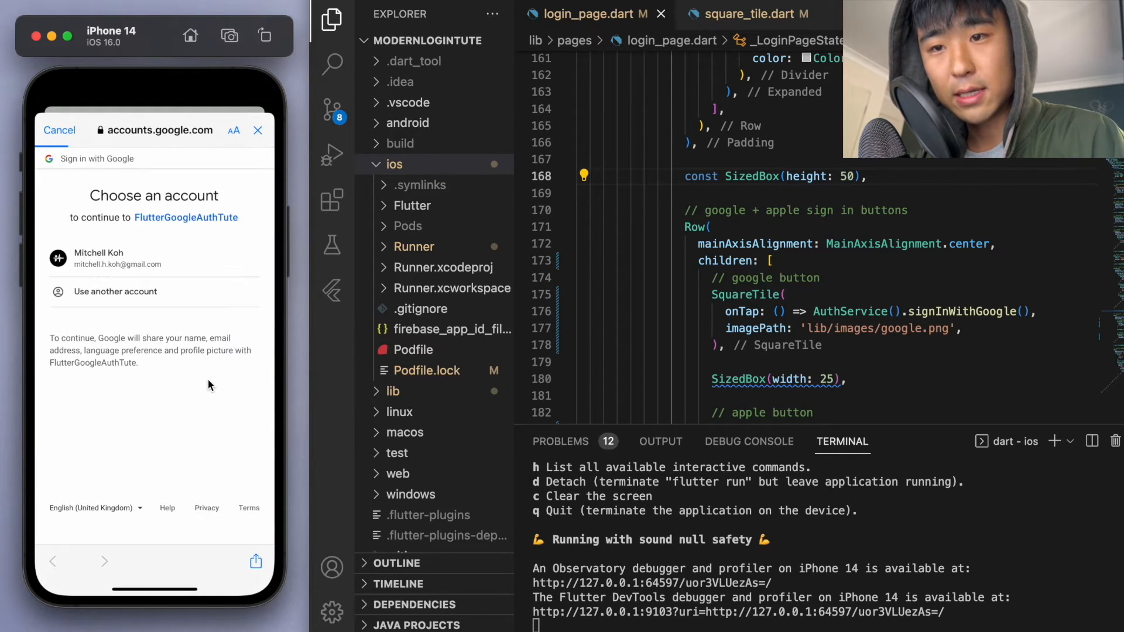
left_click(60, 130)
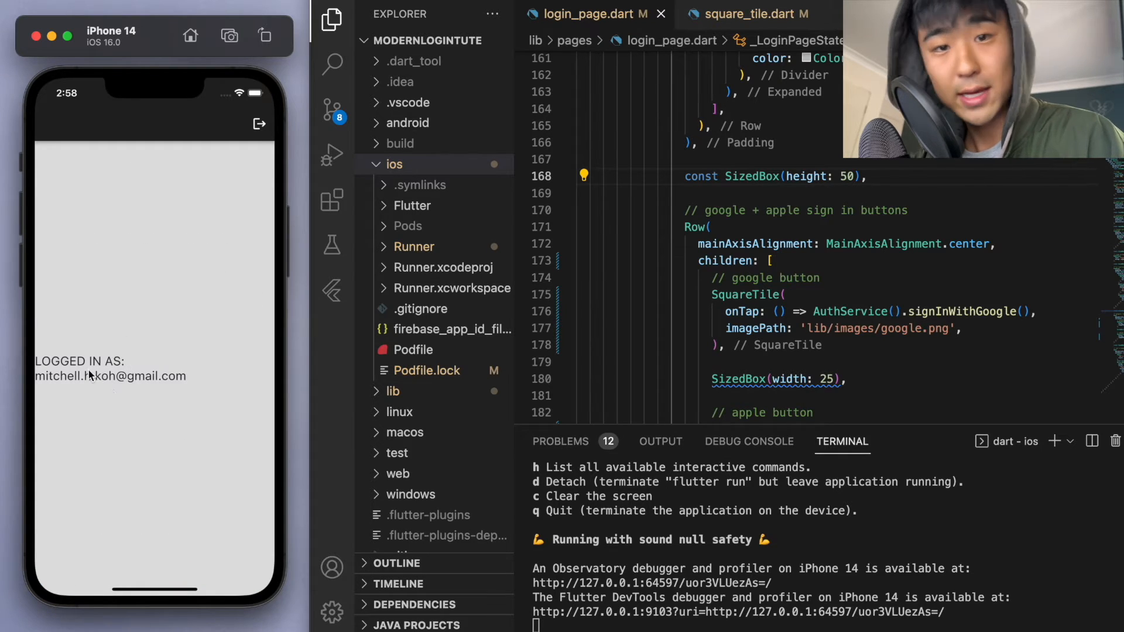
mouse_move(172, 290)
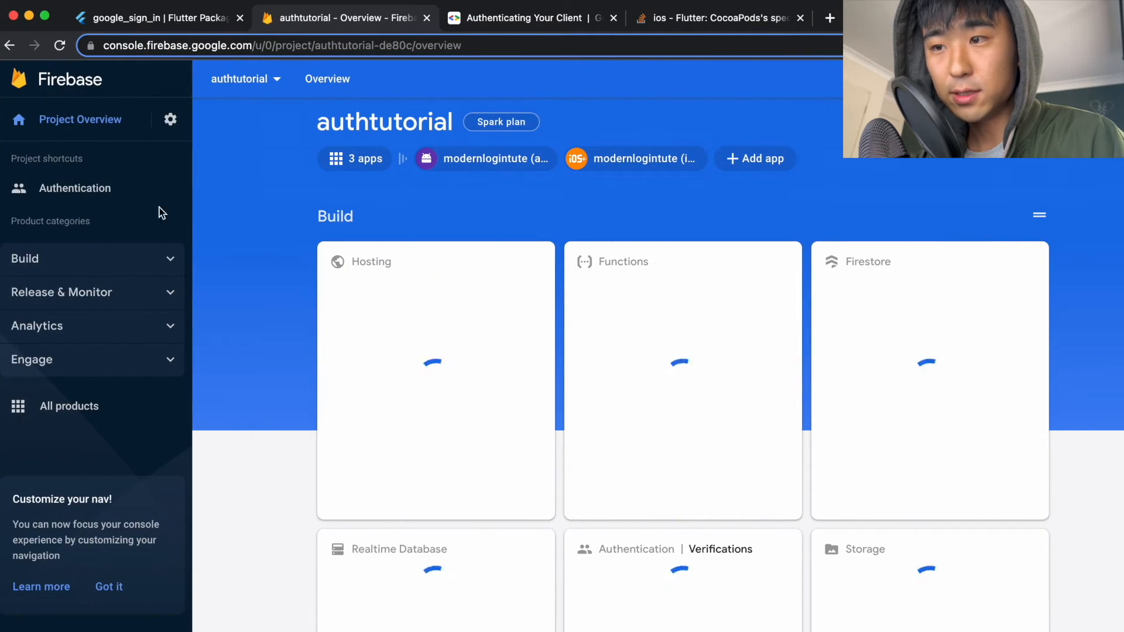
Open Project settings, scroll to the Android app, and follow the SHA fingerprint help link.
left_click(169, 120)
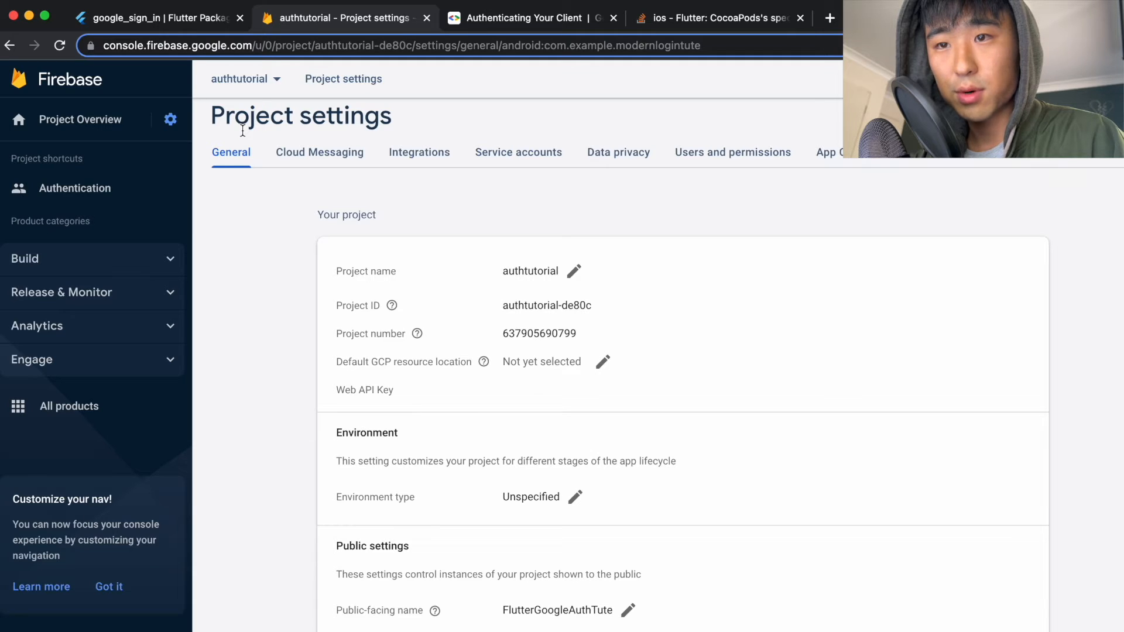
scroll("down", 3)
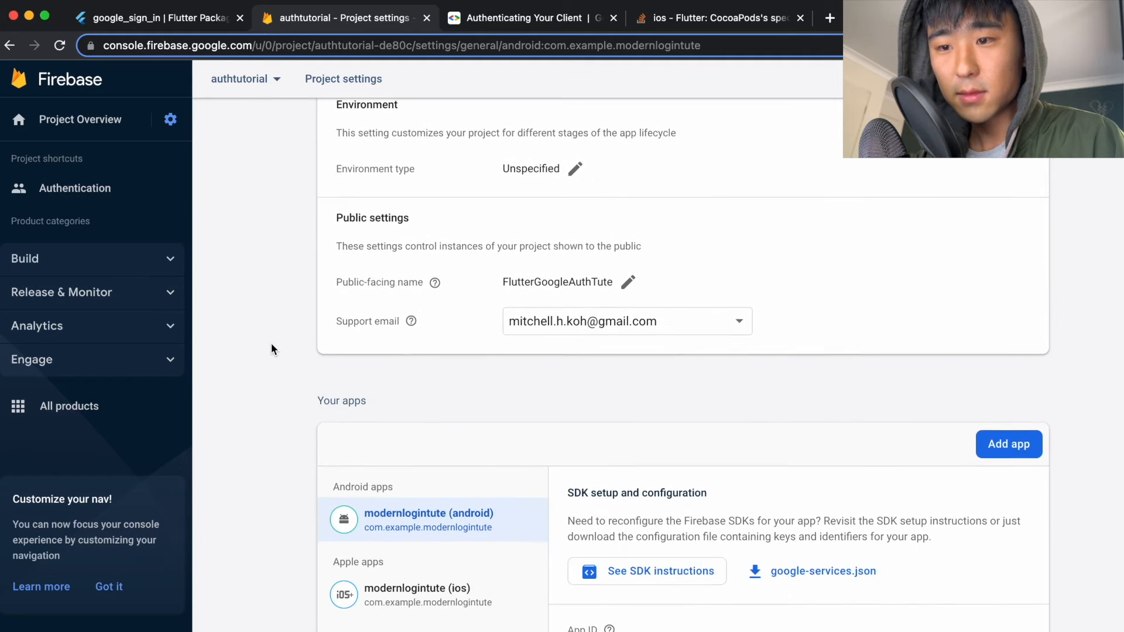
scroll("down", 3)
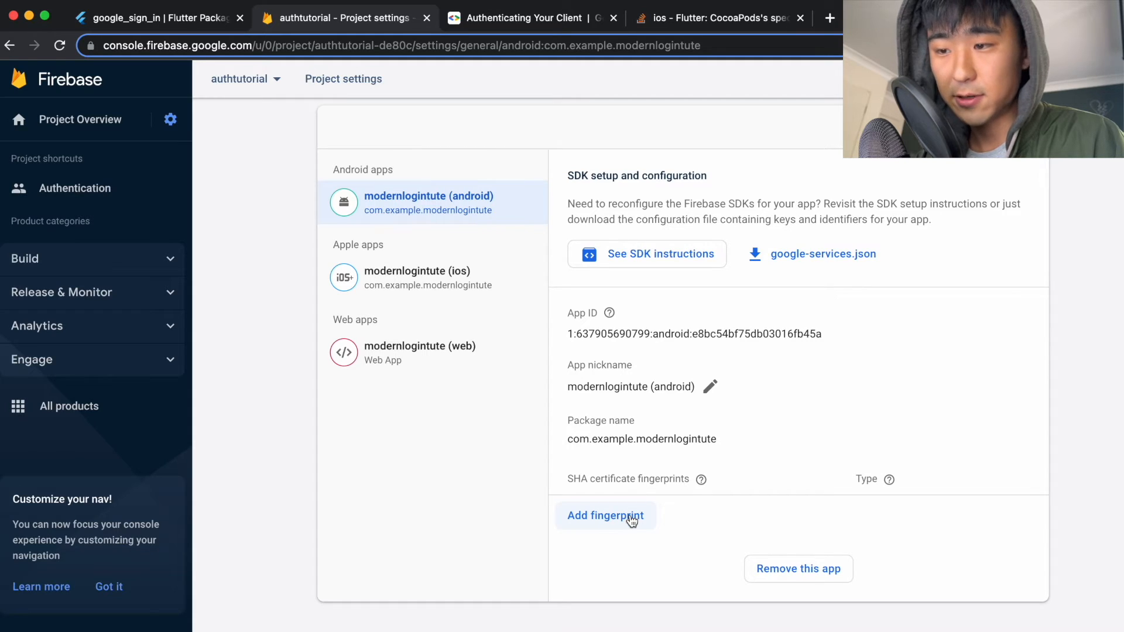
mouse_move(701, 479)
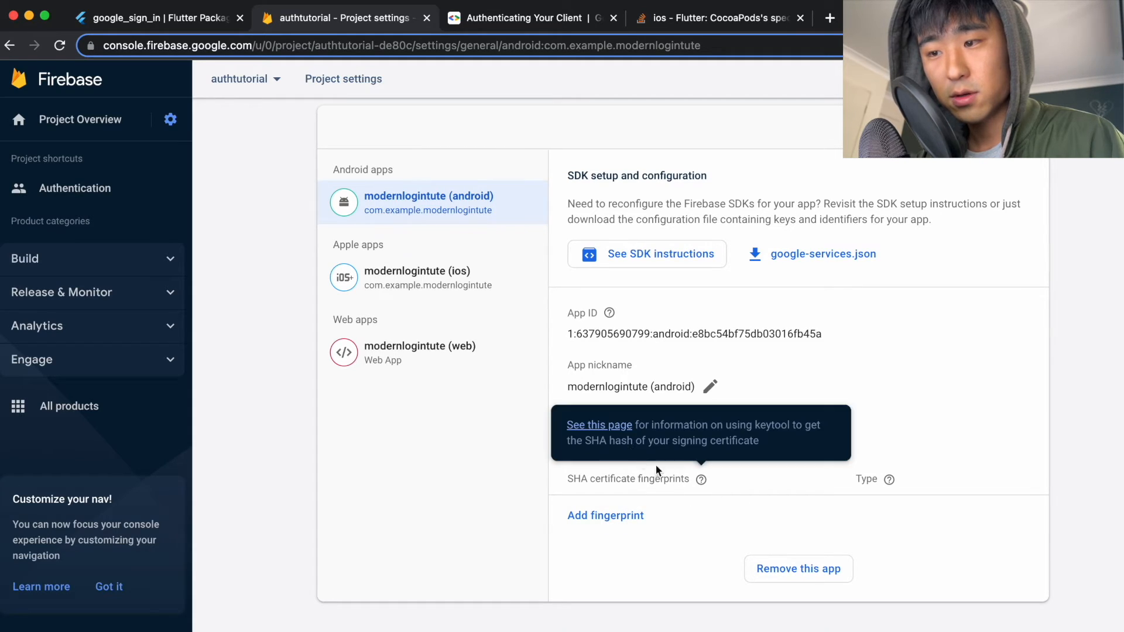
left_click(600, 425)
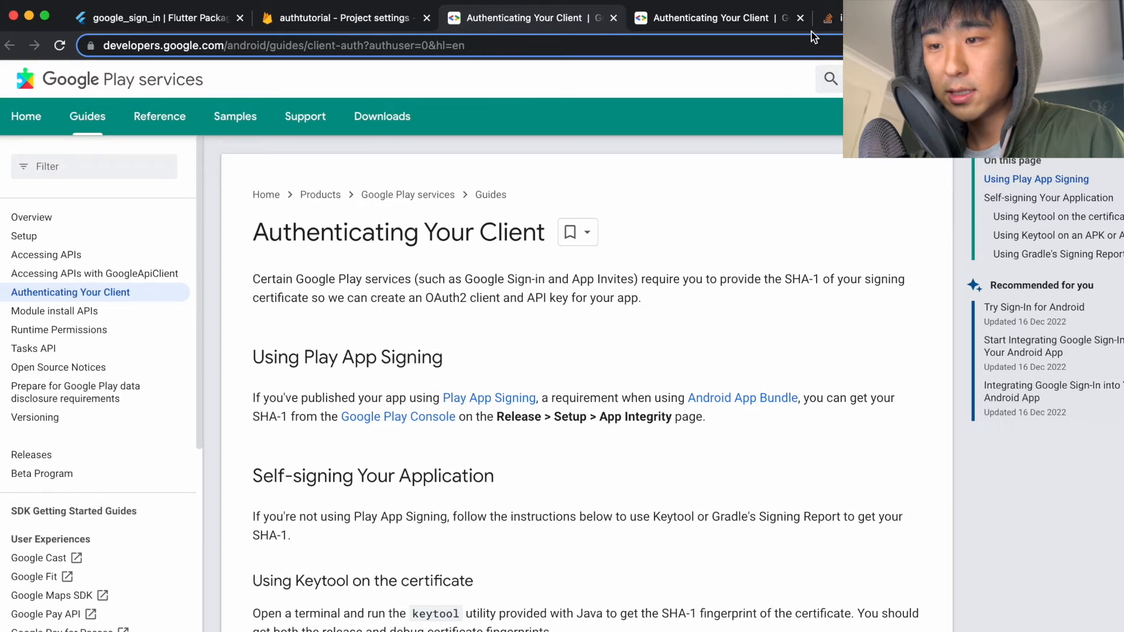
Scroll to 'Using Keytool on the certificate' and select the Mac/Linux debug keytool command.
scroll("down", 3)
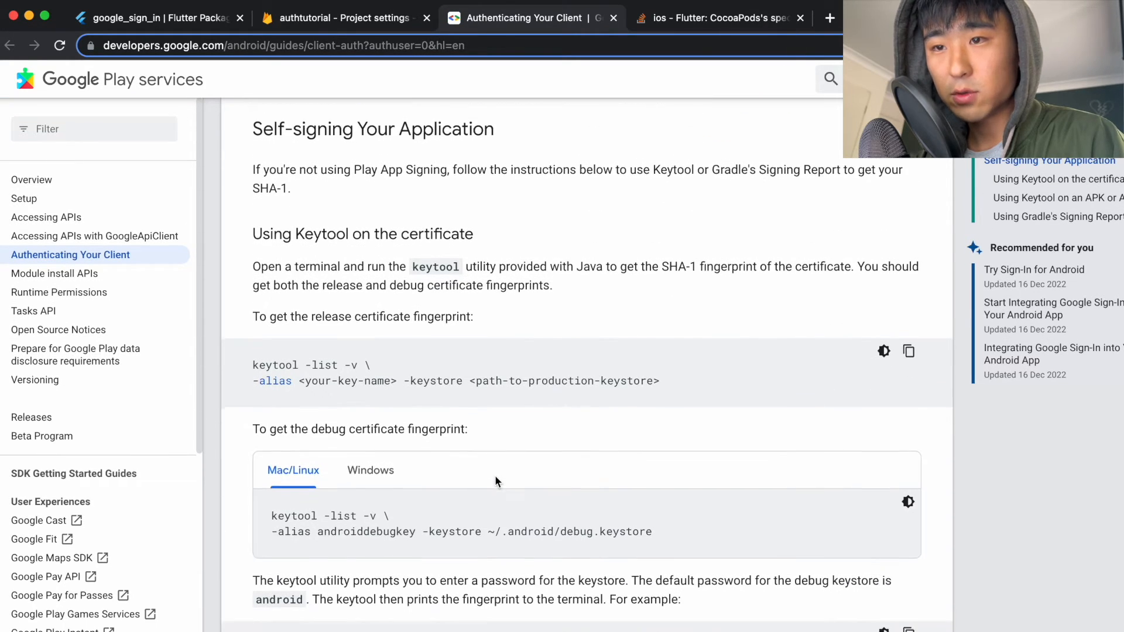
scroll("down", 3)
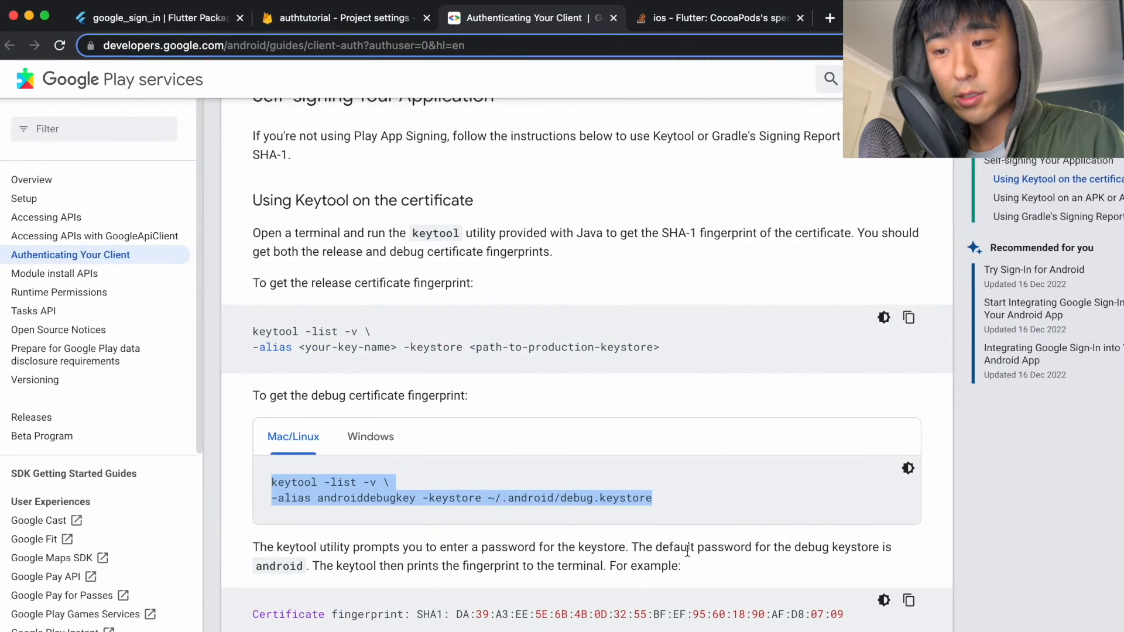
double_click(279, 566)
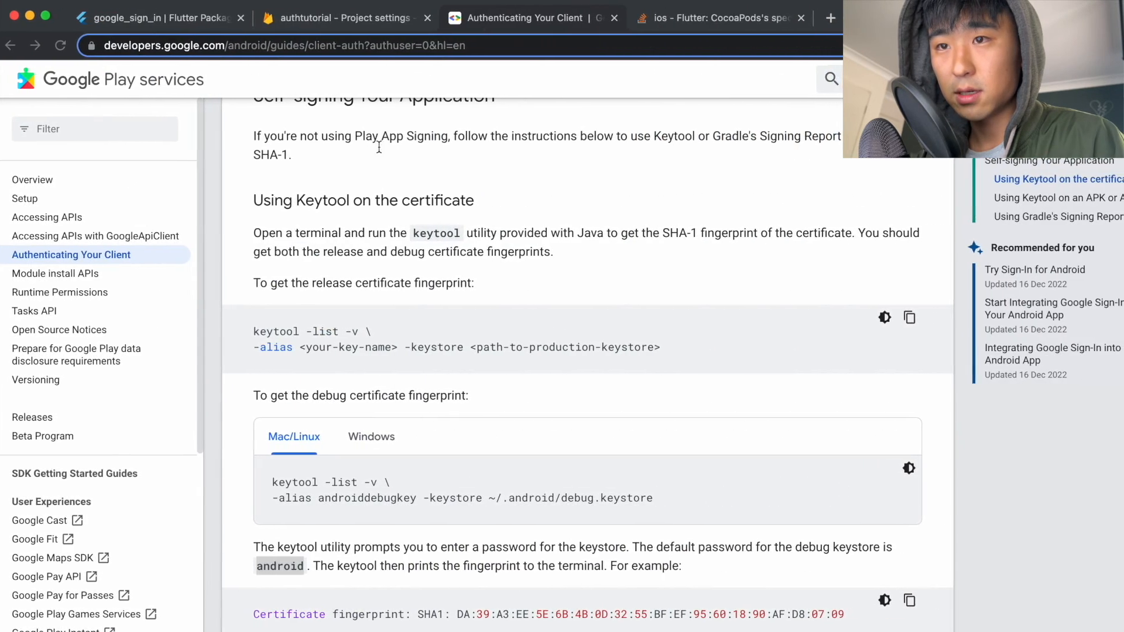
left_click(337, 17)
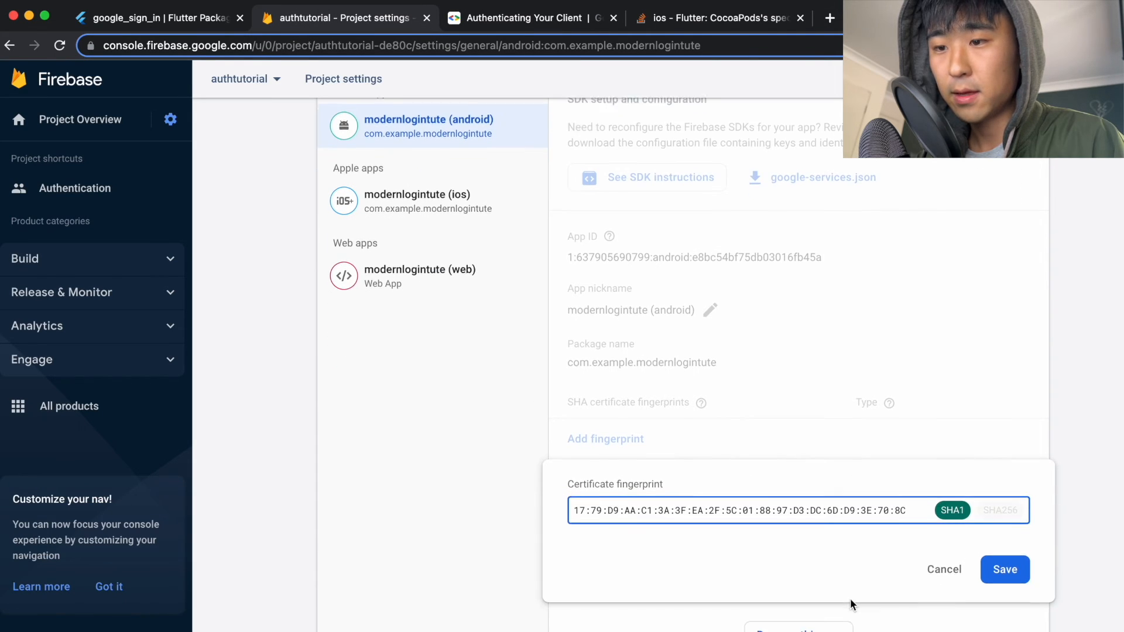
Save the SHA-1 and SHA-256 certificate fingerprints for the Android app in Firebase.
left_click(1005, 569)
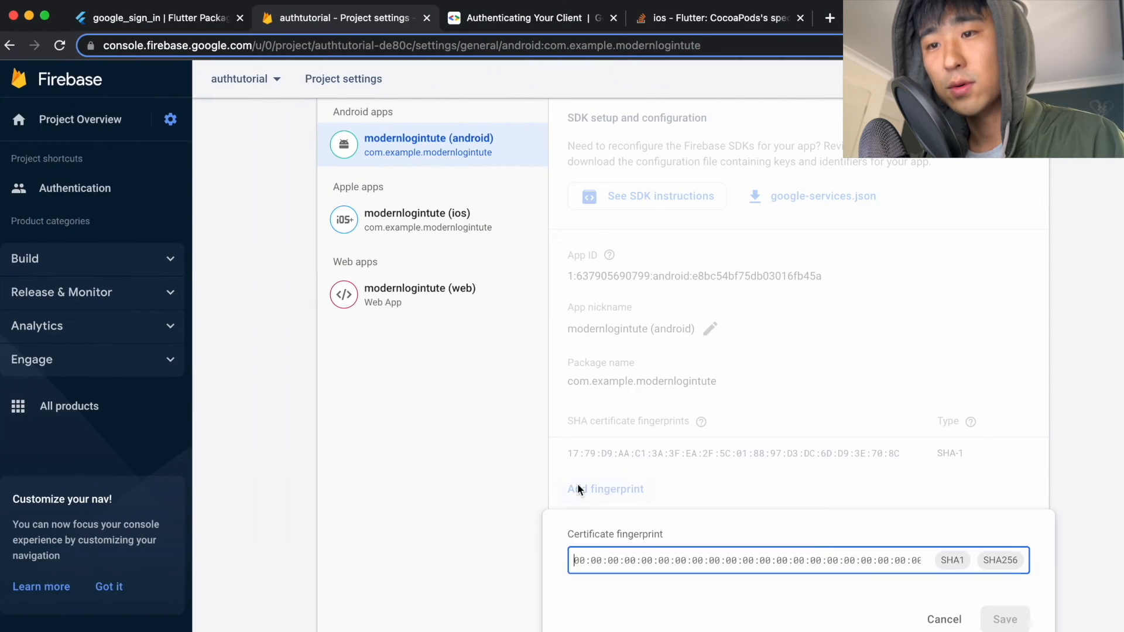
left_click(1005, 620)
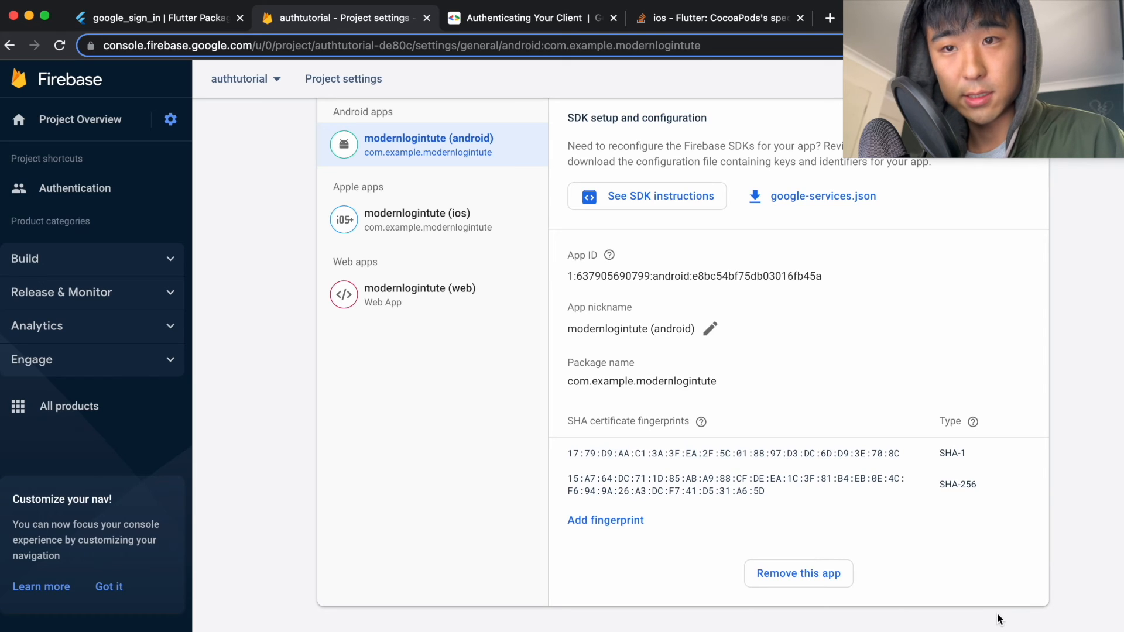
scroll("up", 3)
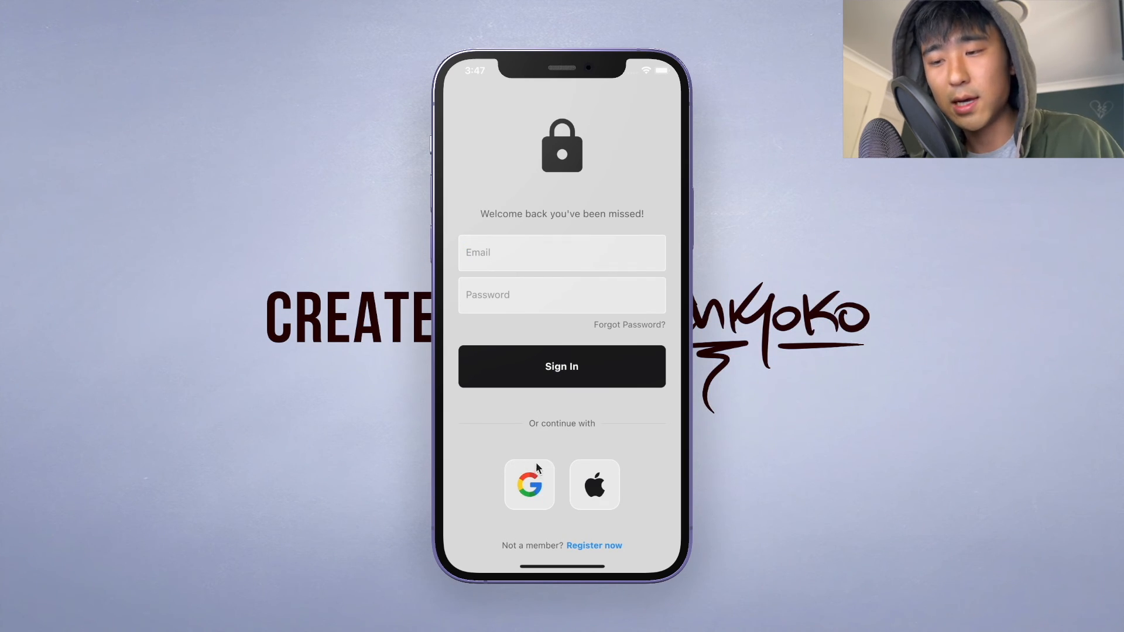
Tap the Google tile in the simulator and allow the app to use google.com.
left_click(529, 485)
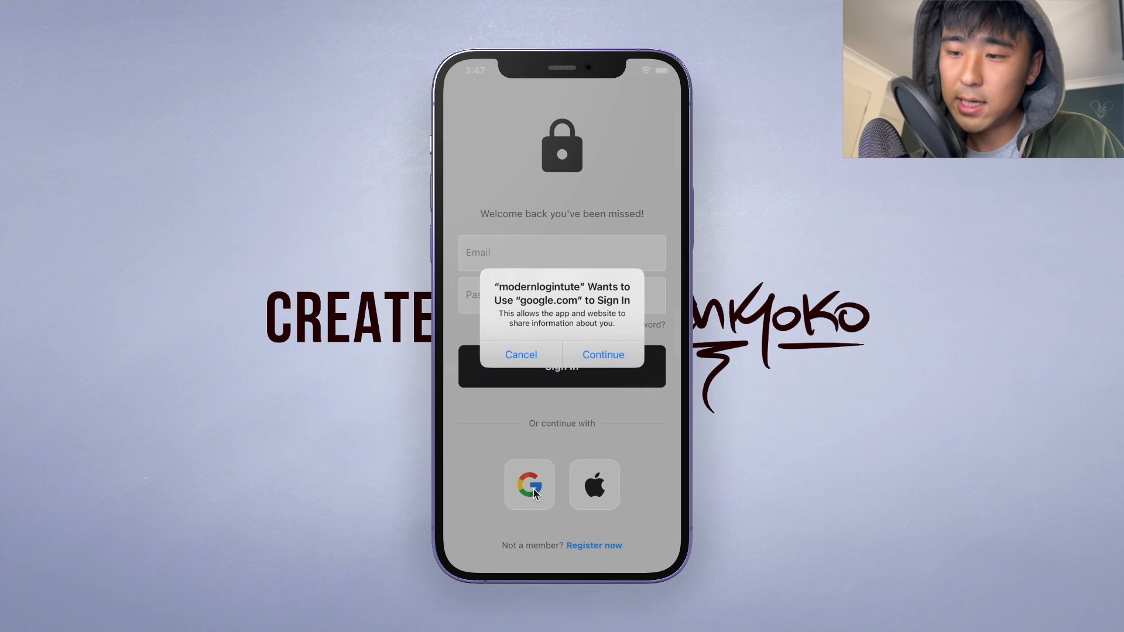
left_click(603, 354)
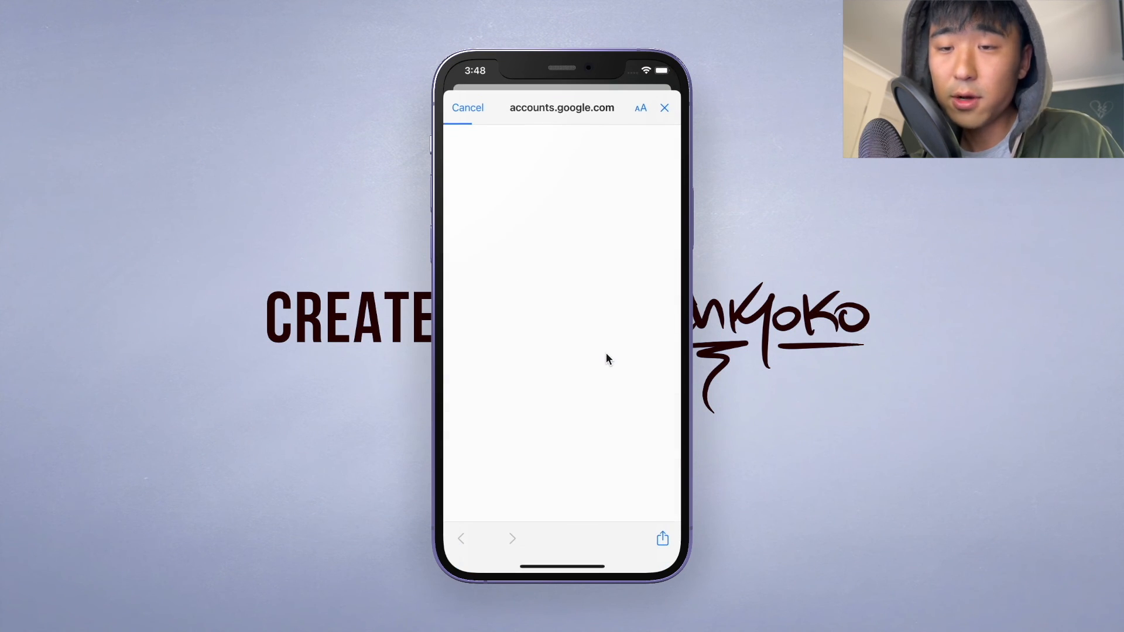